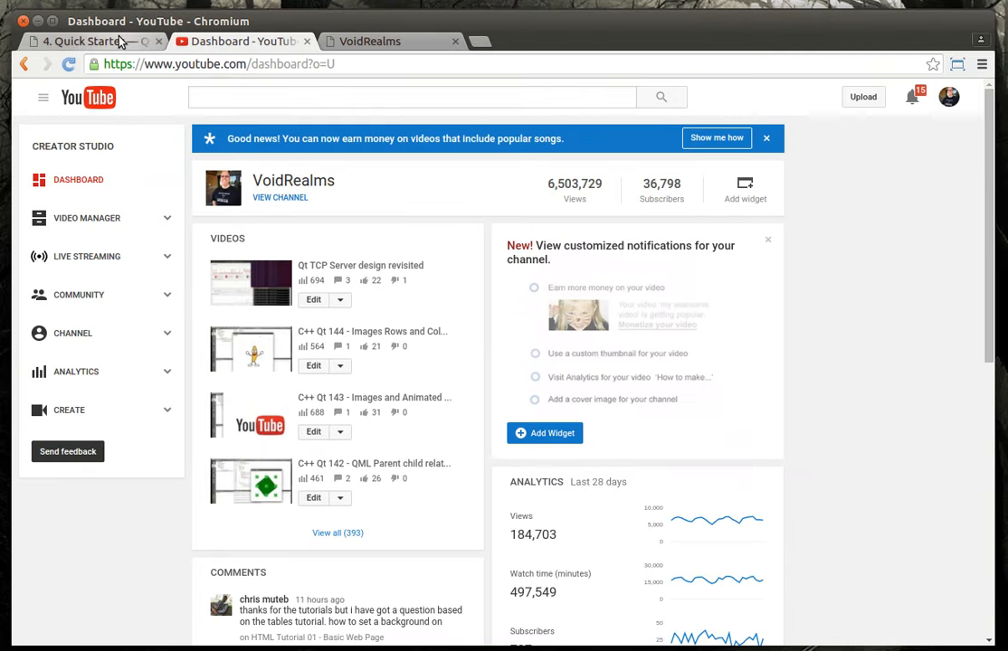
- Open the QML Book Quick Starter chapter and scroll through its TextInput examples
left_click(86, 41)
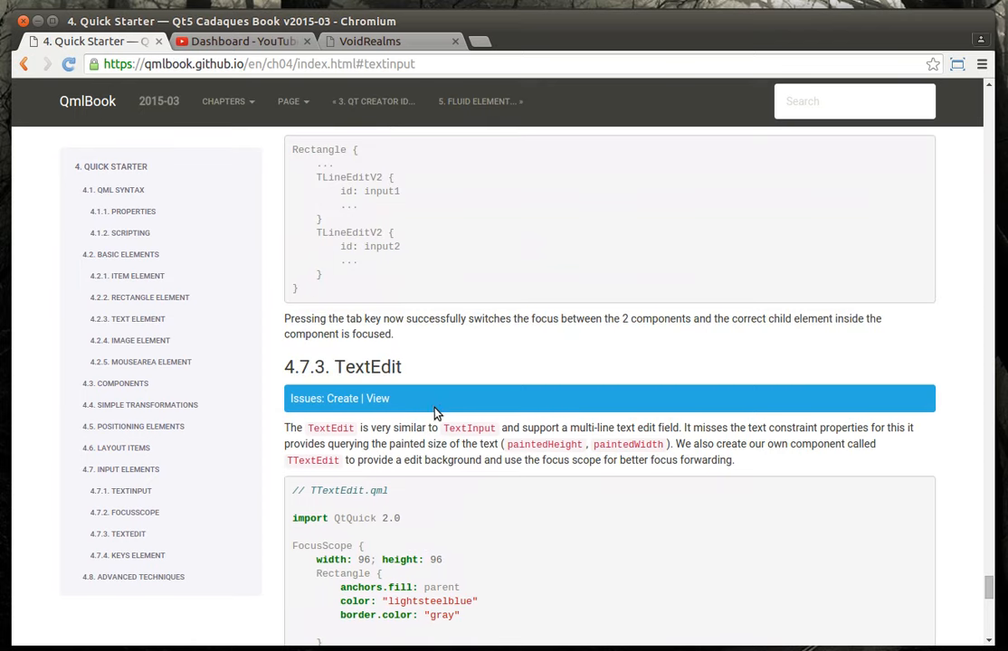
scroll("down", 3)
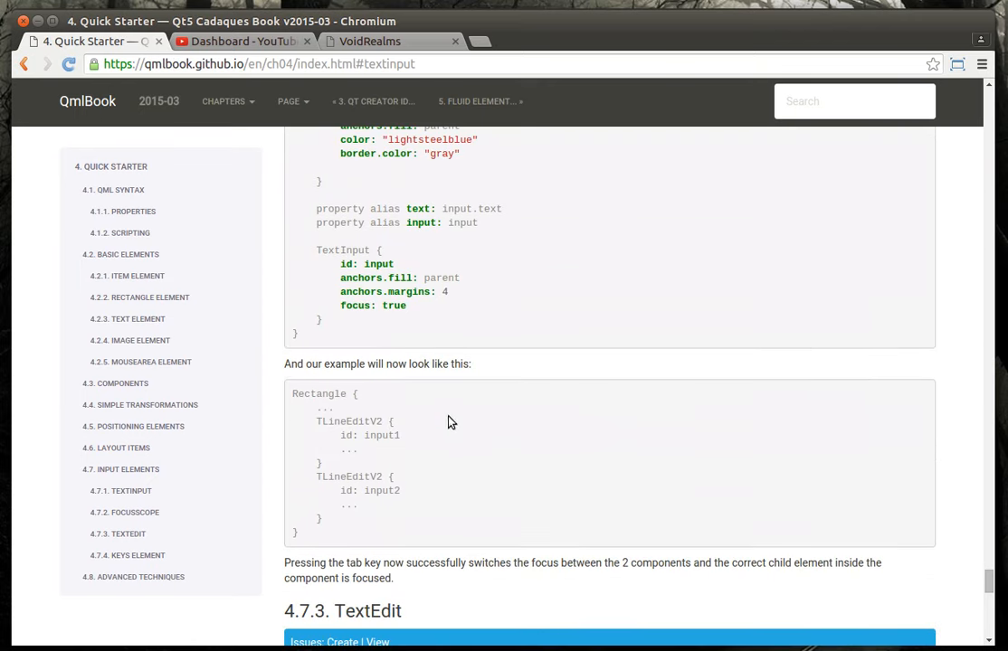
scroll("down", 3)
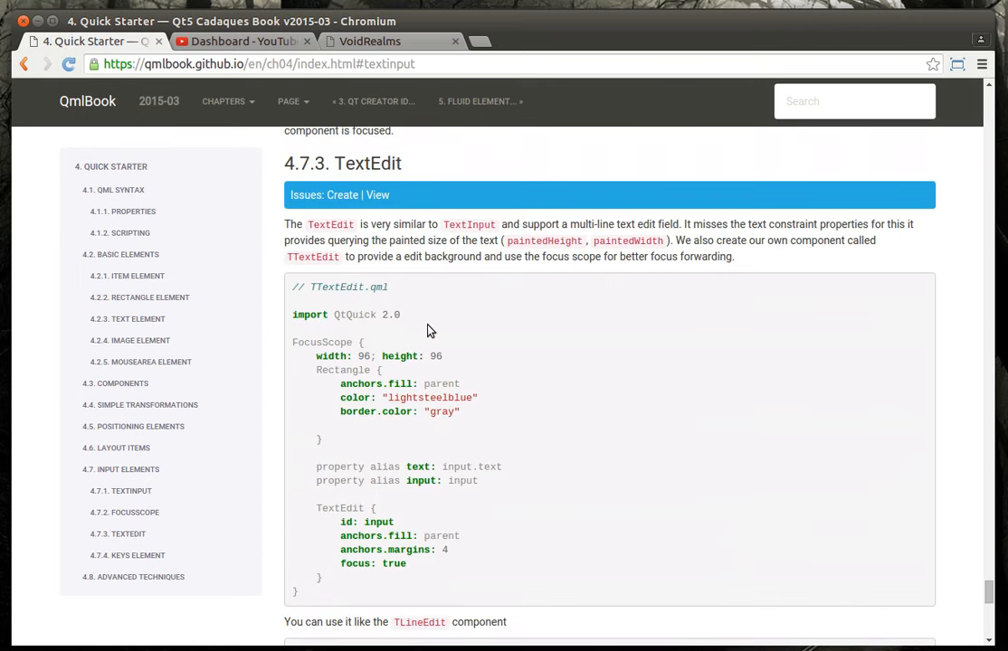
scroll("down", 3)
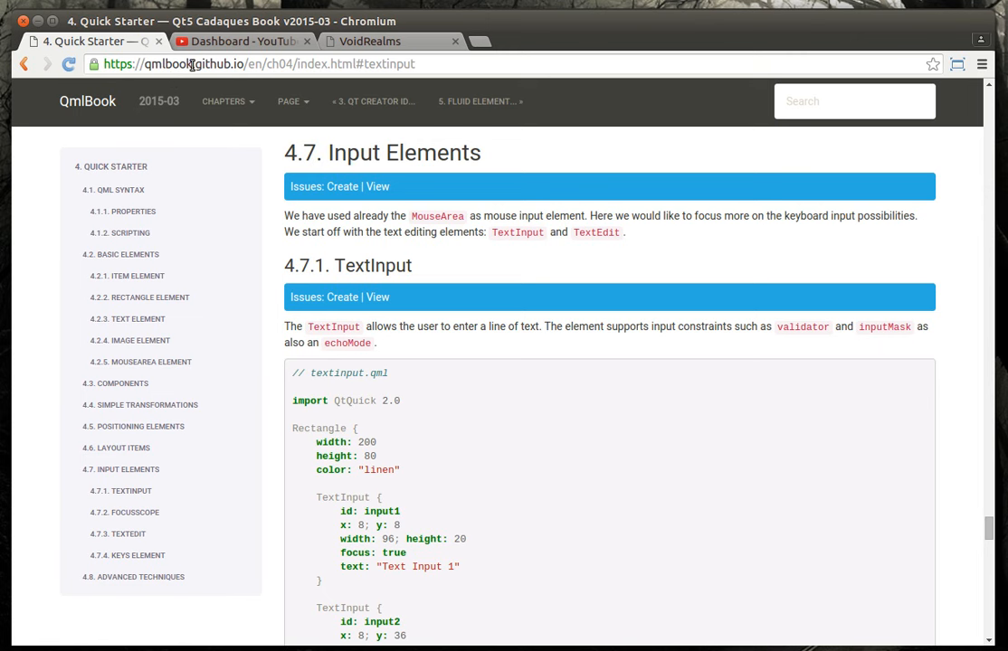
mouse_move(376, 186)
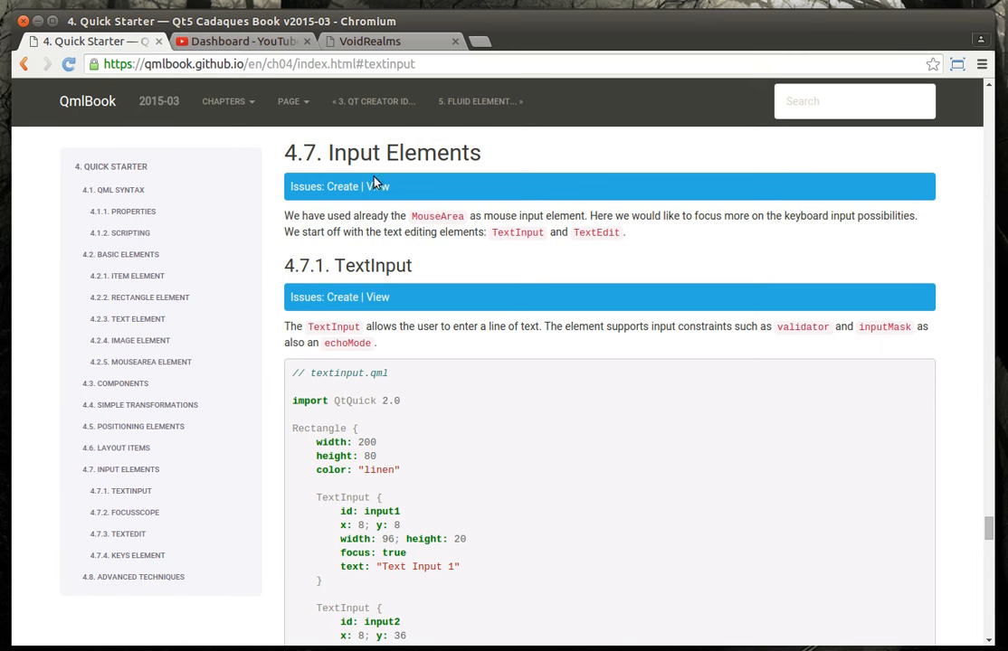
scroll("down", 3)
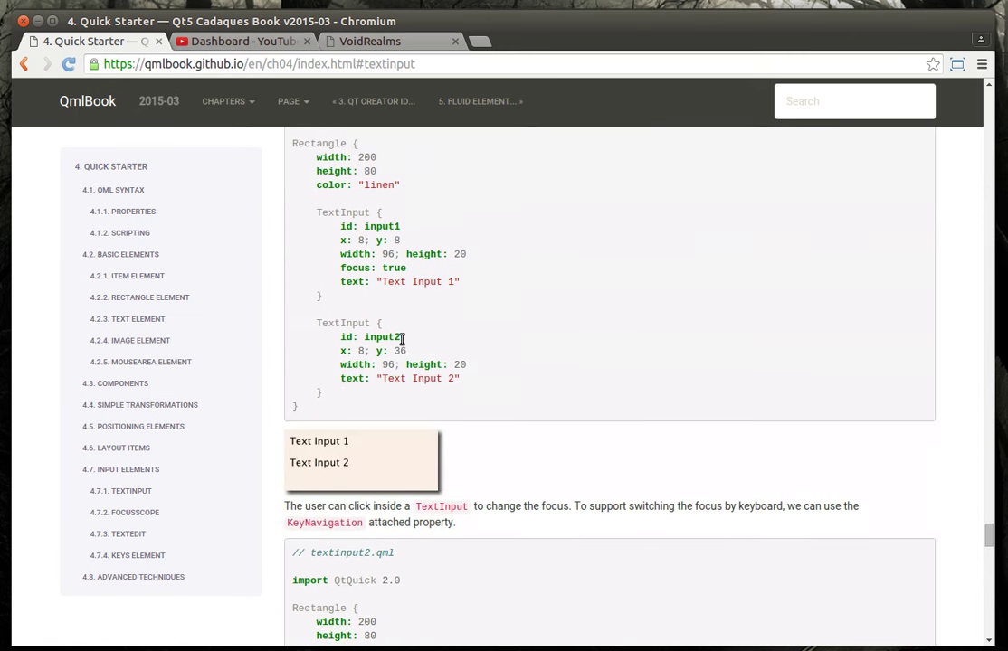
scroll("down", 3)
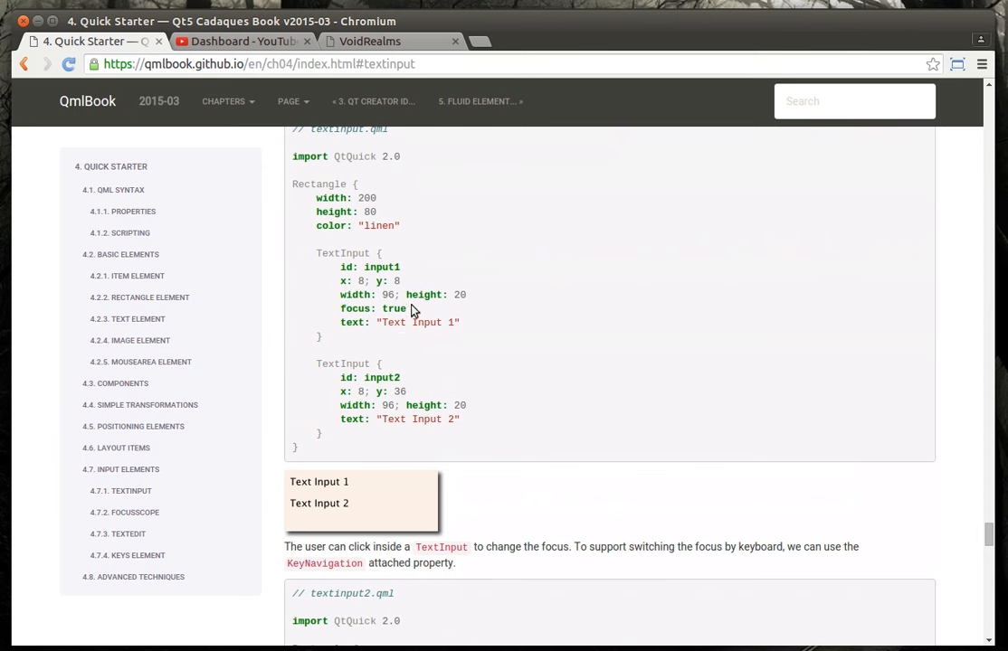
mouse_move(422, 313)
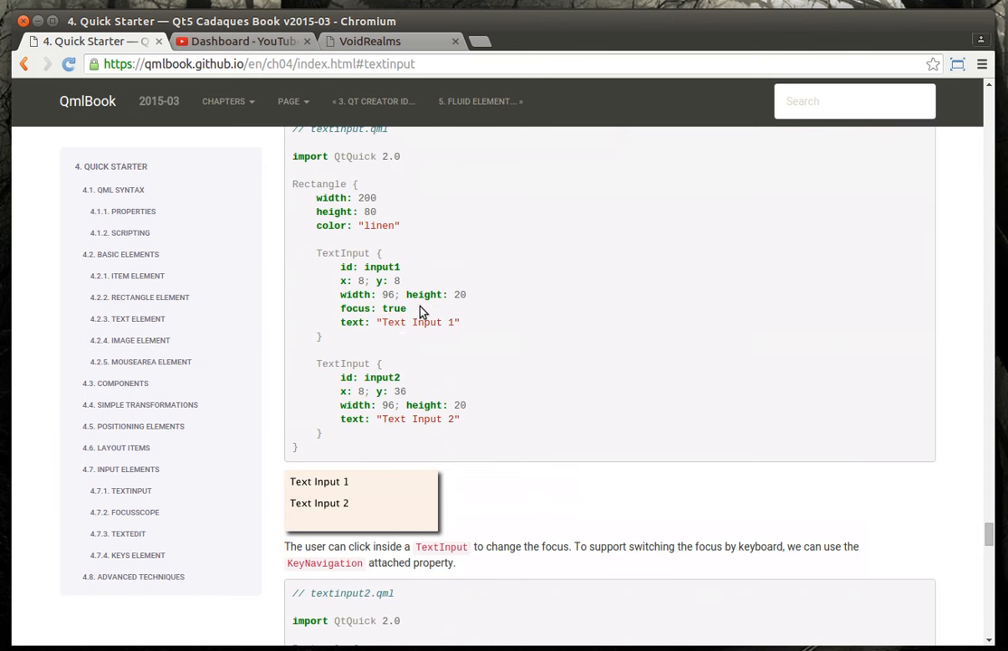
mouse_move(426, 253)
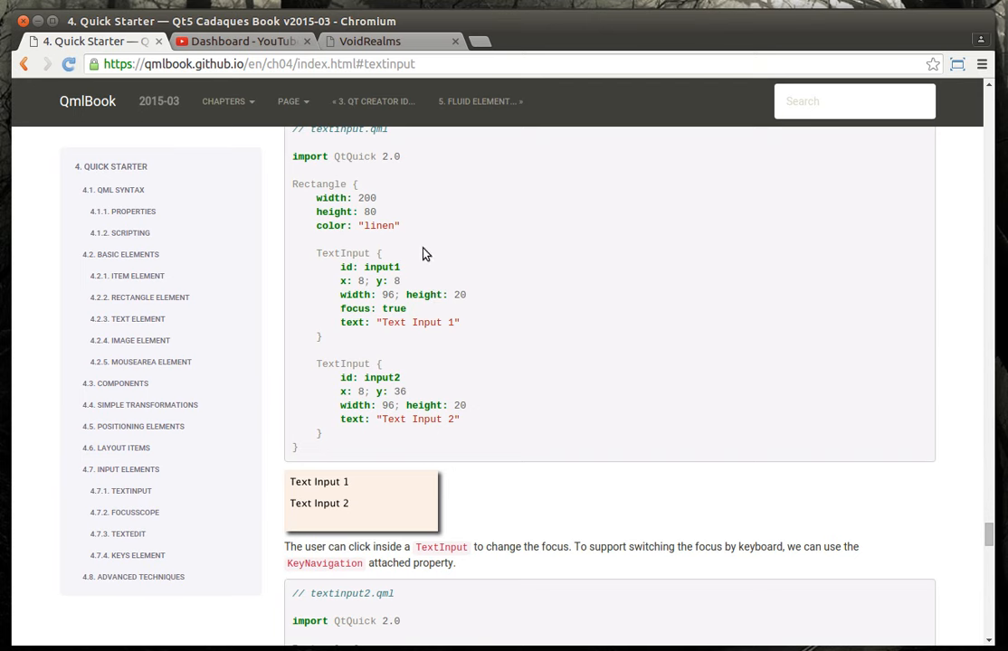
- Scroll on to the TextEdit examples, then bring up Qt Creator
scroll("down", 3)
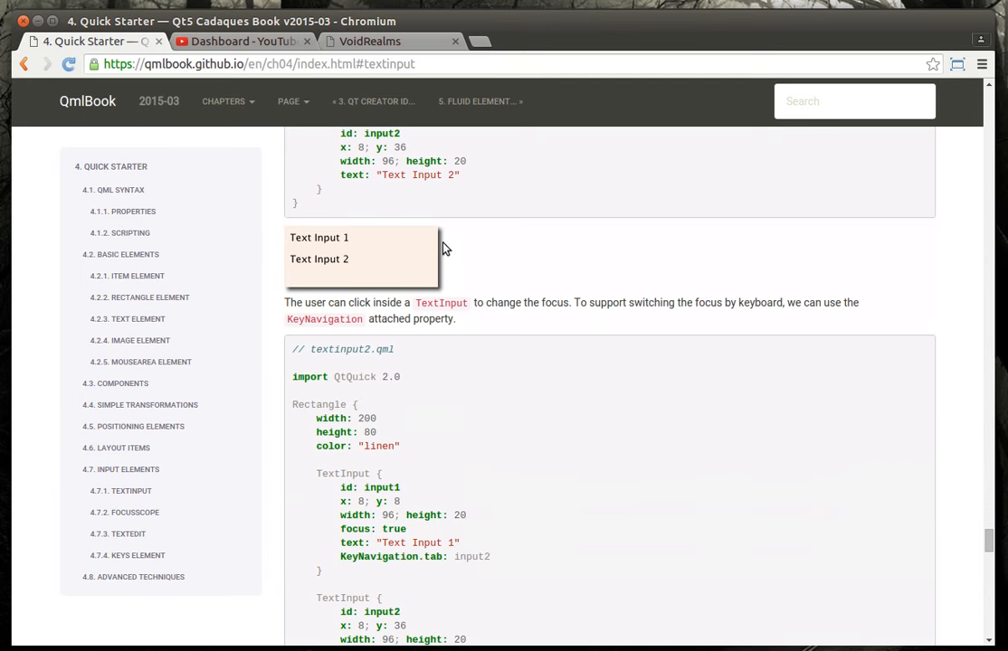
scroll("down", 3)
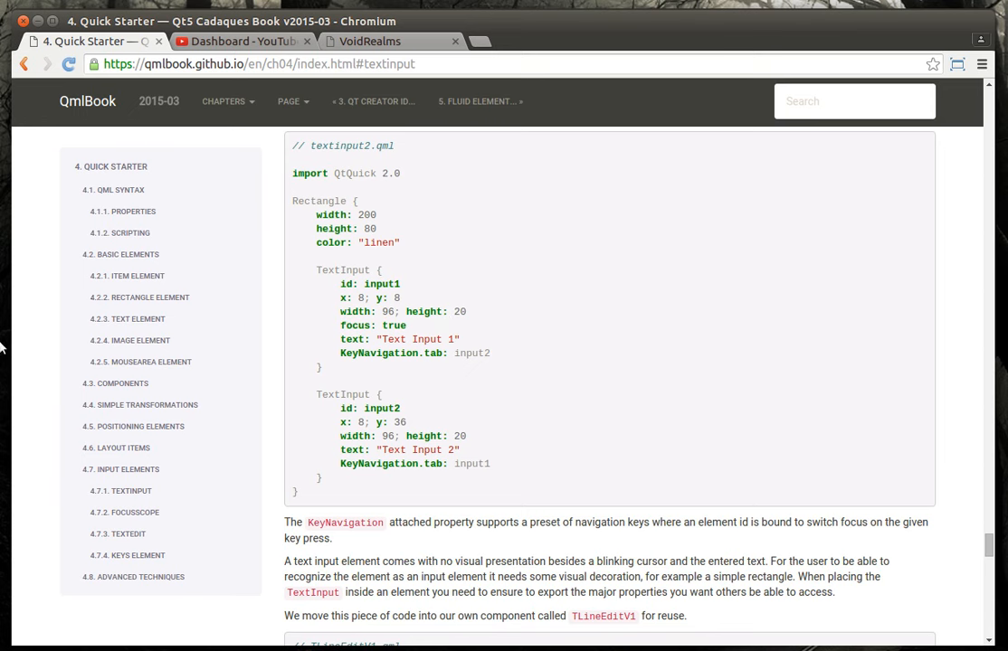
left_click(24, 322)
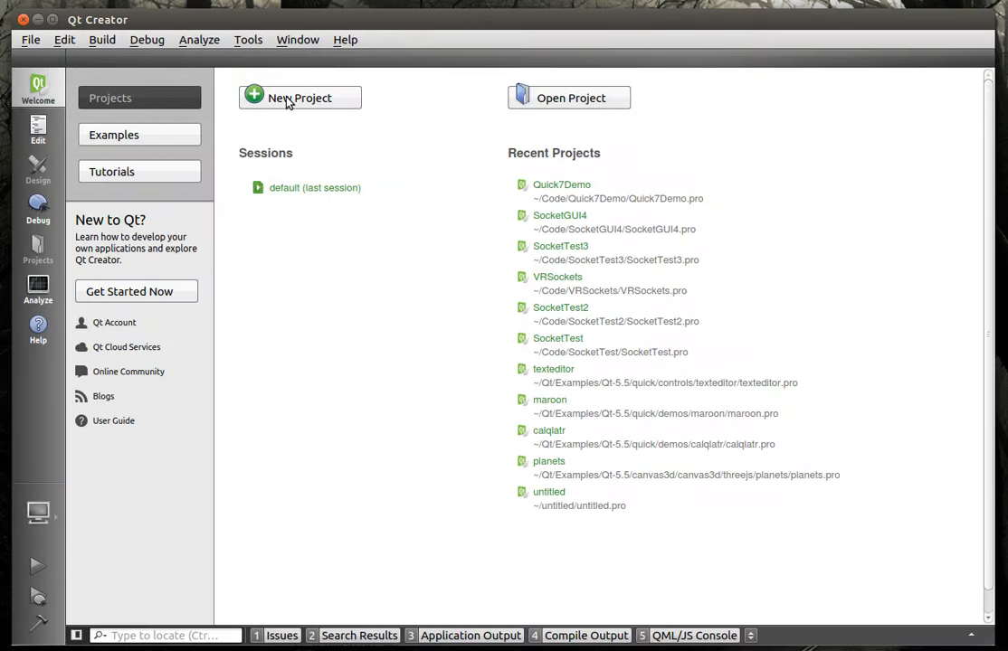
- Create a Qt Quick Application project named EncTest with all kits selected
left_click(300, 98)
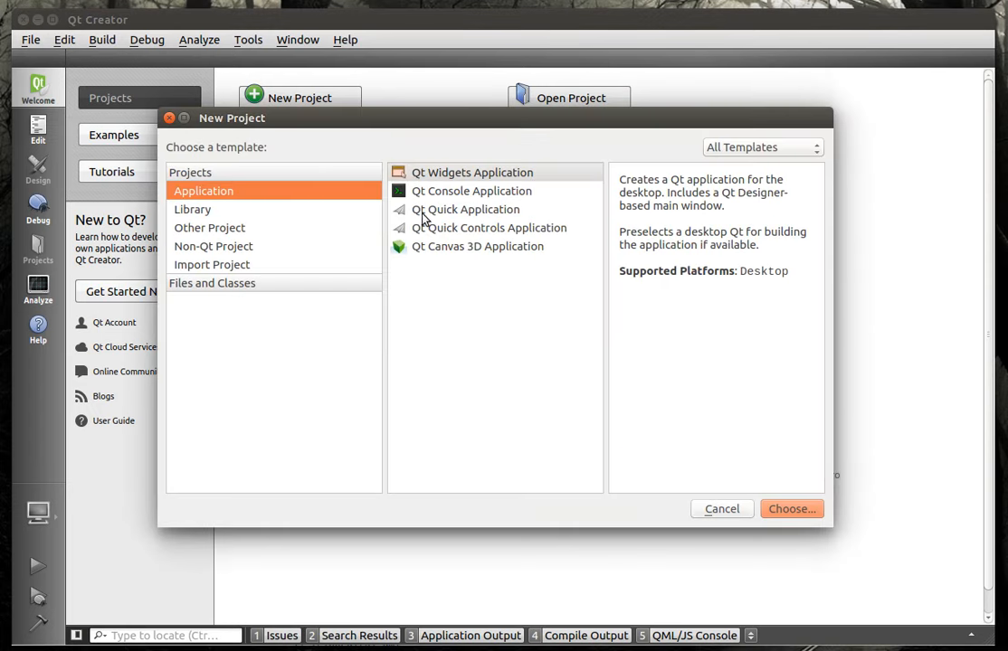
left_click(466, 209)
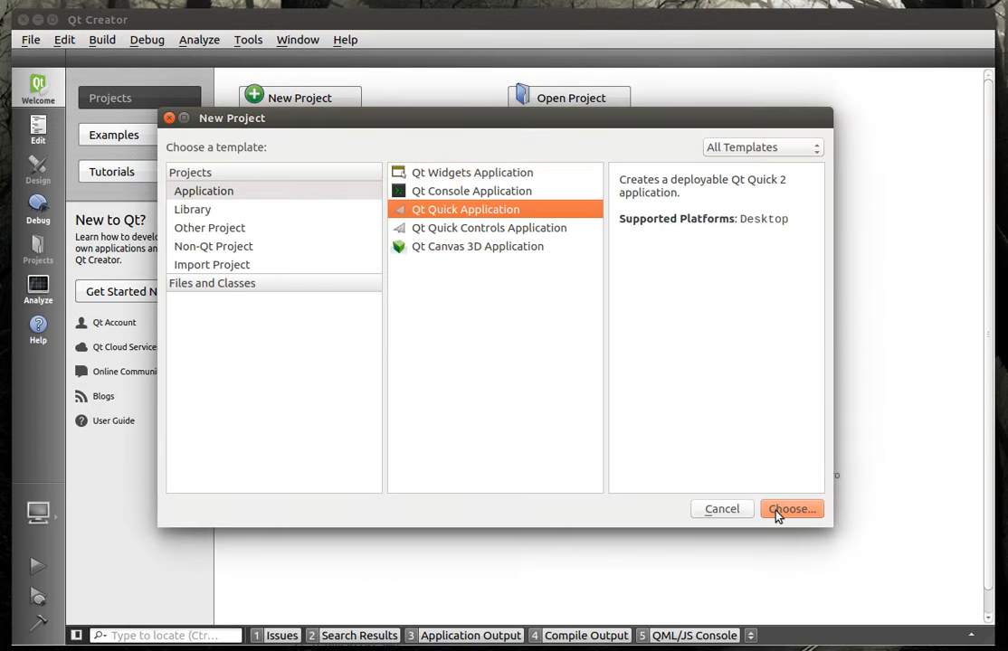
left_click(791, 509)
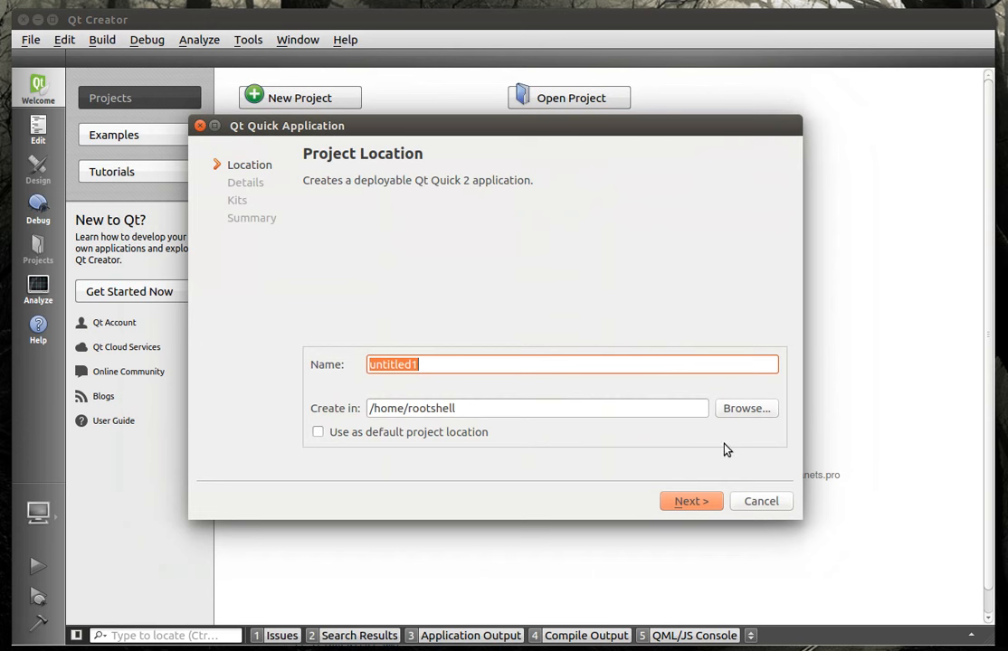
type("E")
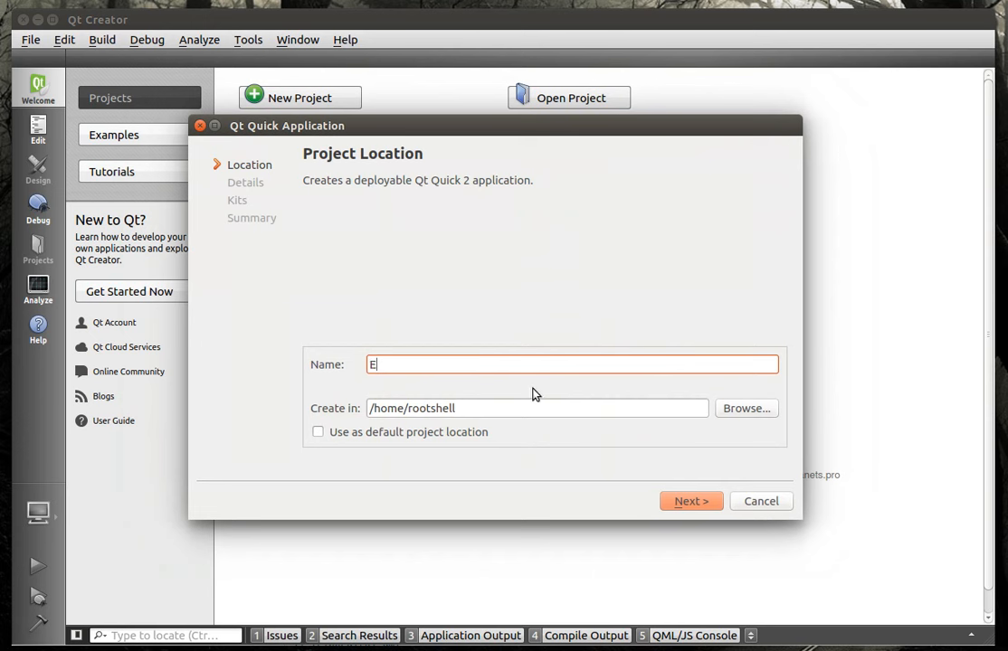
type("ncTest")
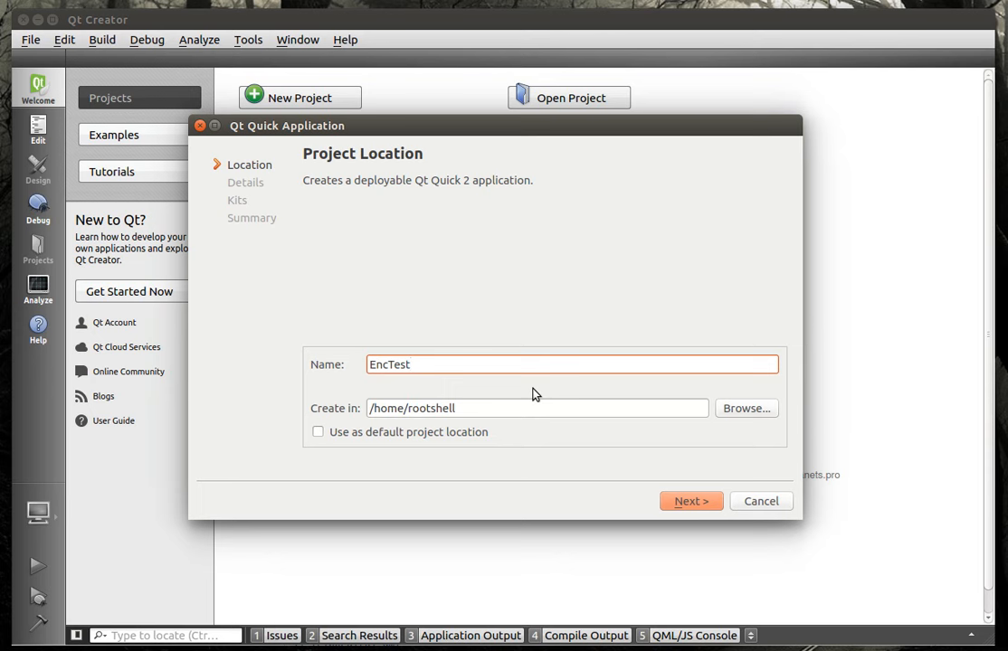
left_click(691, 502)
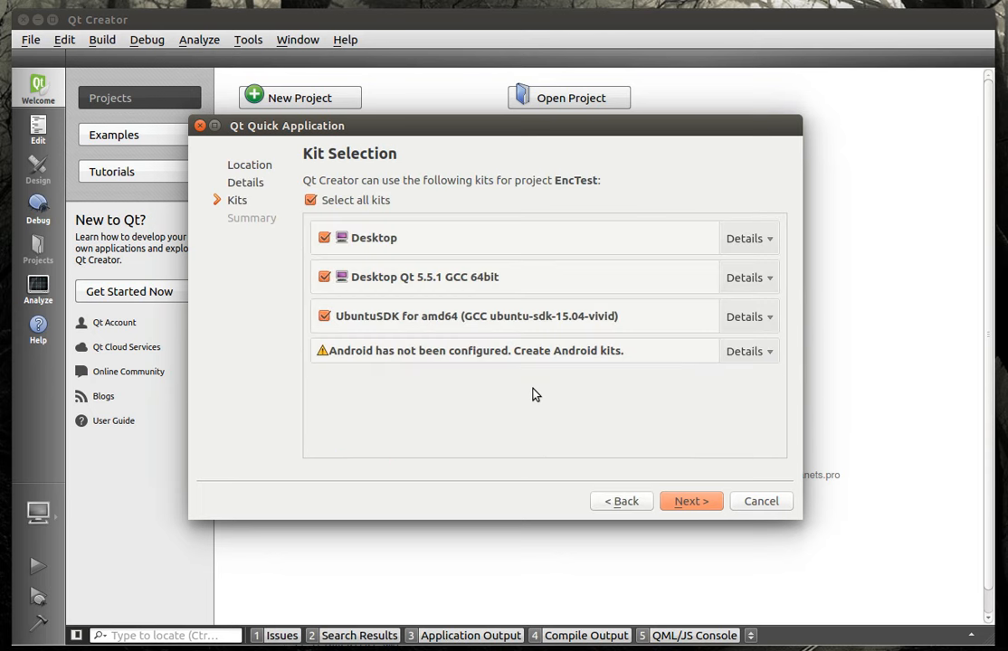
left_click(691, 501)
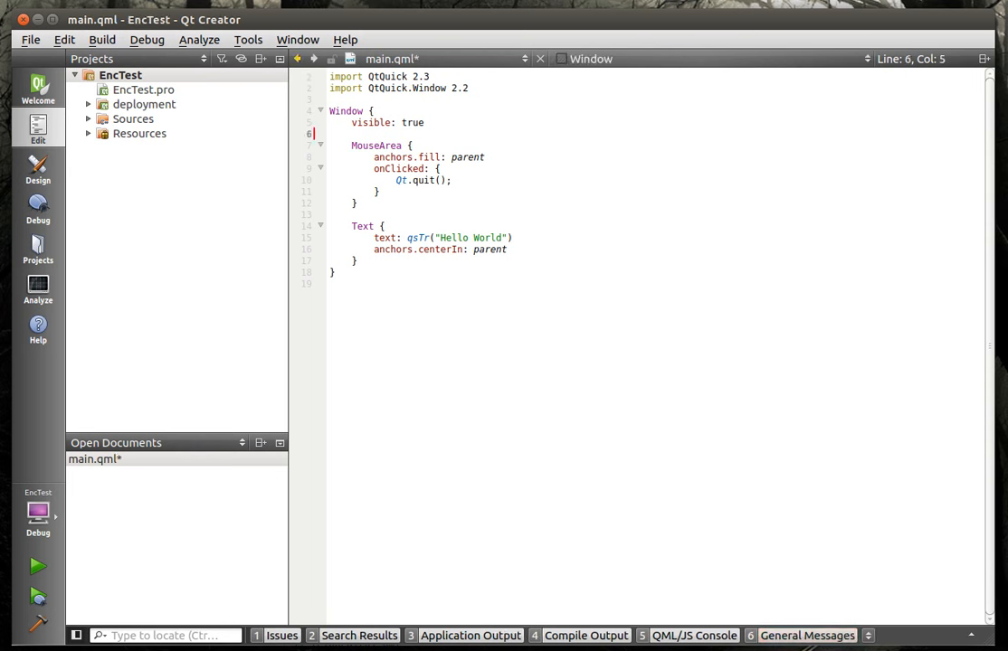
- Give the Window width 500, height 500 and id root
type("width:4")
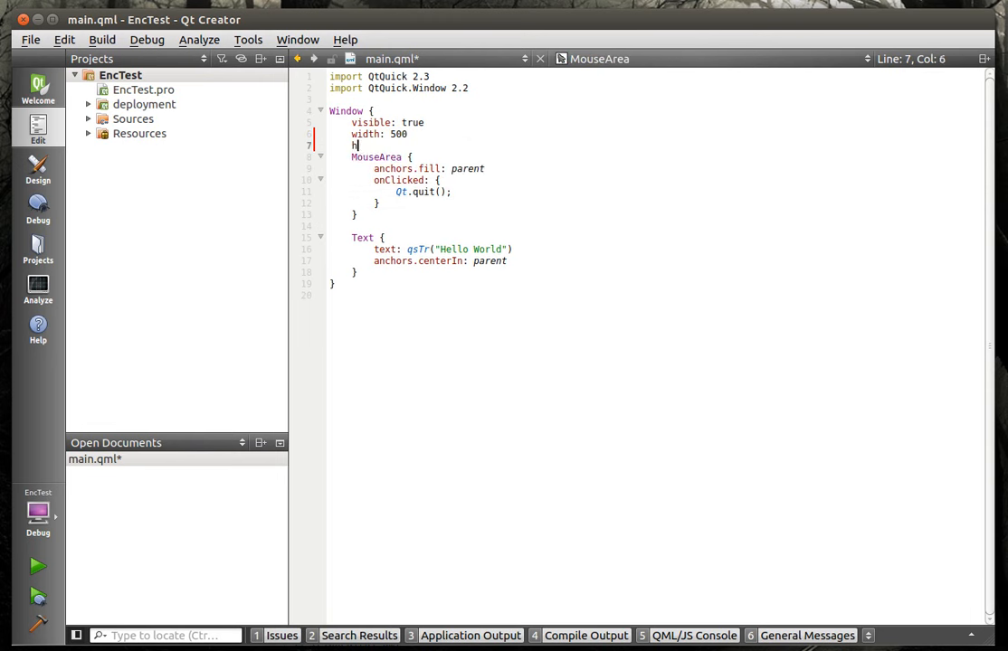
type("eight:5")
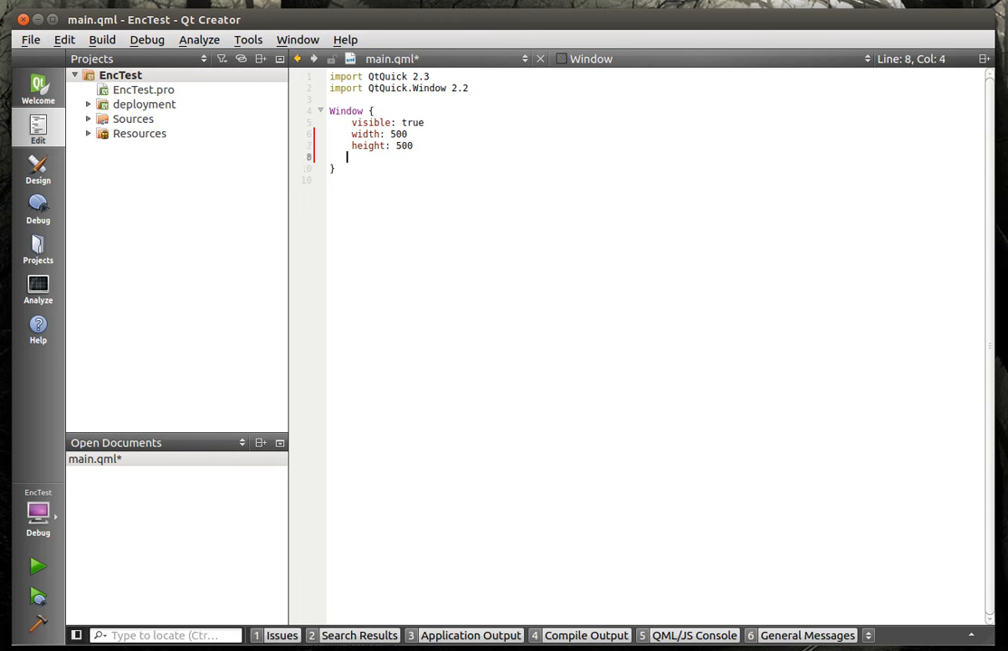
type("id :")
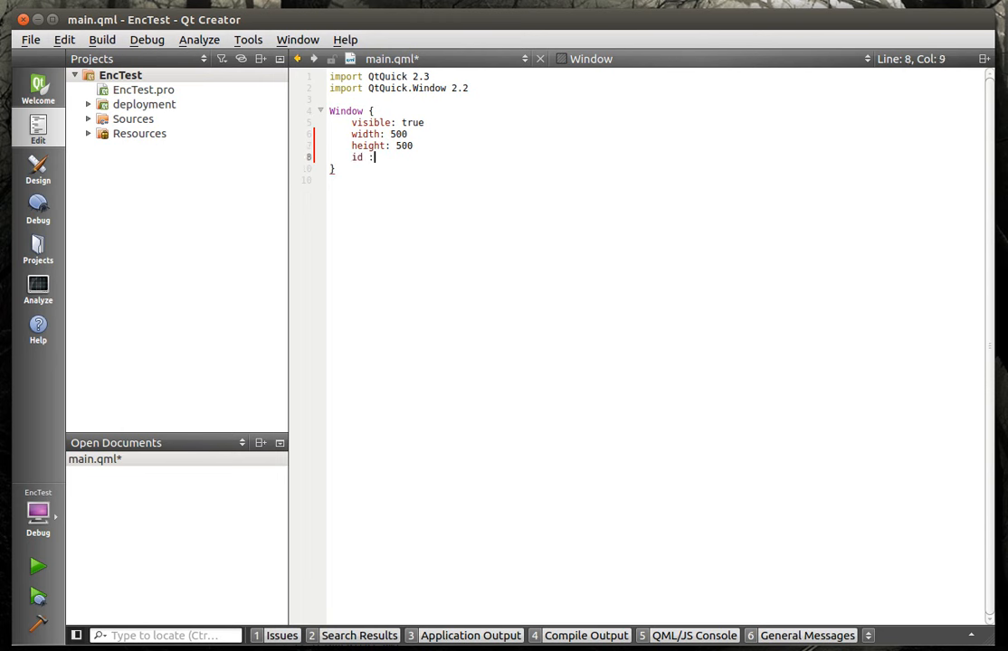
type("root")
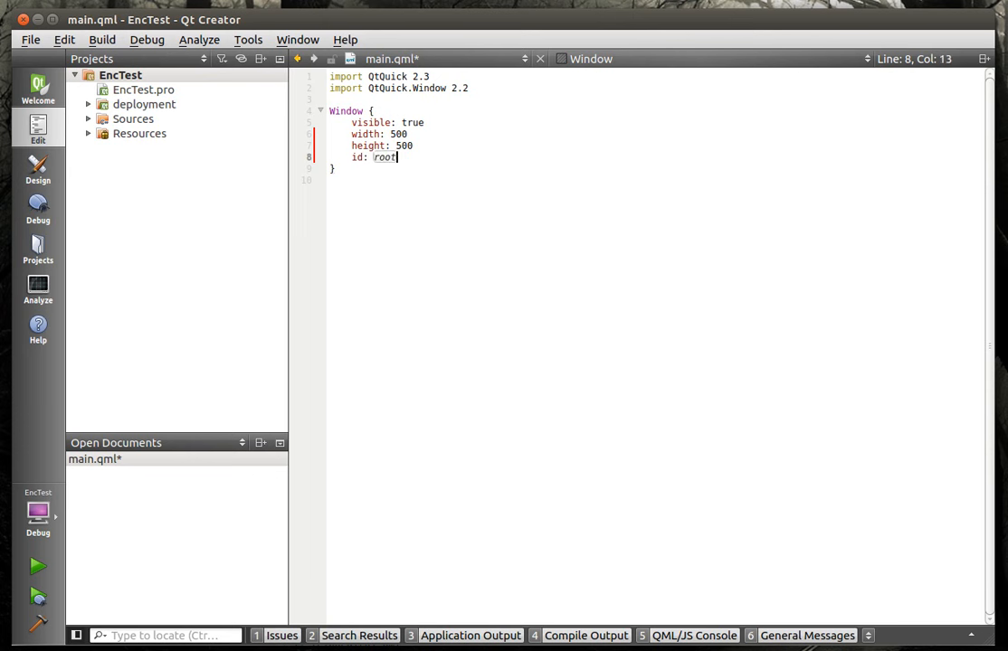
key("Return")
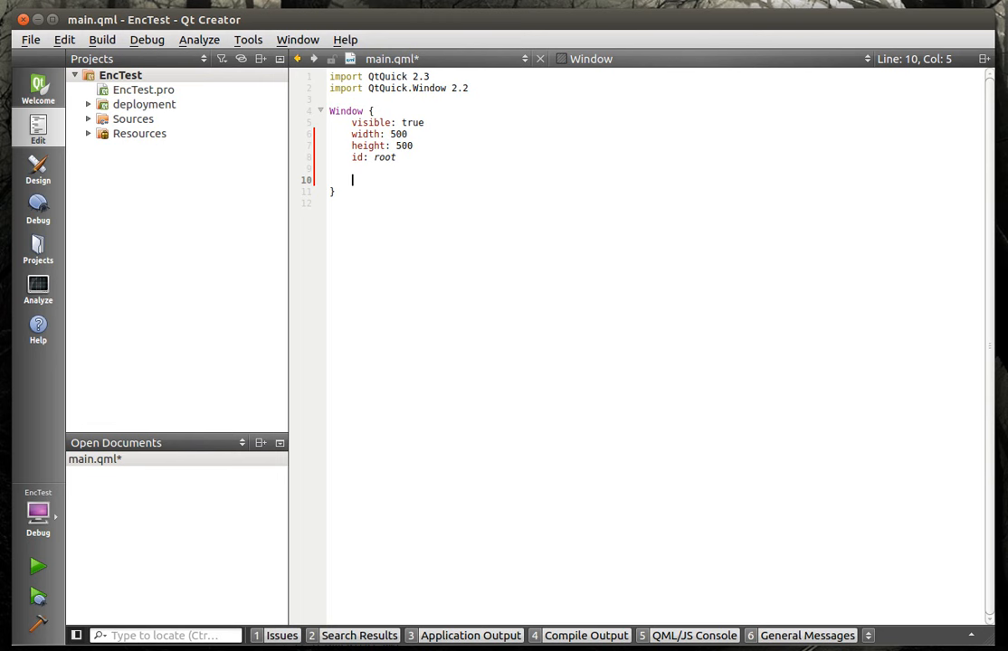
- Add a Column block with id cols to the Window
type("Column {")
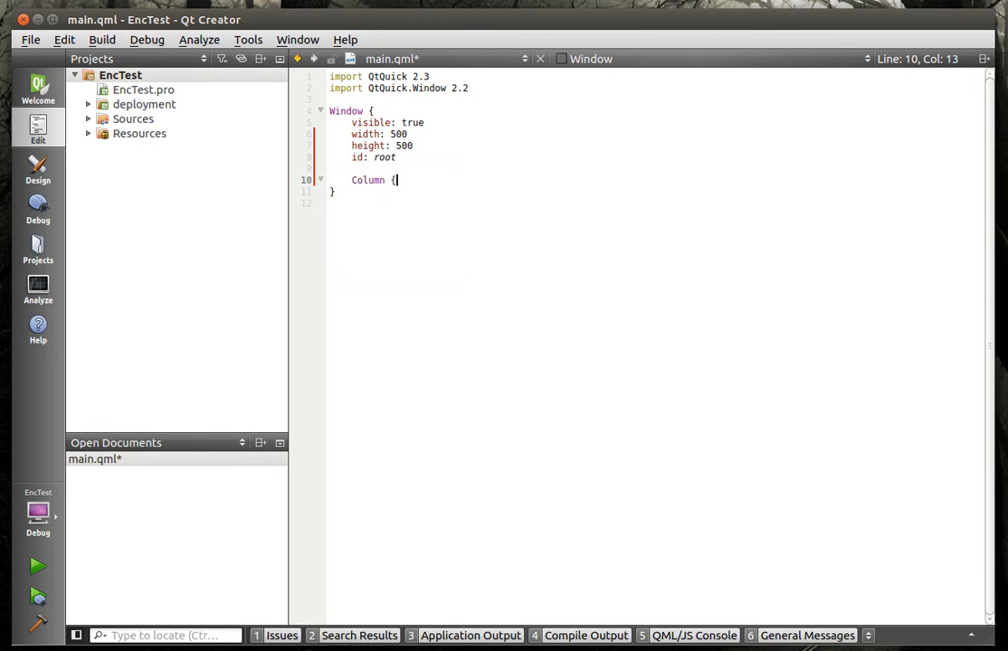
key("Return")
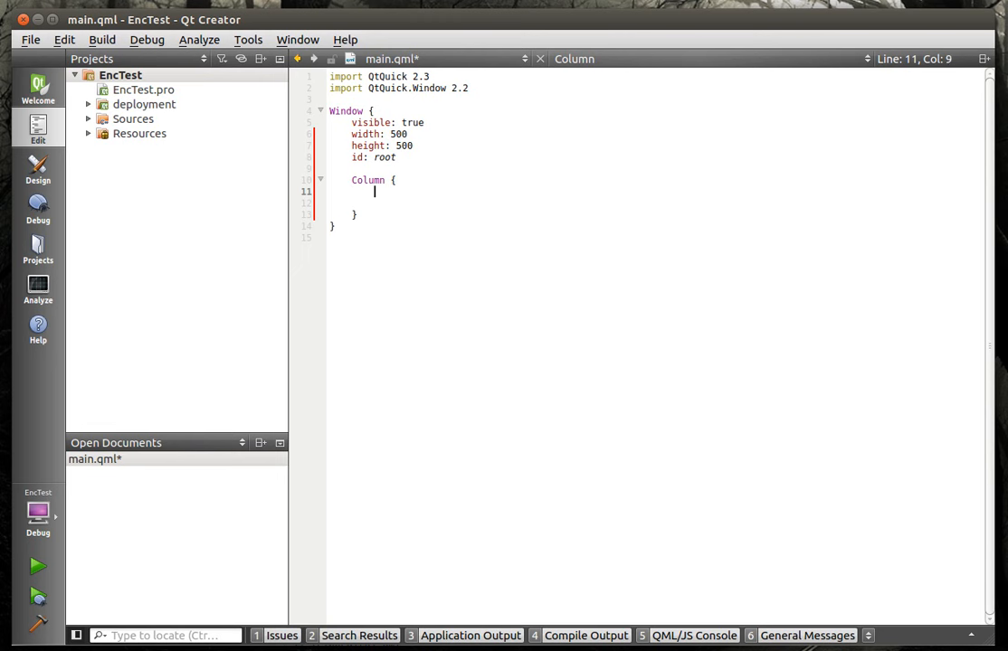
type("id")
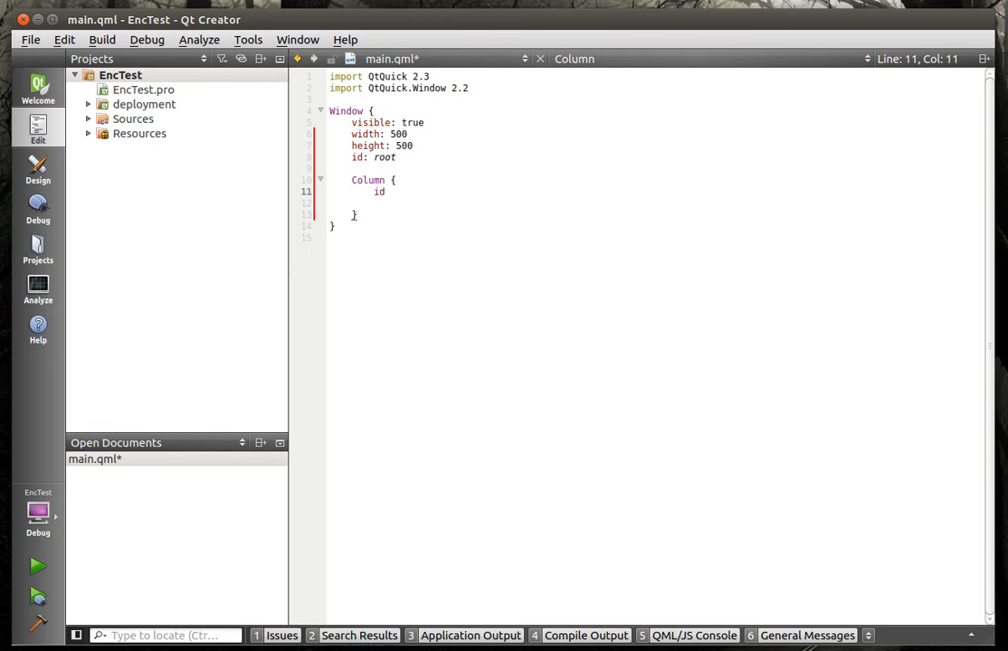
type(": cols")
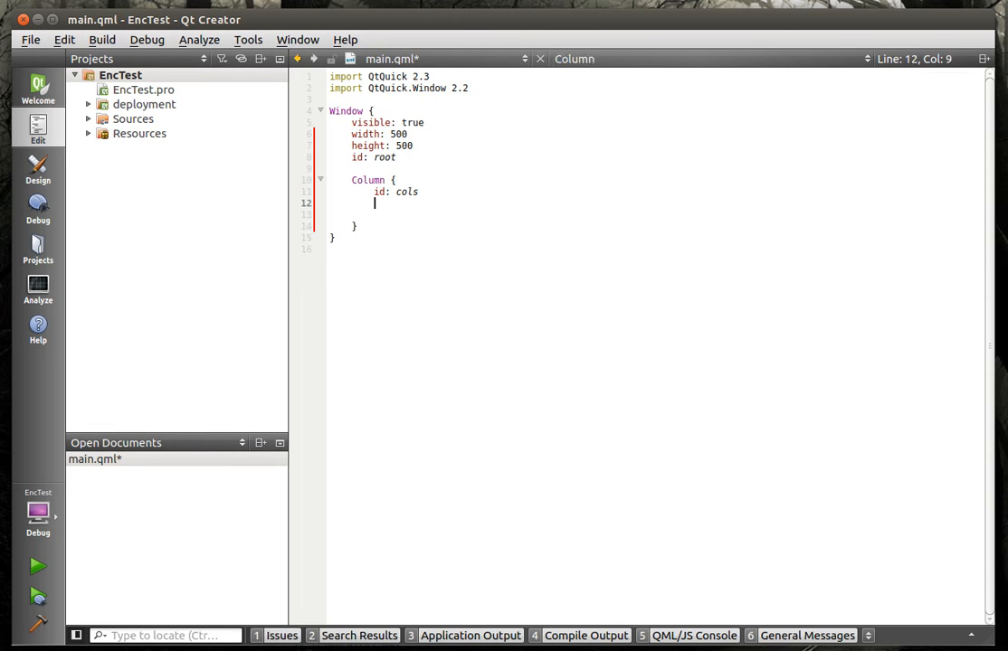
- Make cols fill its parent with margins 5 and spacing 3
type("anchors.")
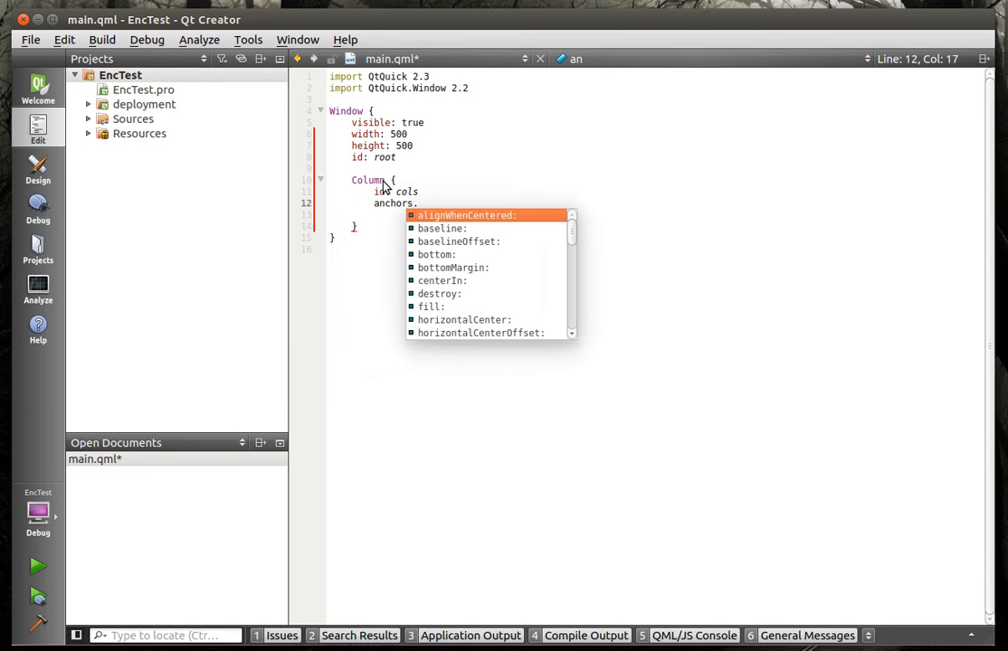
type("fill: pa")
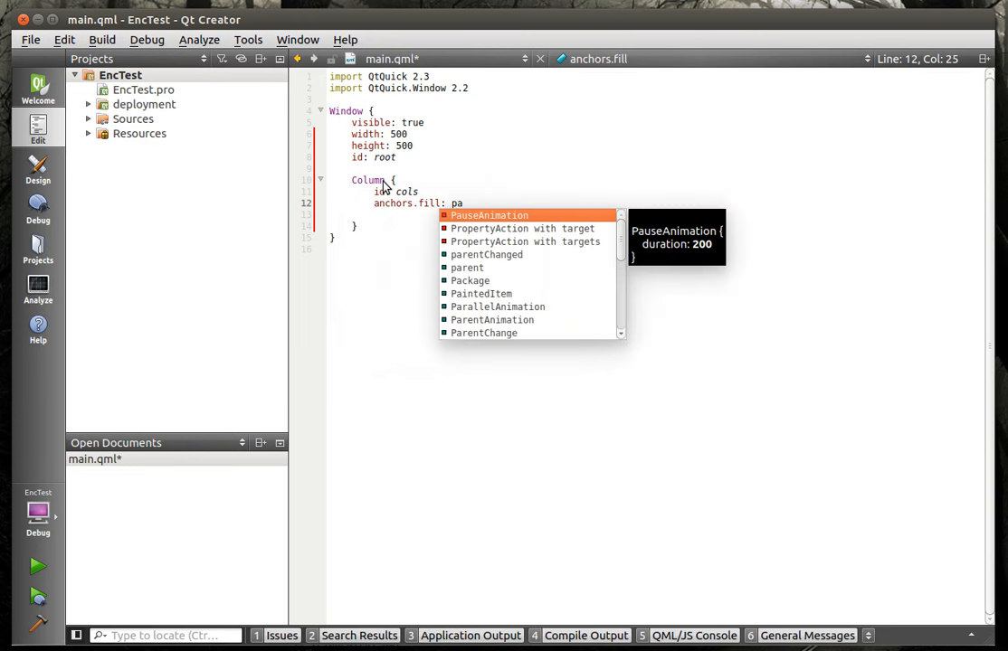
type("rent")
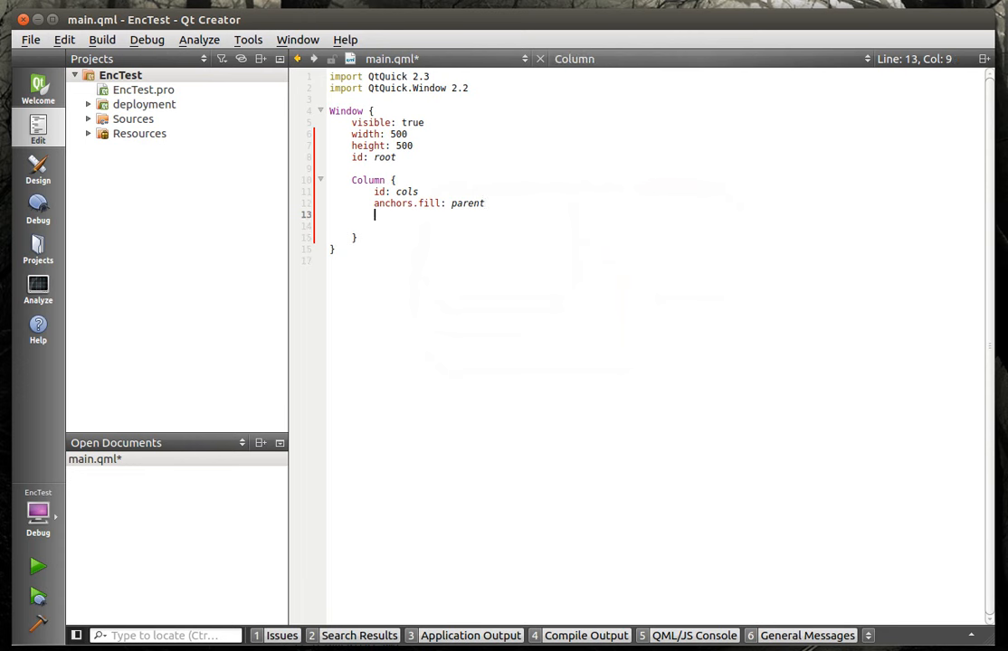
type("anchors.margins:")
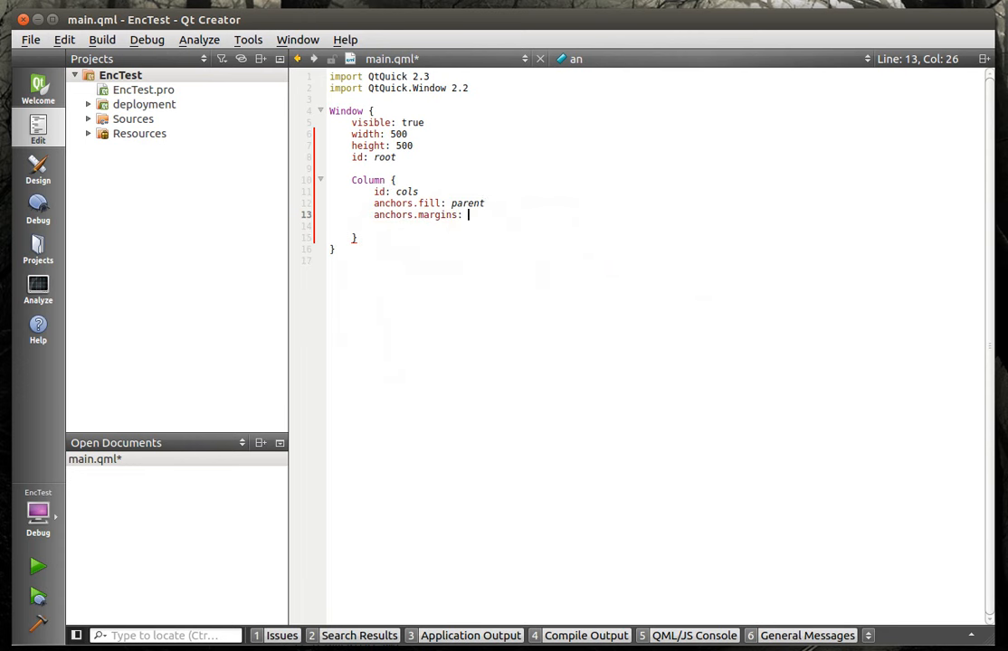
type("5")
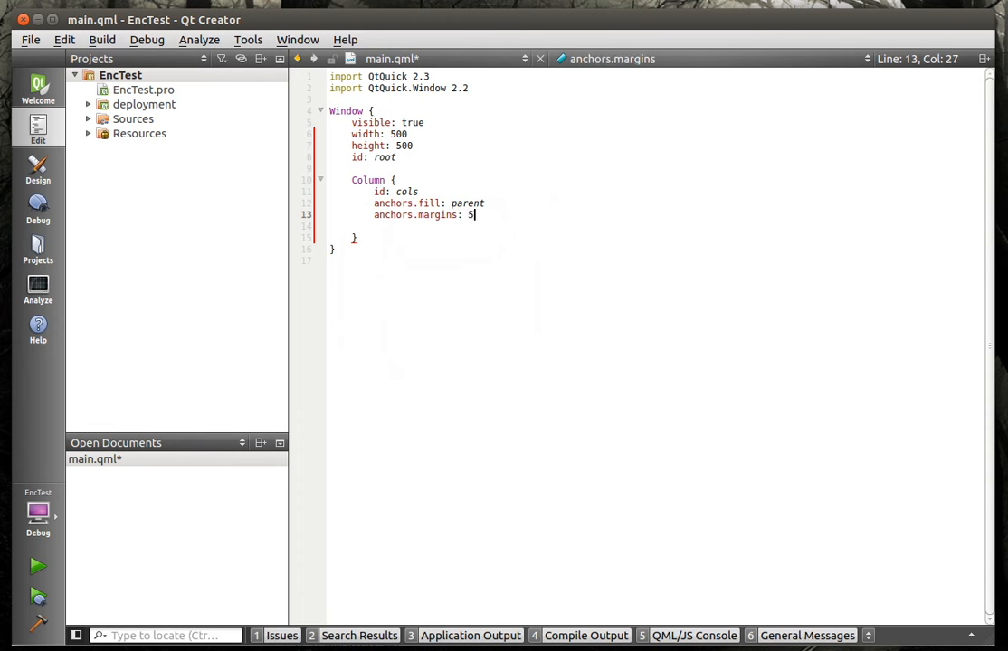
type("spacing: 3")
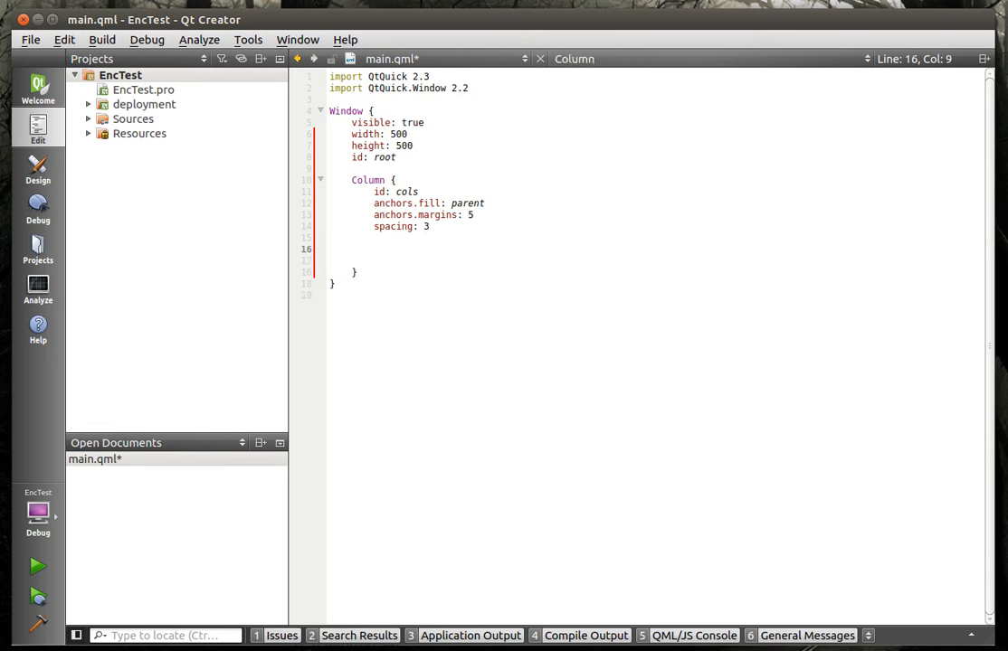
- Add a Rectangle with id frame inside the Column
type("Rectangle")
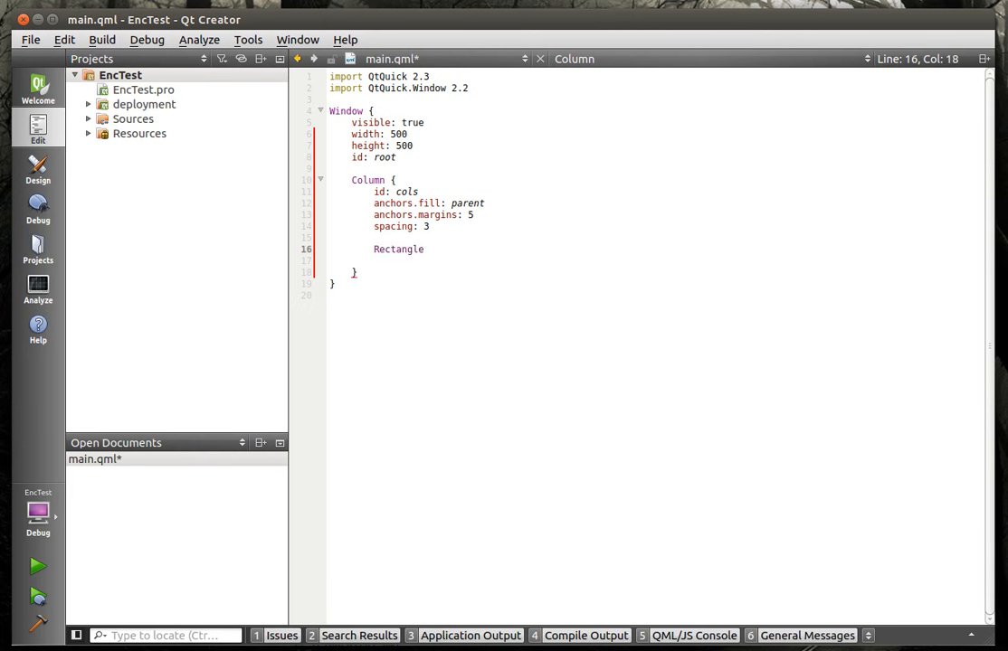
type("{")
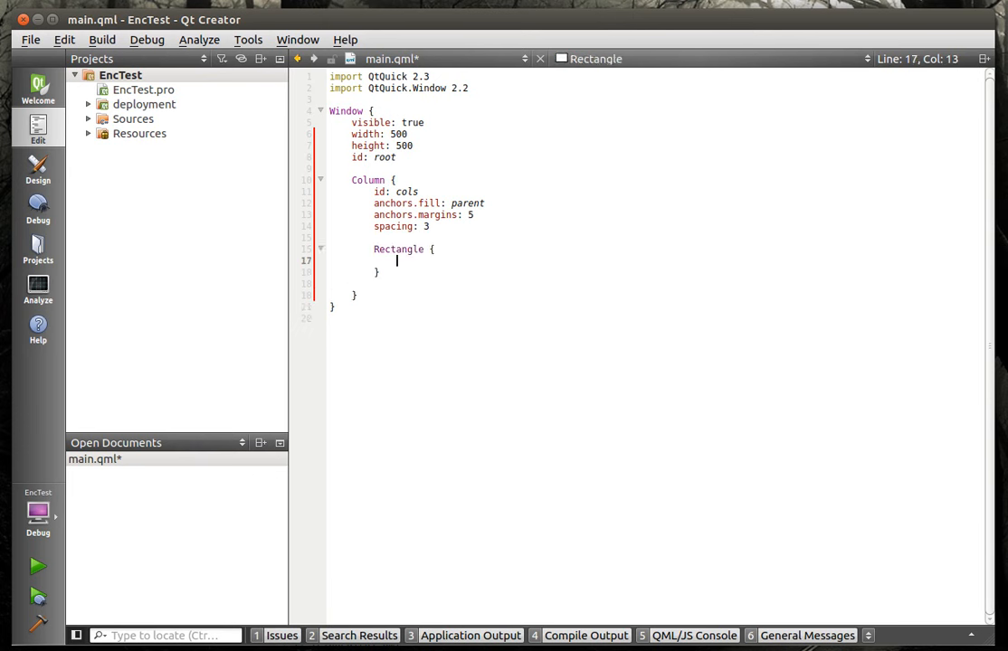
type("i")
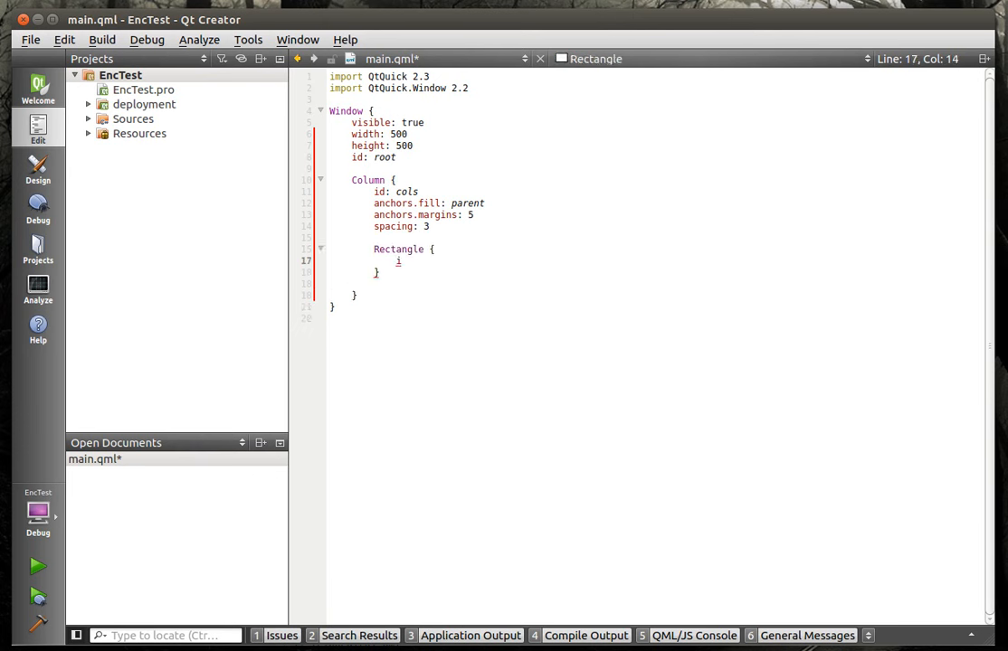
type("d")
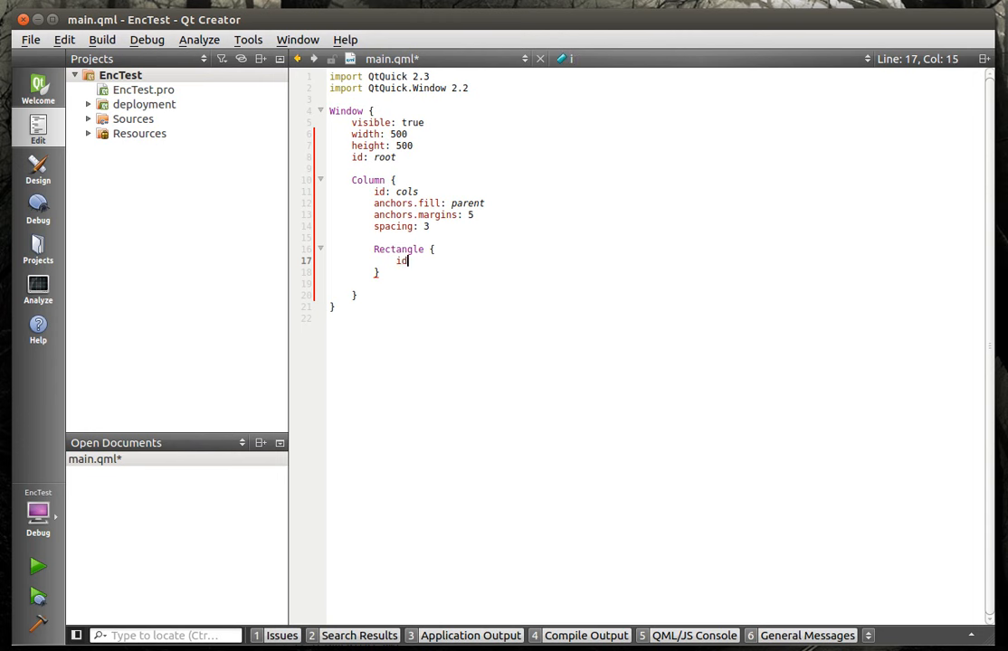
type(":")
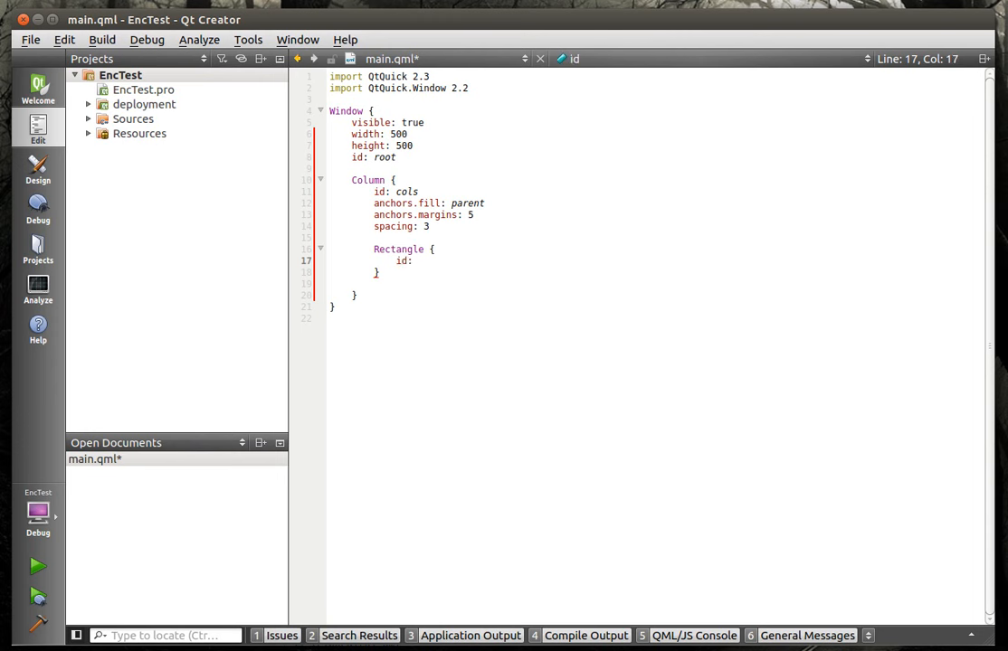
type("f")
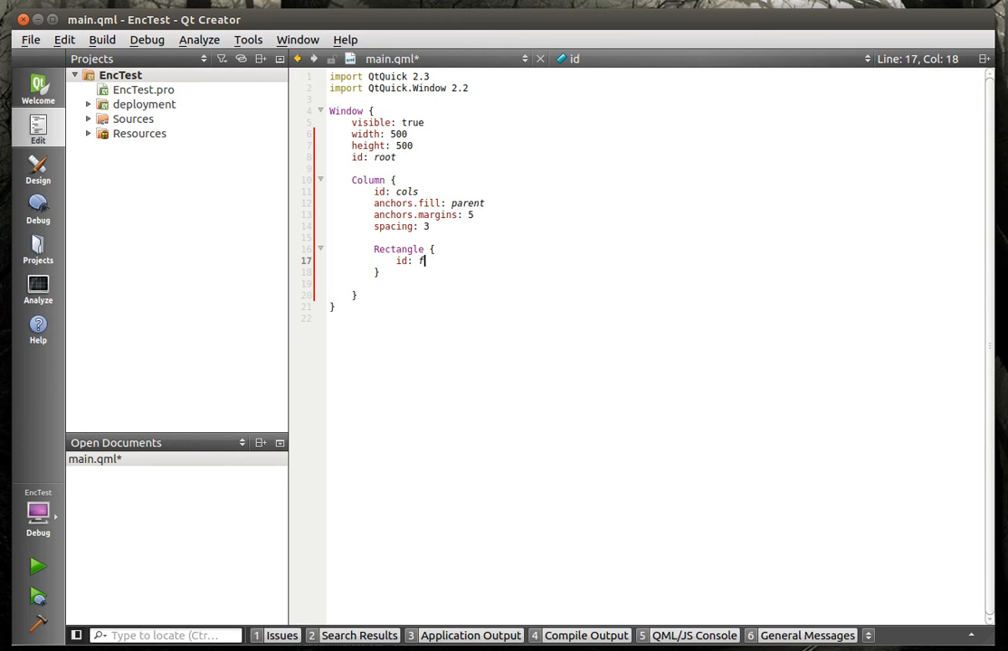
type("rame")
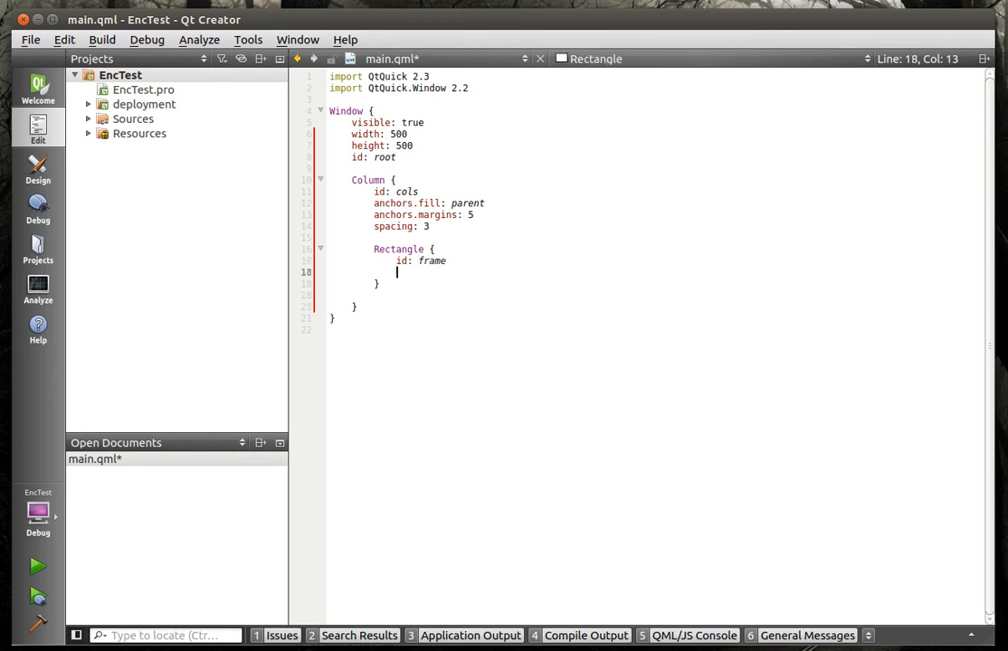
- Set frame's width to parent.width and its height to 25
type("width:")
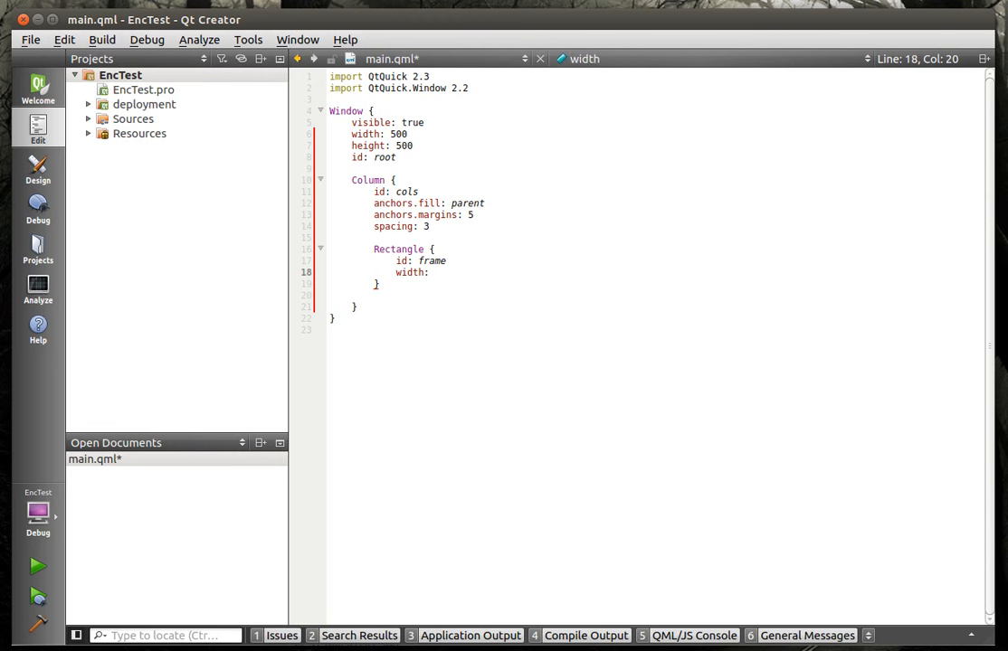
type("pa")
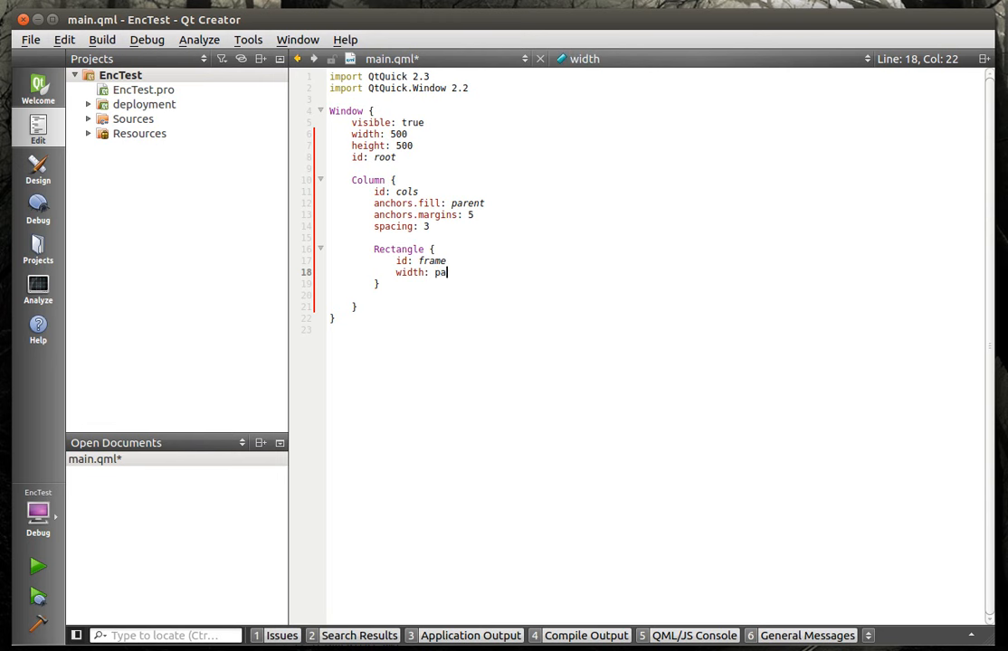
type("re")
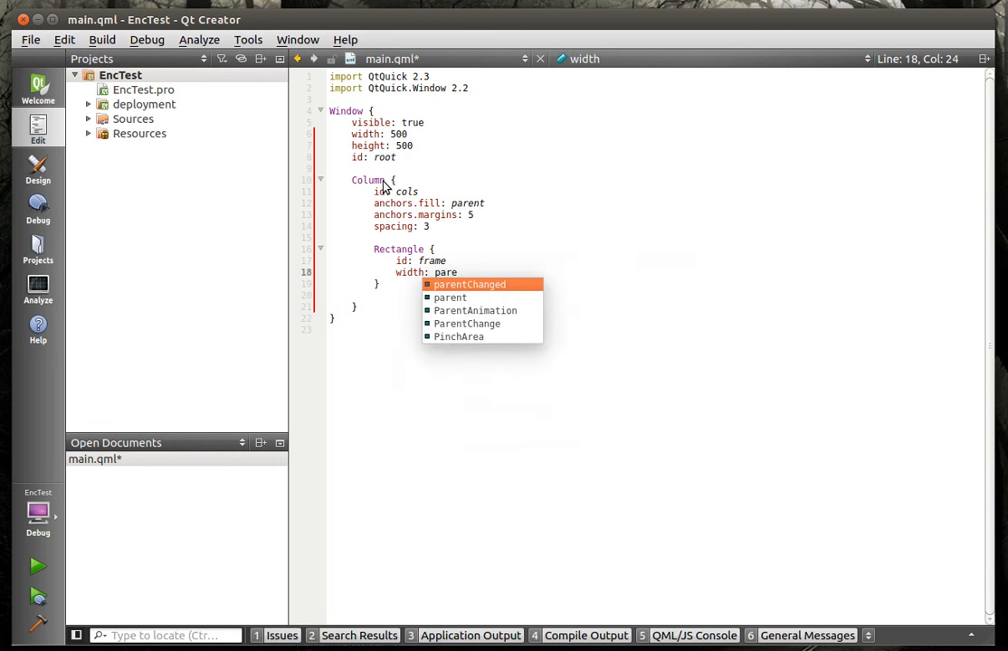
type("nt")
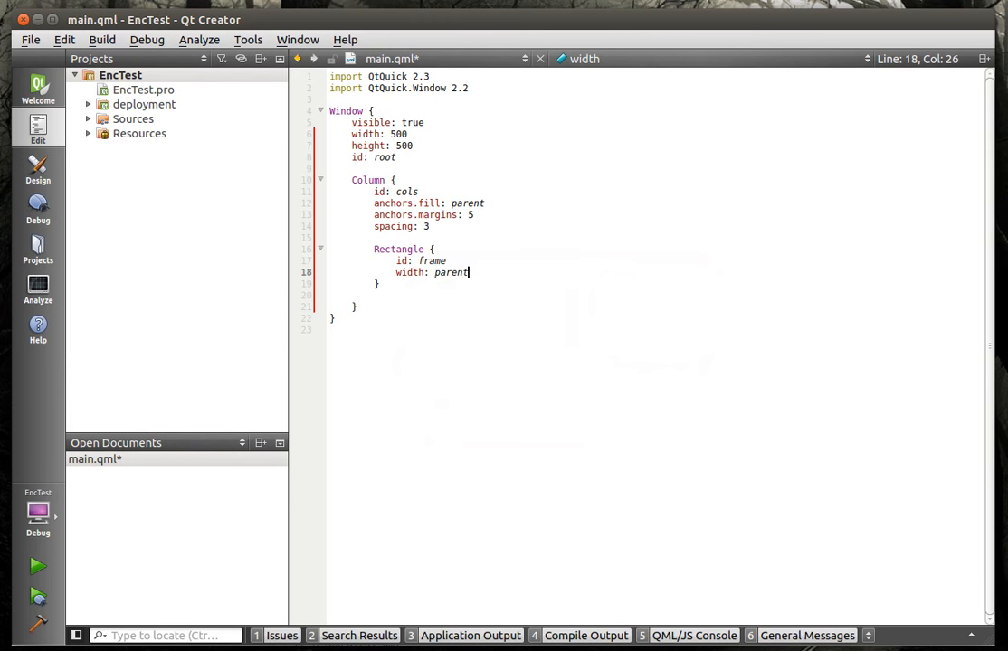
type(".width")
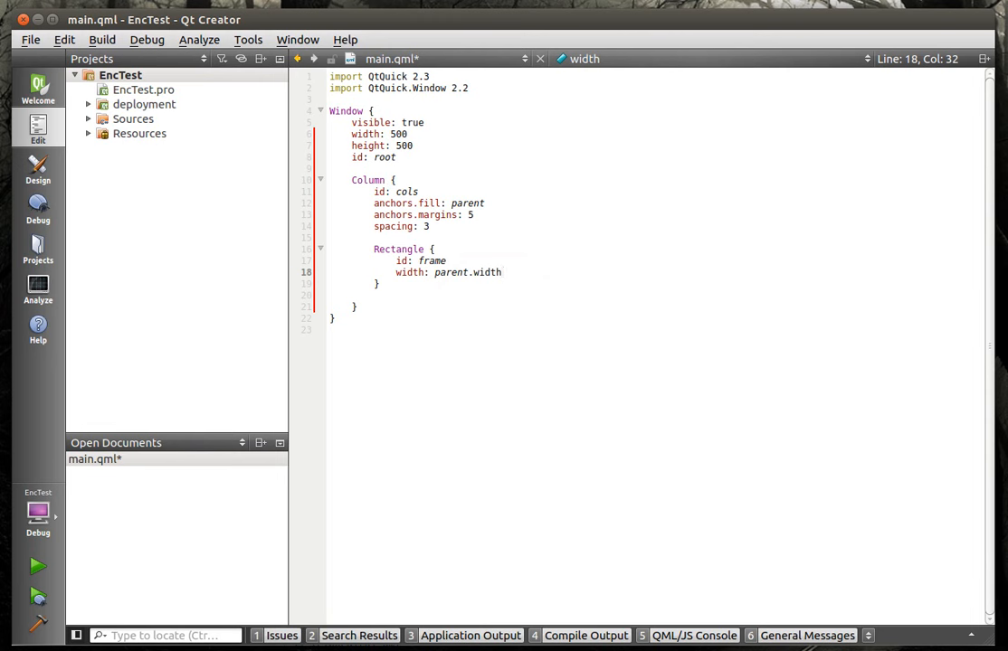
type("hi")
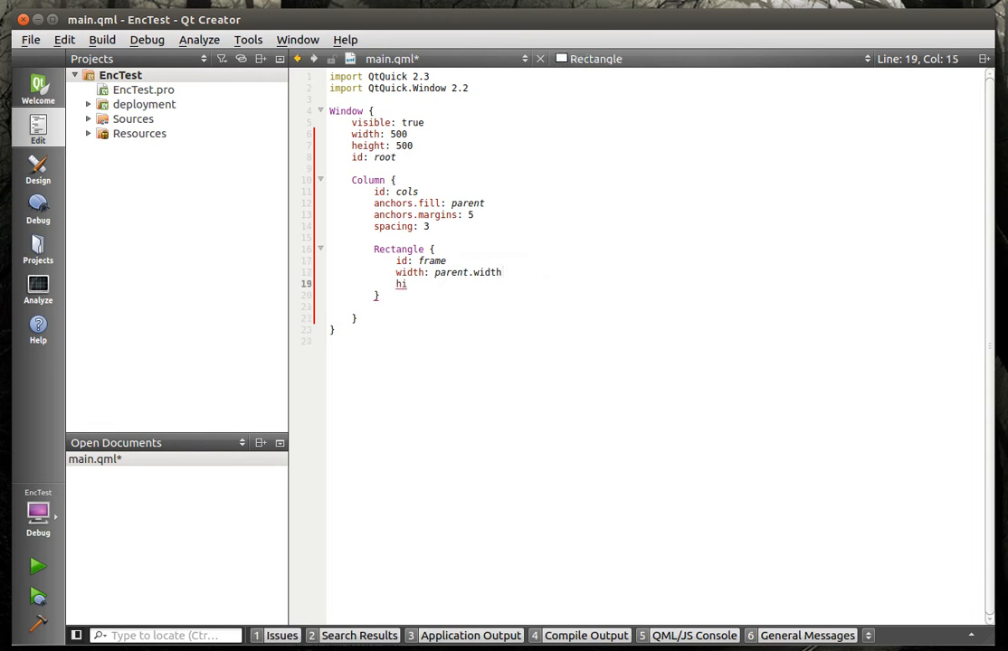
type("height:")
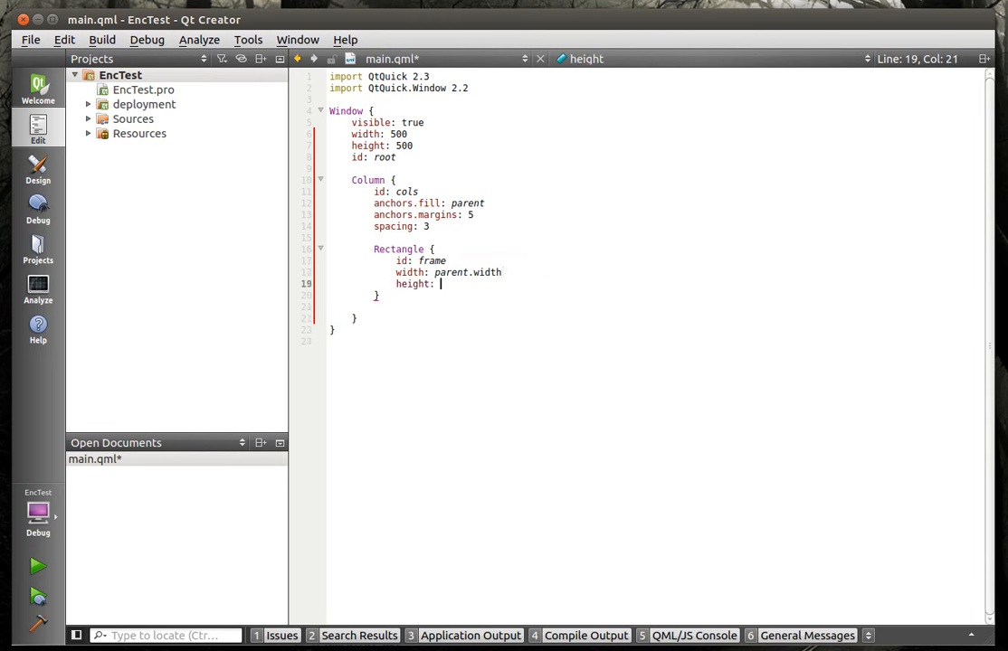
type("25")
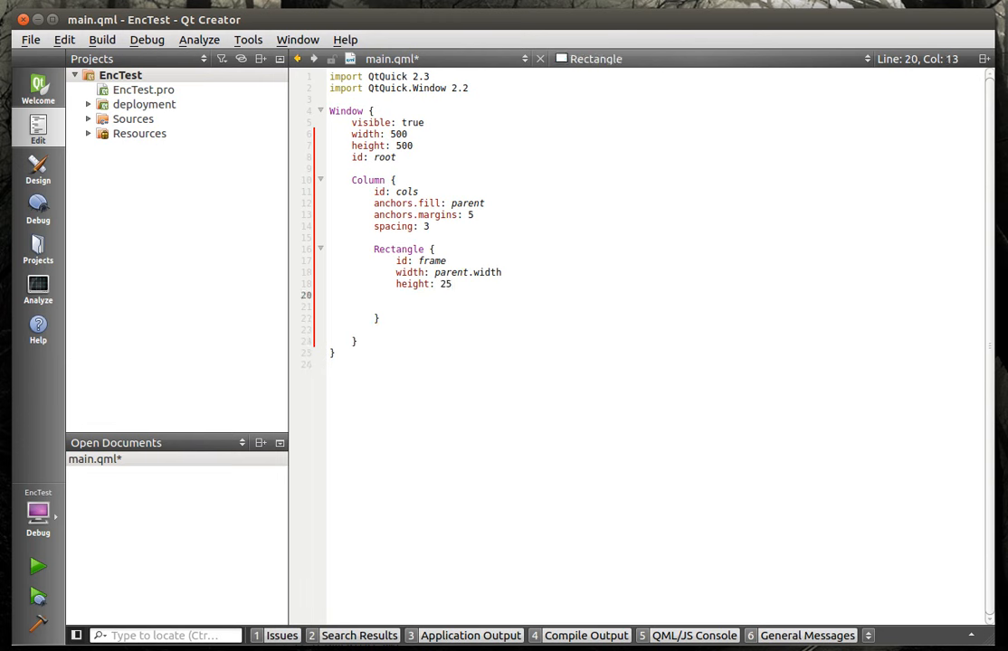
- Give frame a gray border of width 1
type("b")
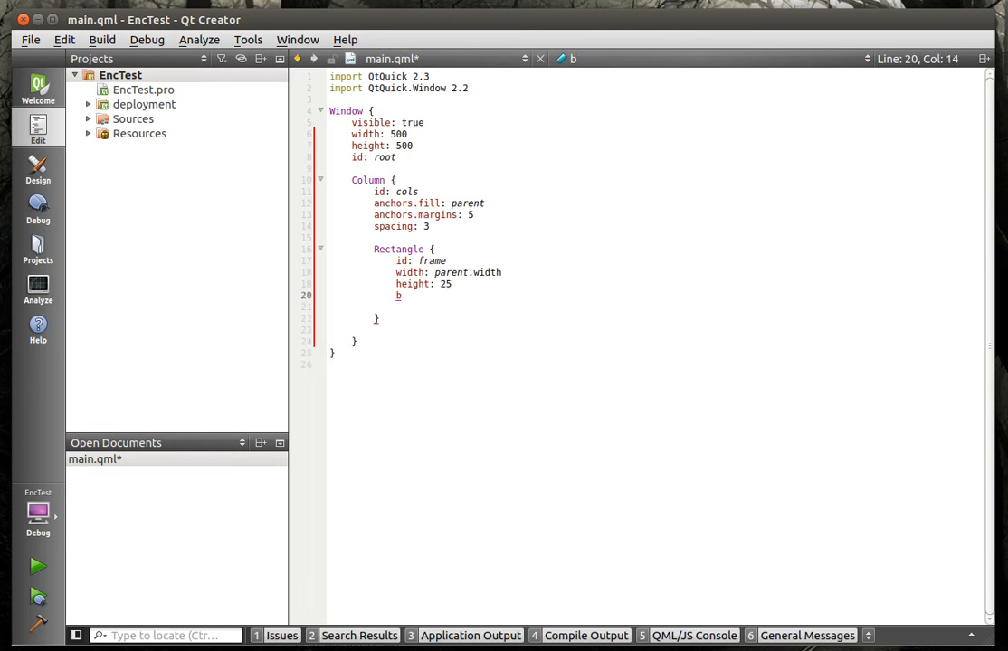
type("order.color: \"")
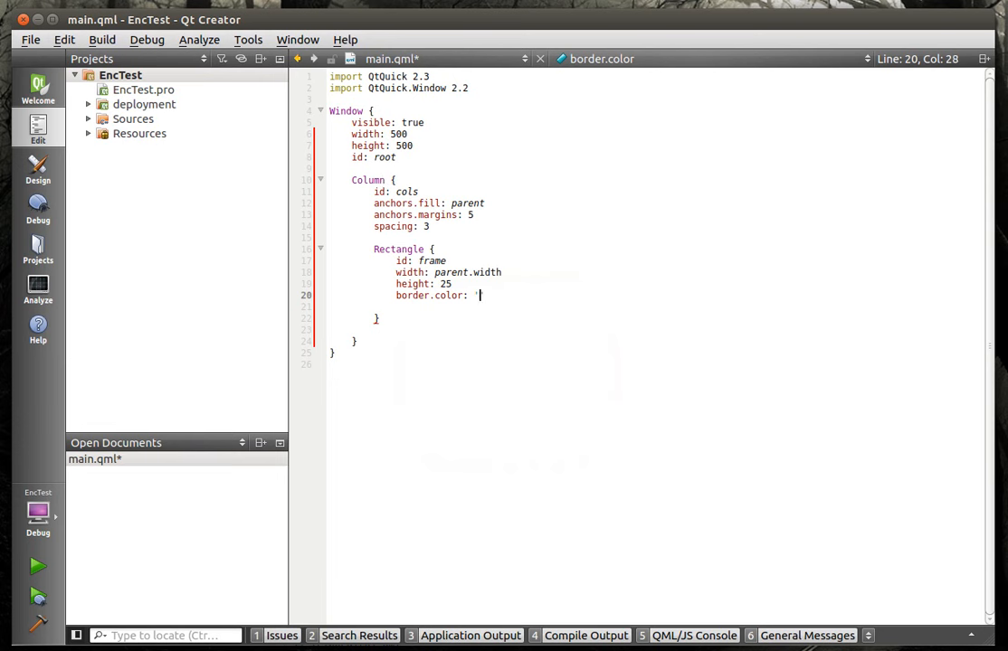
type("gray'")
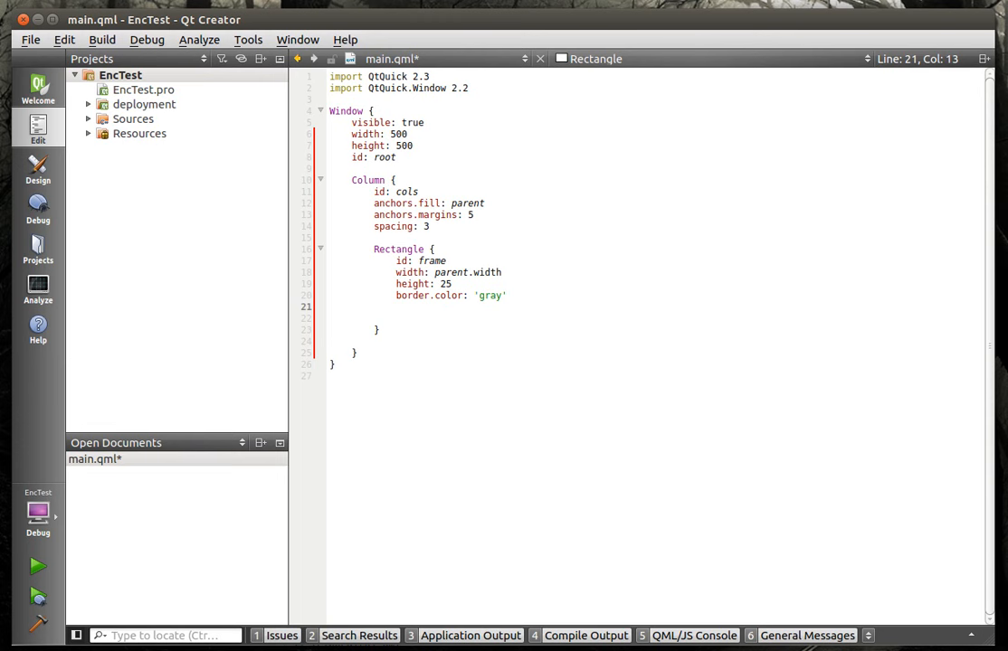
type("border.")
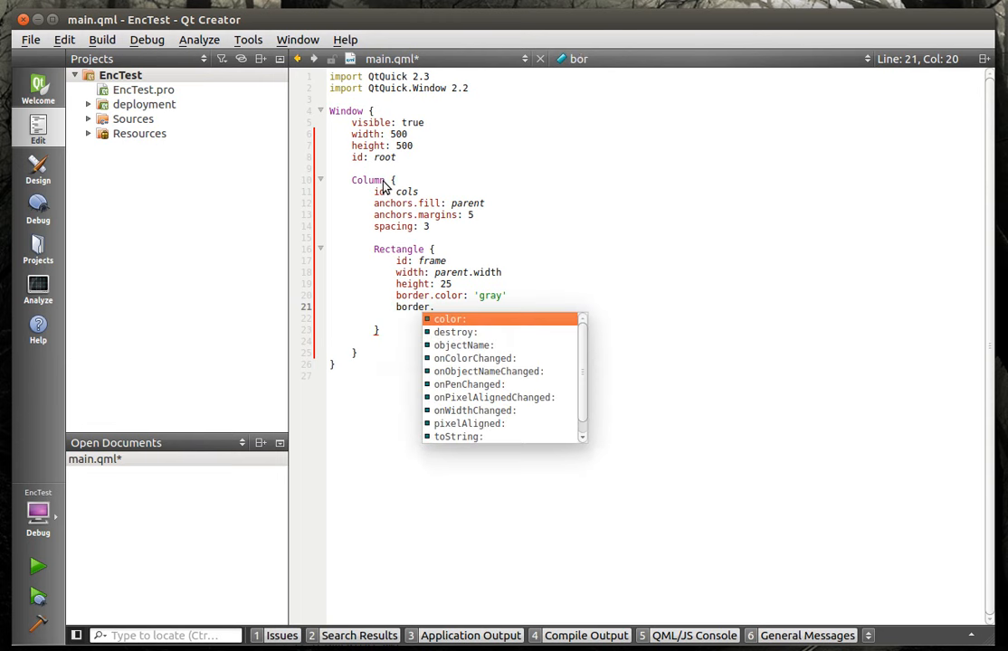
type("wi")
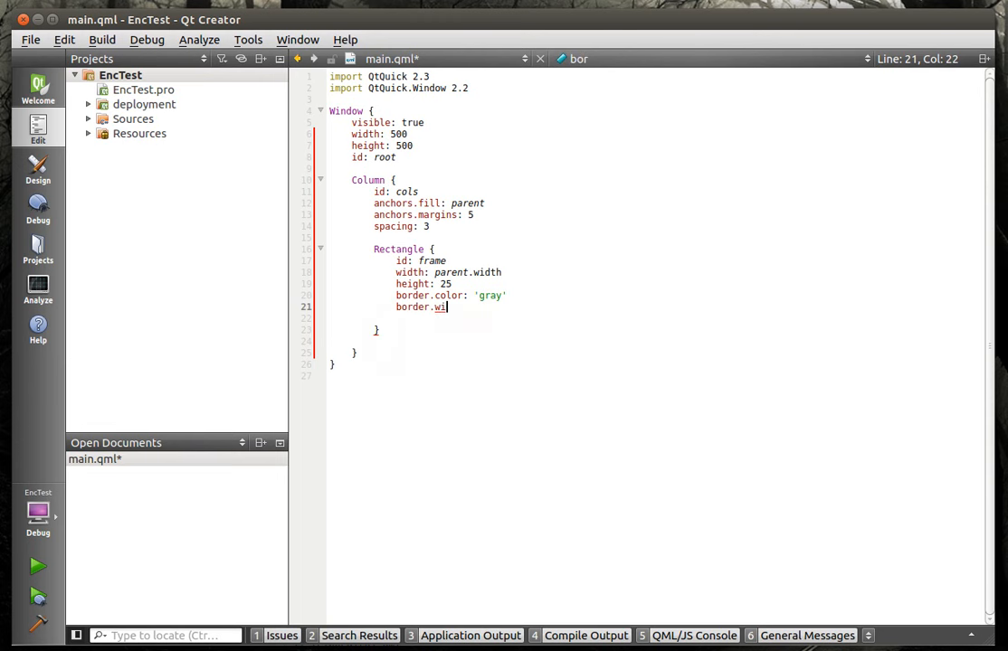
type("dth:")
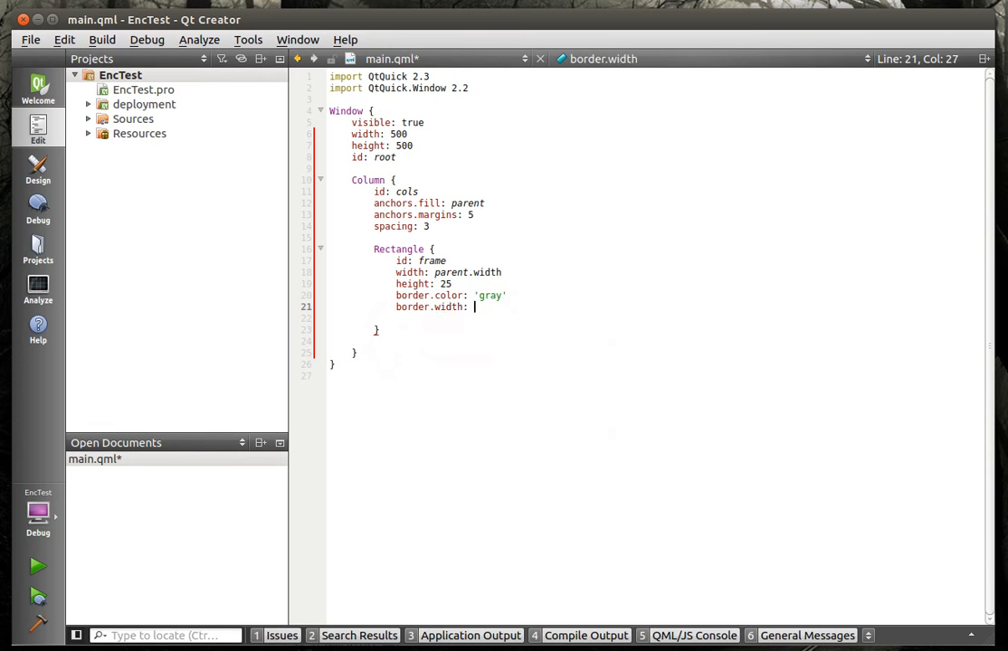
type("1")
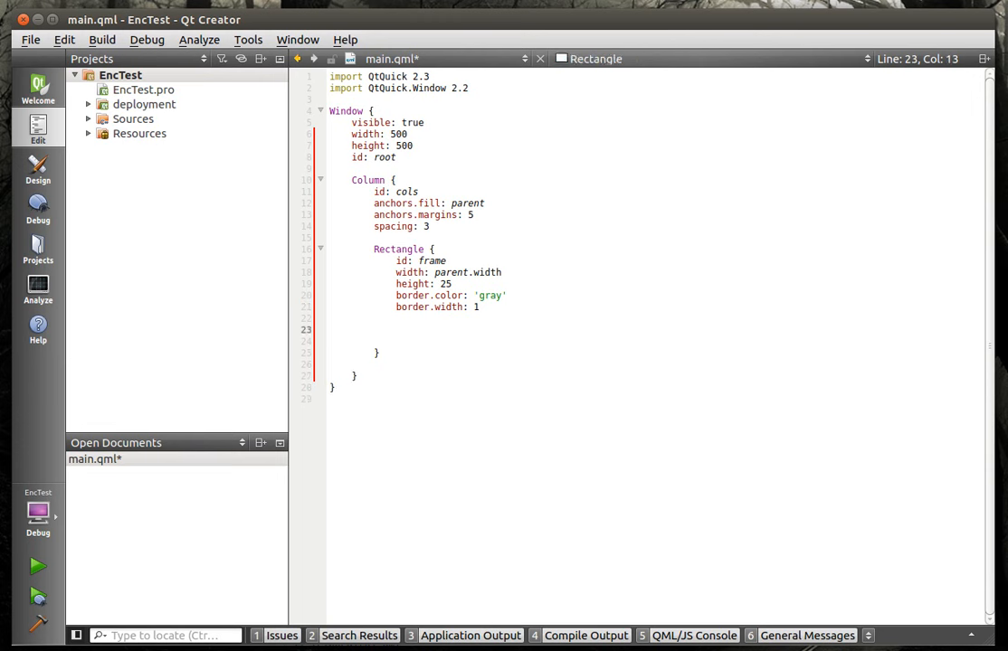
- Add TextInput txtPlain inside frame, filling its parent with margins 4
type("Te")
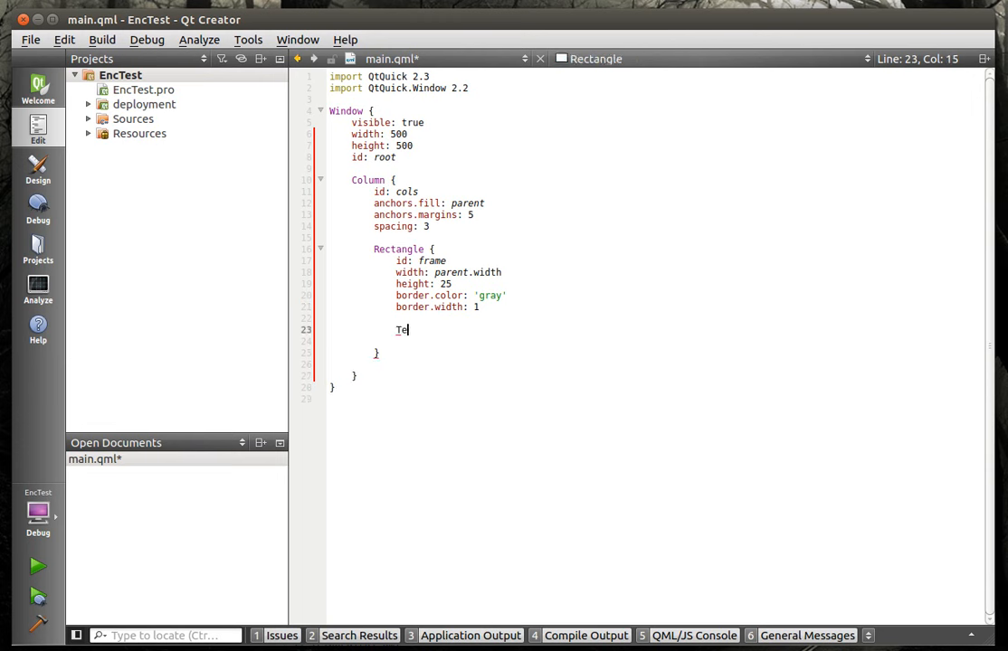
type("xtInput {")
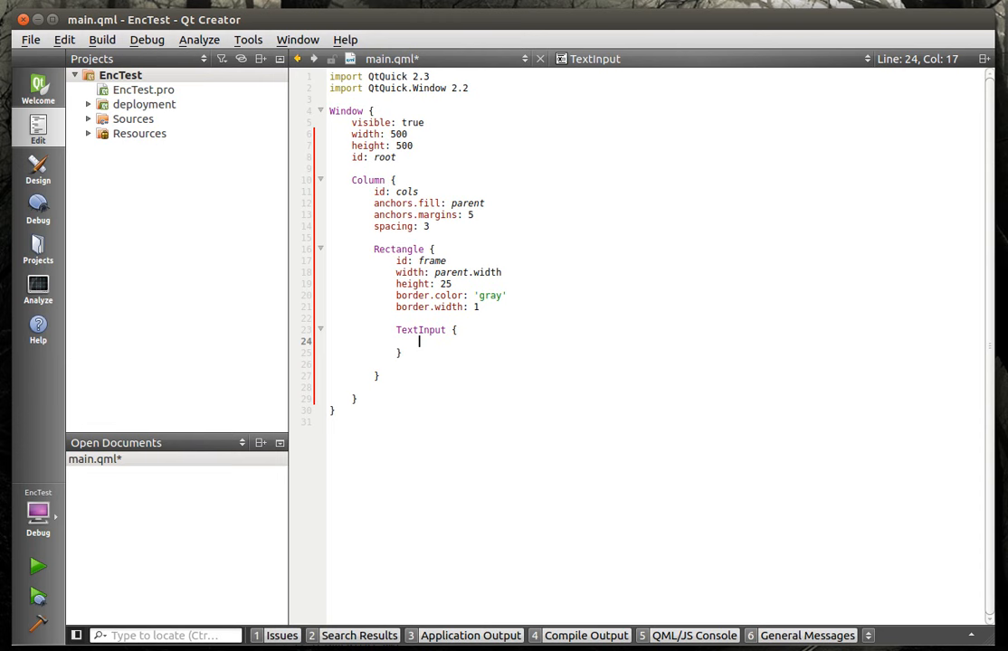
type("id:")
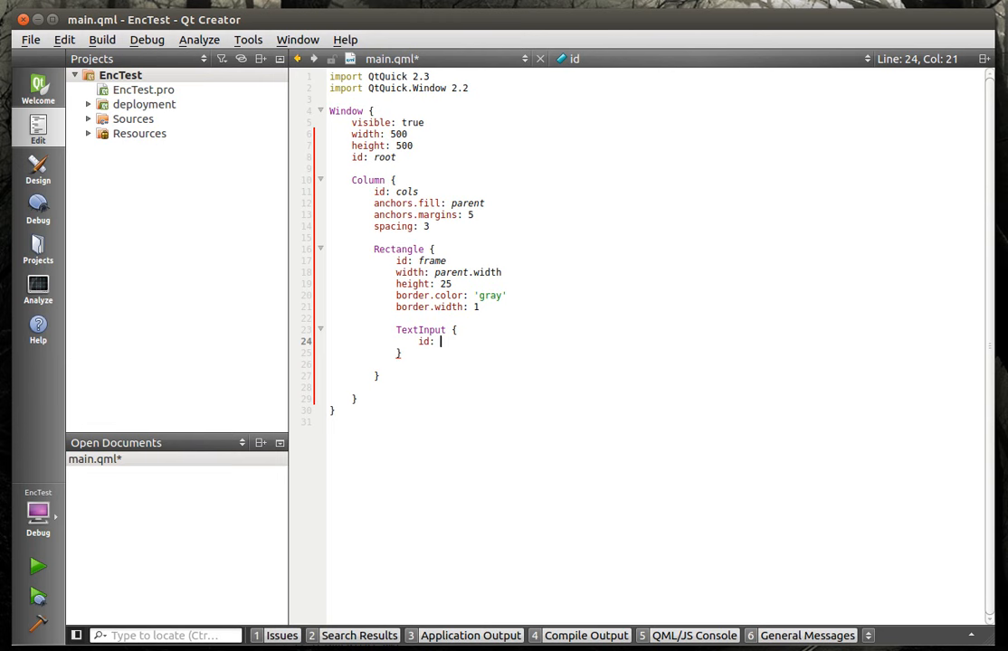
type("txtPlain")
type("anchors.fill: parent")
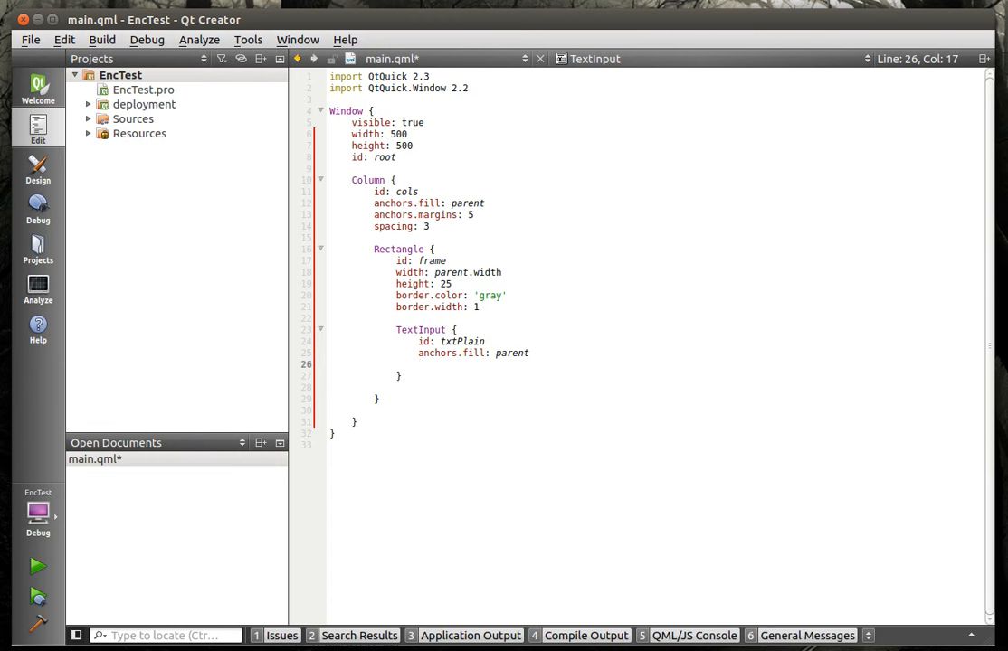
type("a")
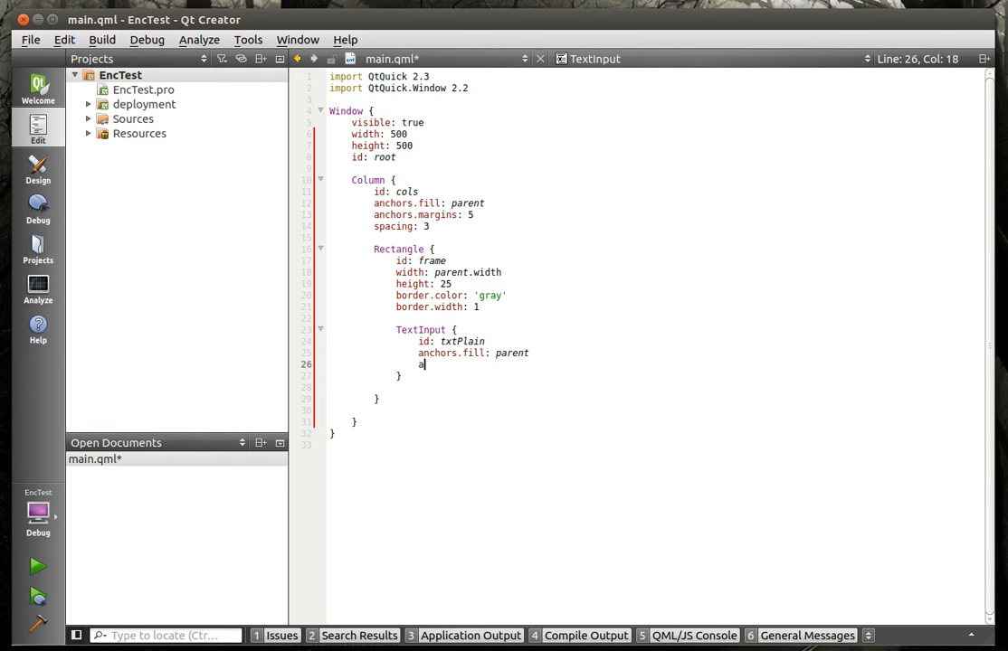
type("nchors.")
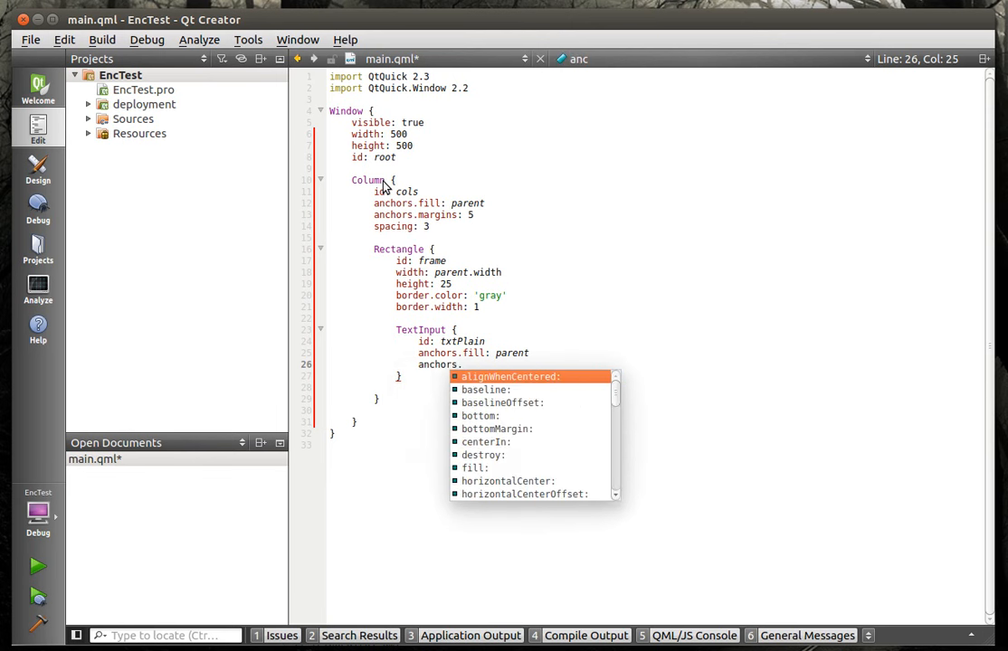
type("margins: 4")
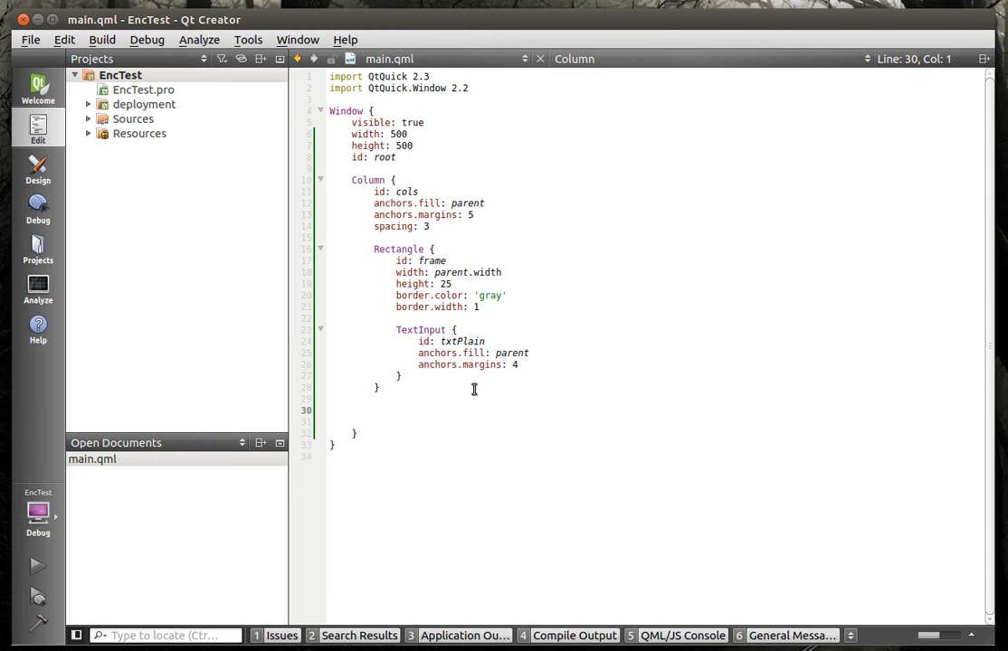
left_click(29, 567)
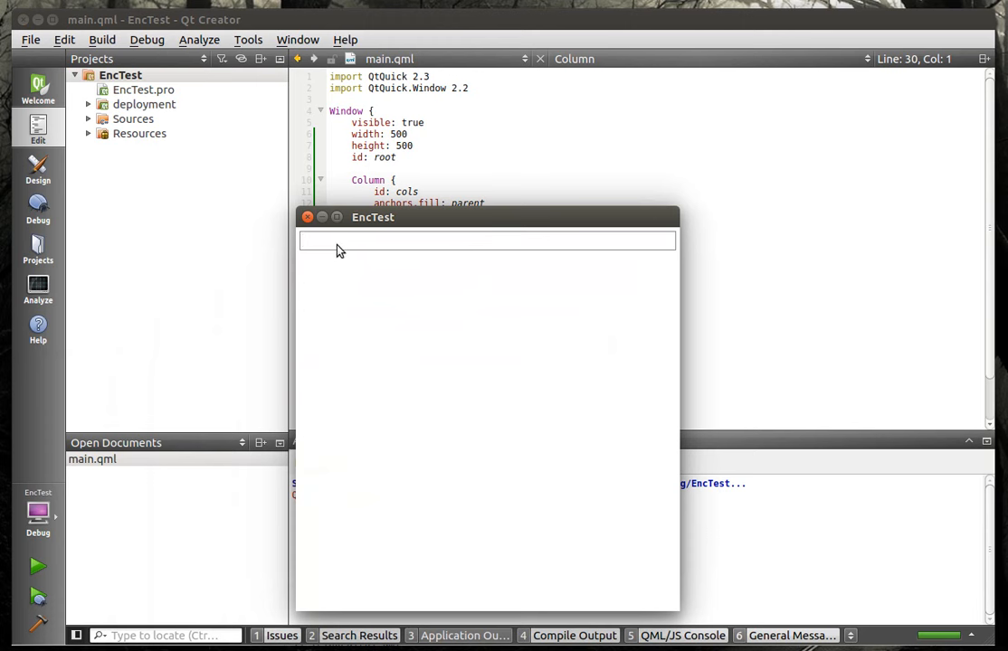
type("asdasdasdsdsdd")
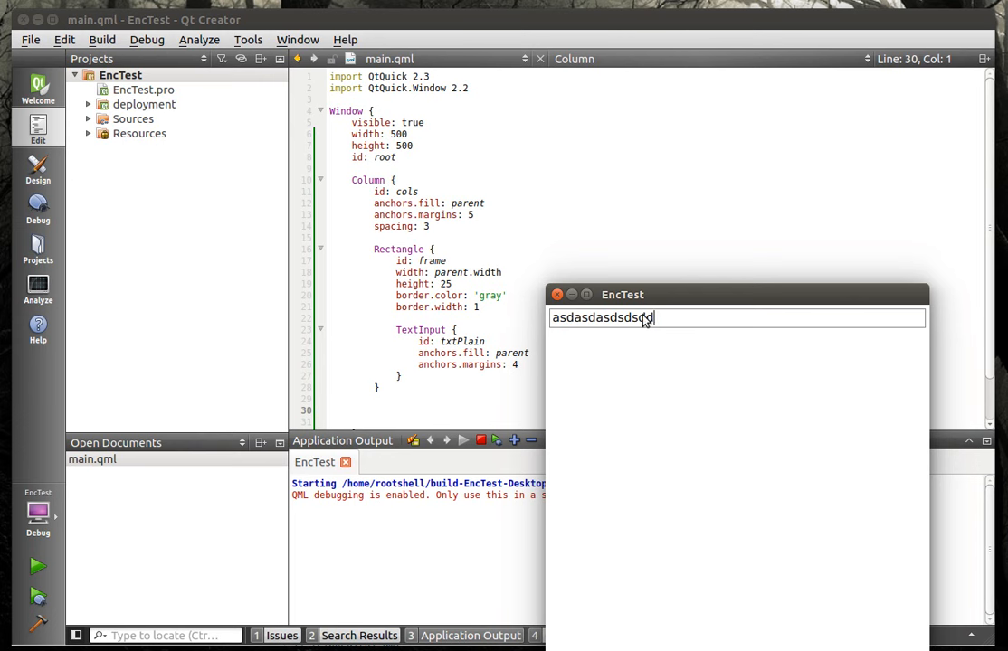
type("d")
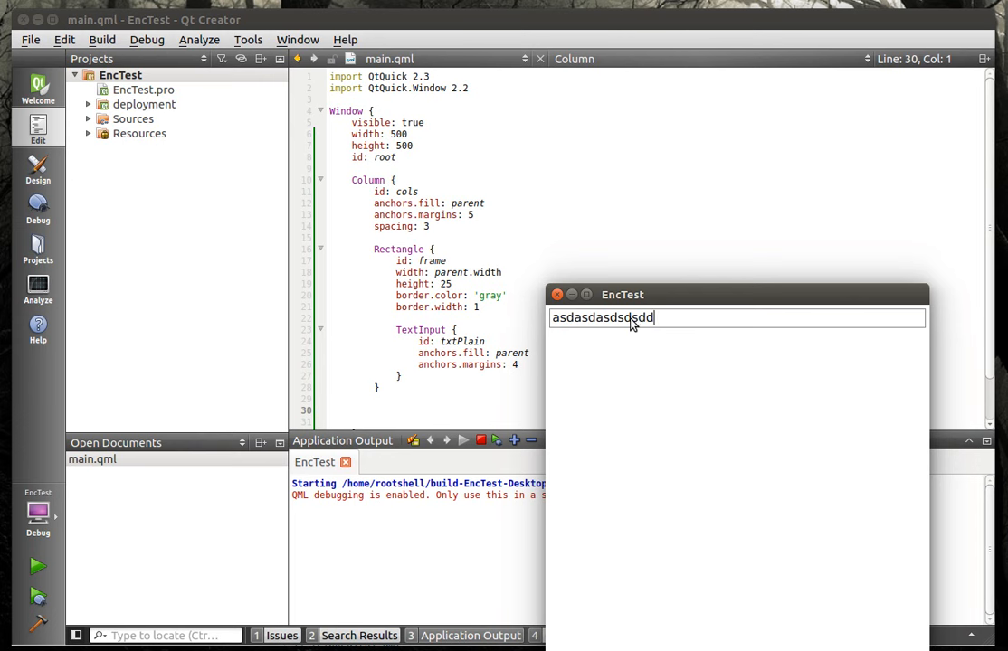
key("ctrl+a")
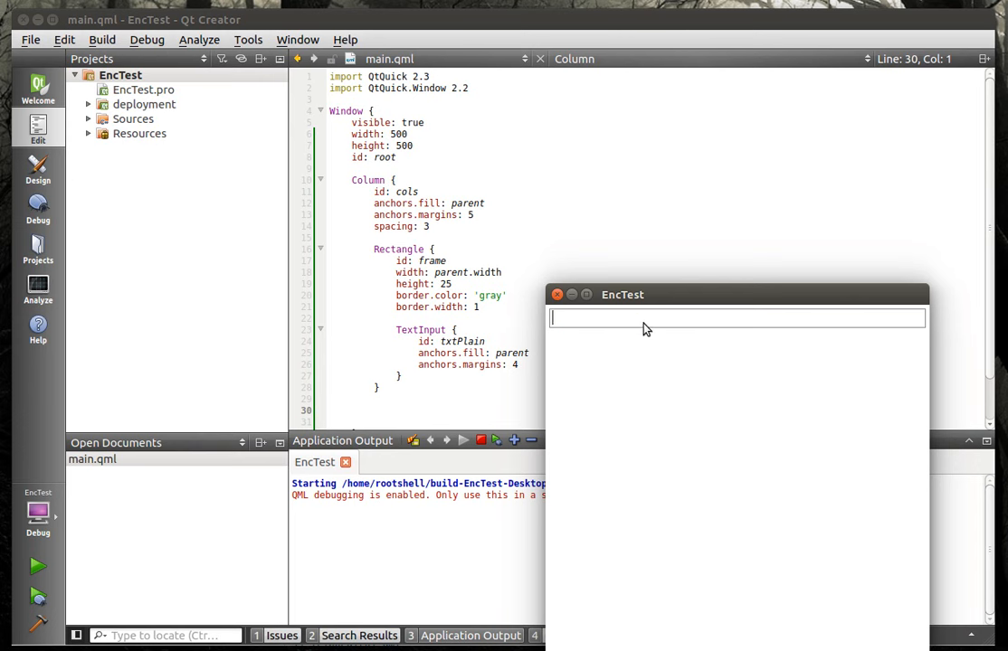
mouse_move(624, 330)
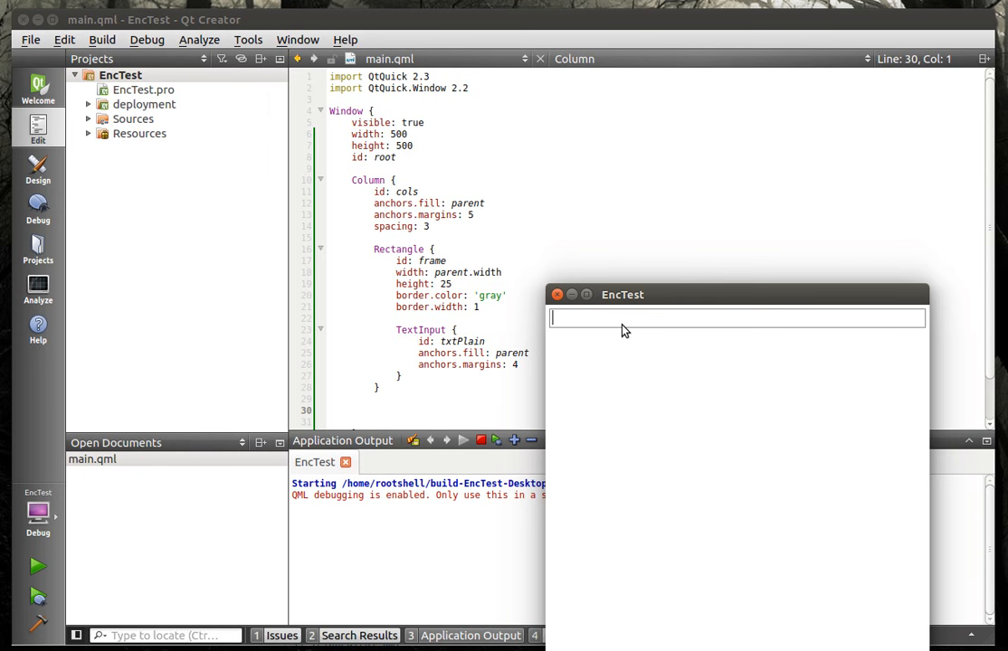
mouse_move(572, 339)
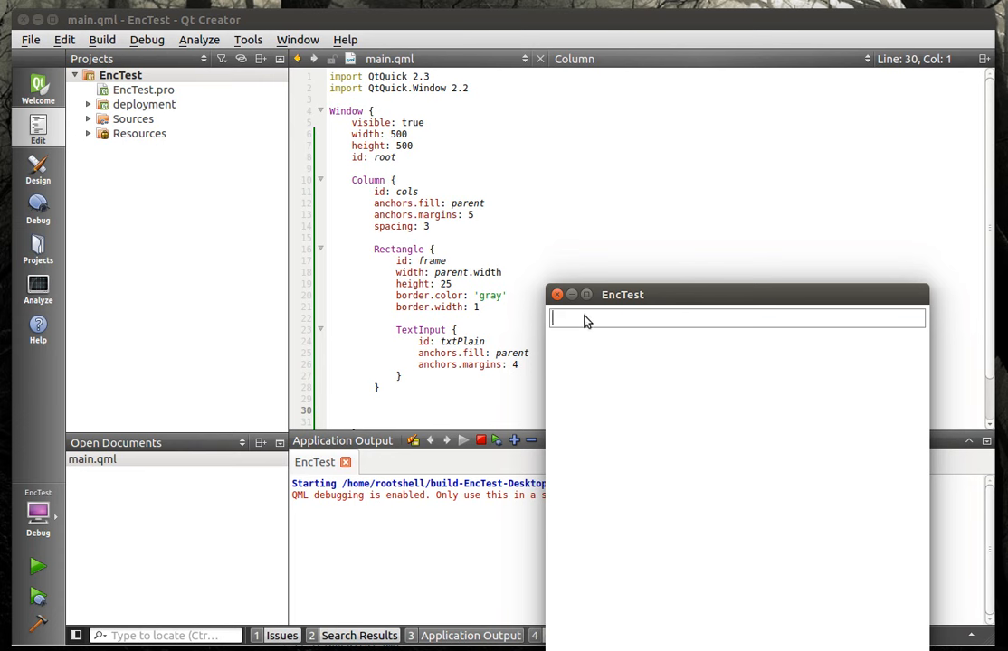
mouse_move(918, 328)
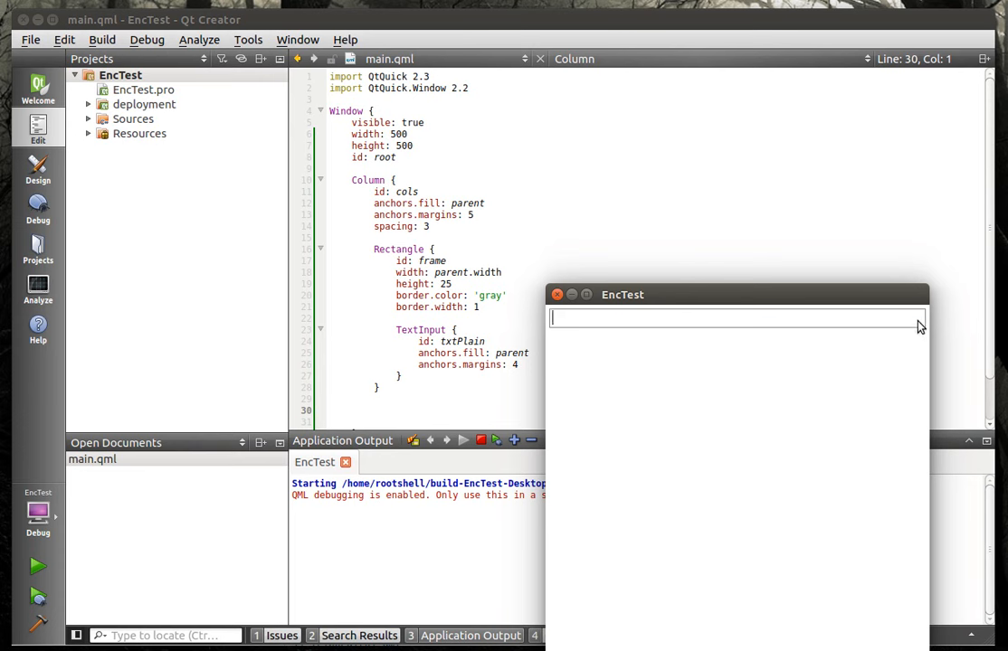
mouse_move(557, 295)
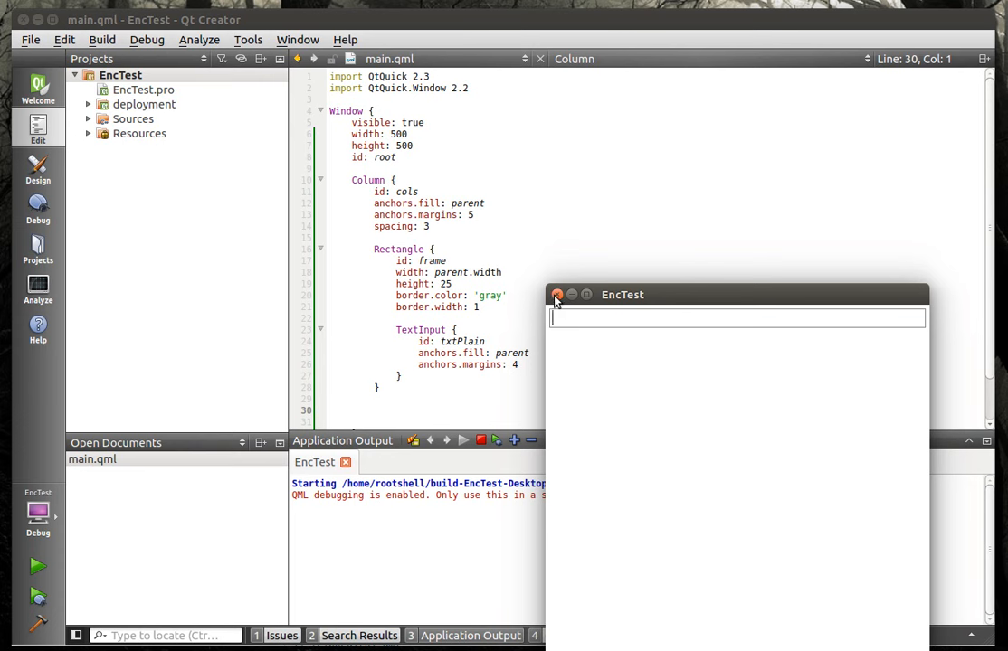
- Close the EncTest window and test-type 'asdasdsdsa' in a borderless rerun
left_click(556, 296)
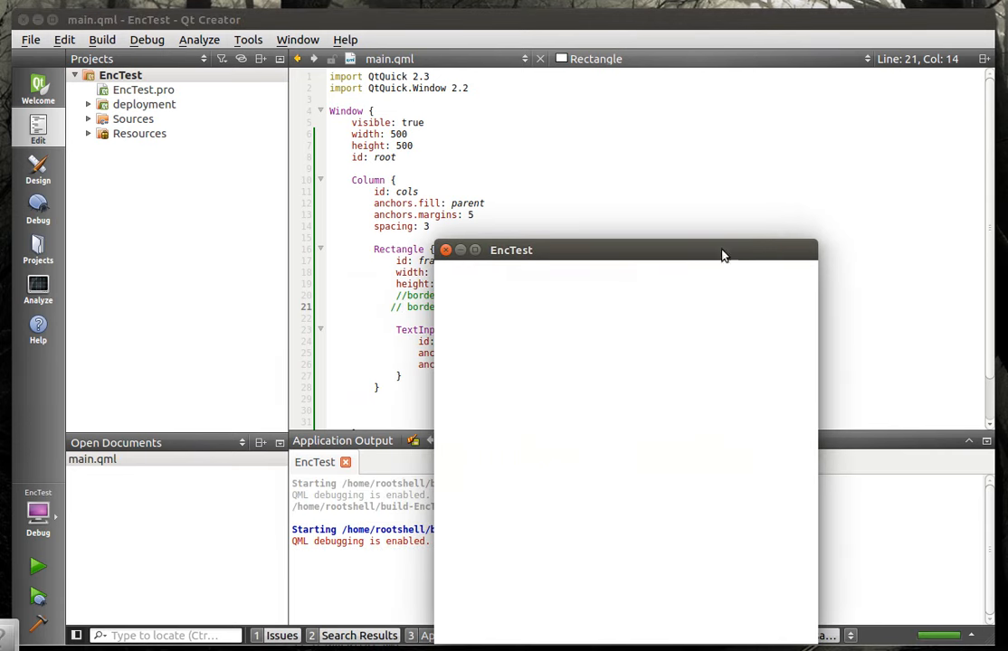
type("asdasdsdsa")
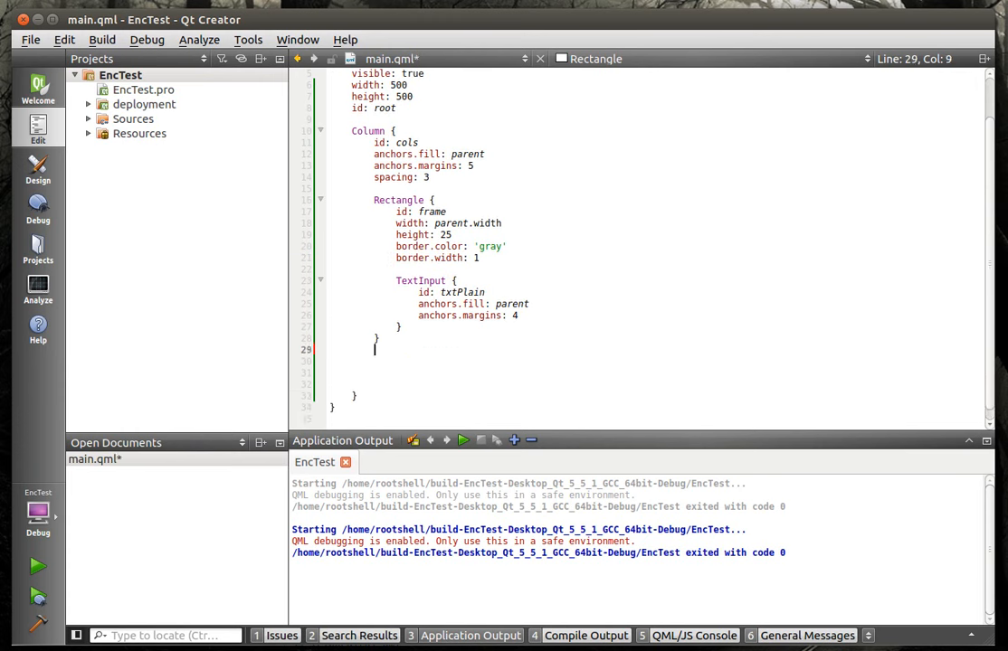
- Add Rectangle frame2 below frame with parent.width width and parent.height height
type("Rectangle {")
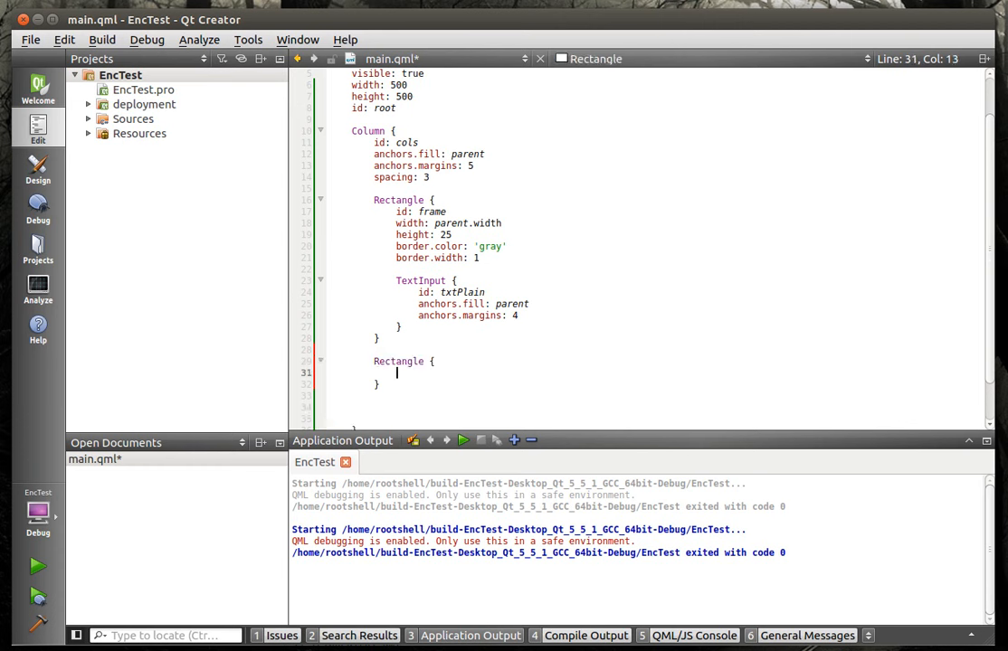
type("id: frame2")
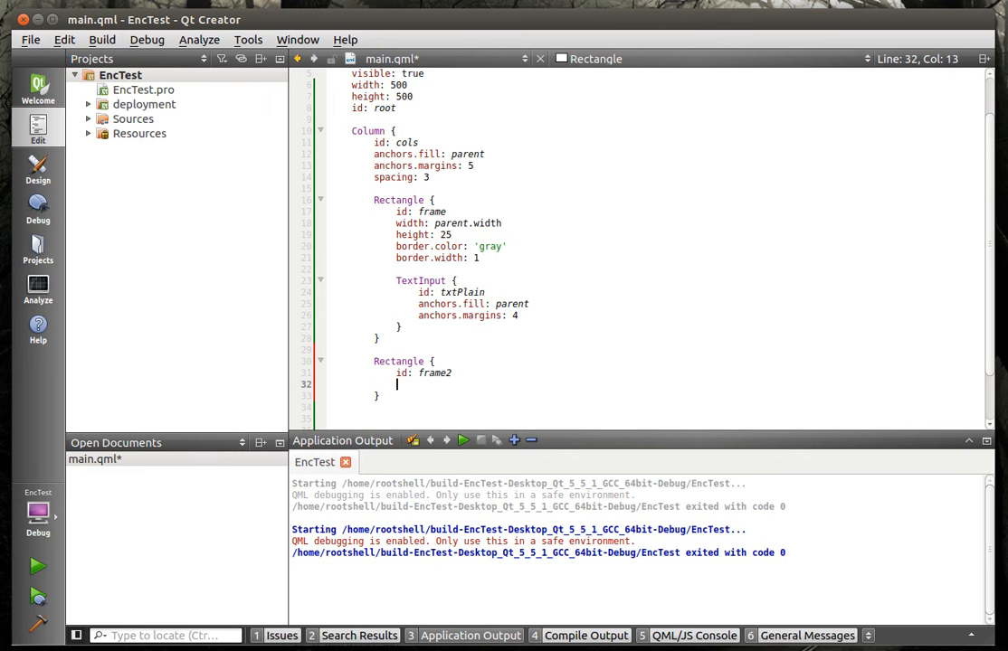
type("width: p")
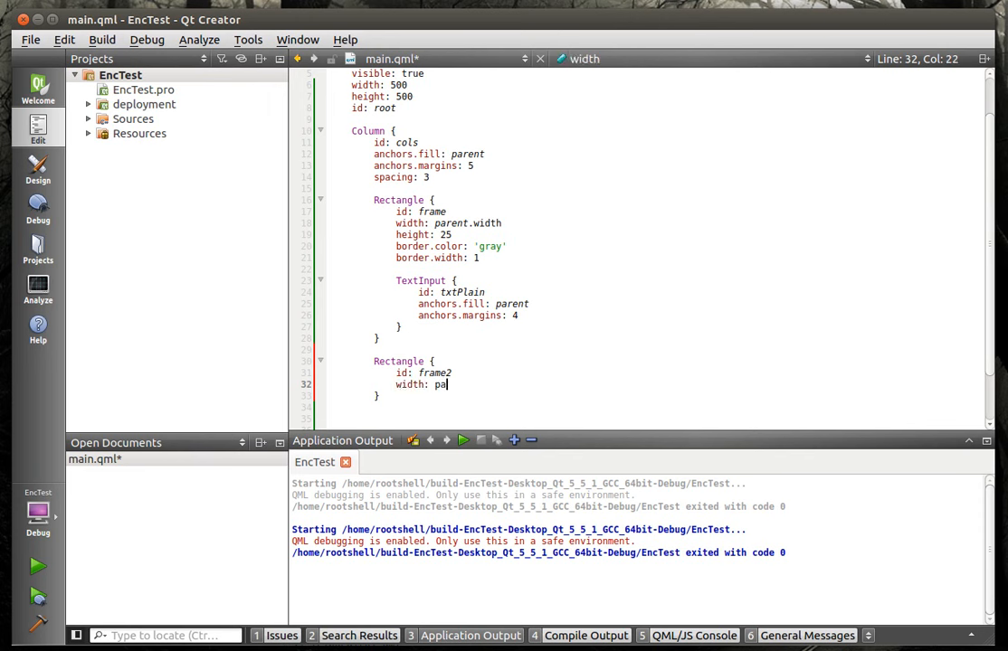
type("a")
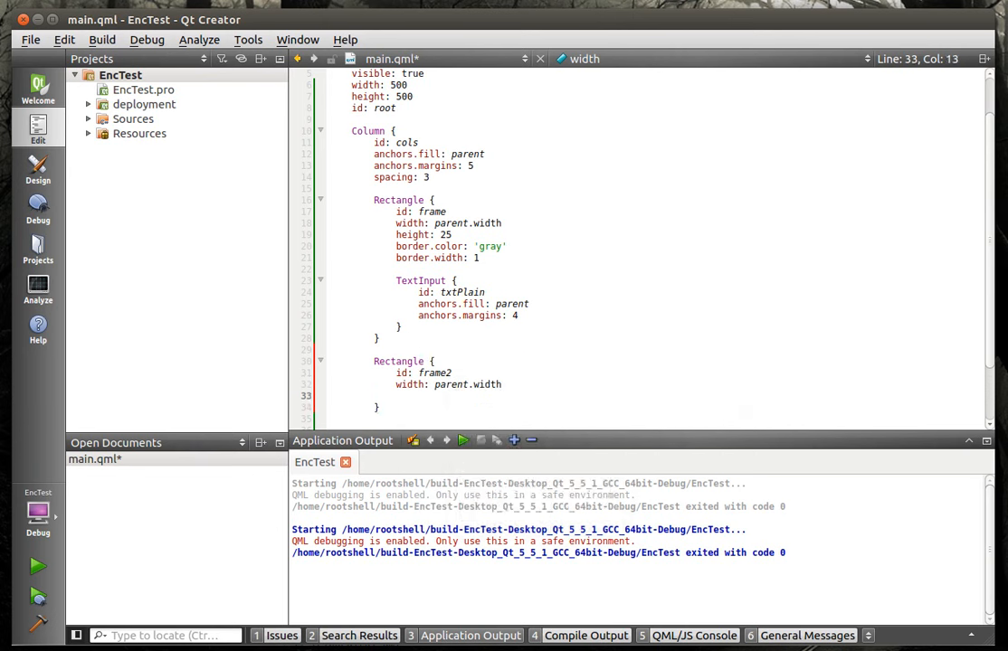
type("height:")
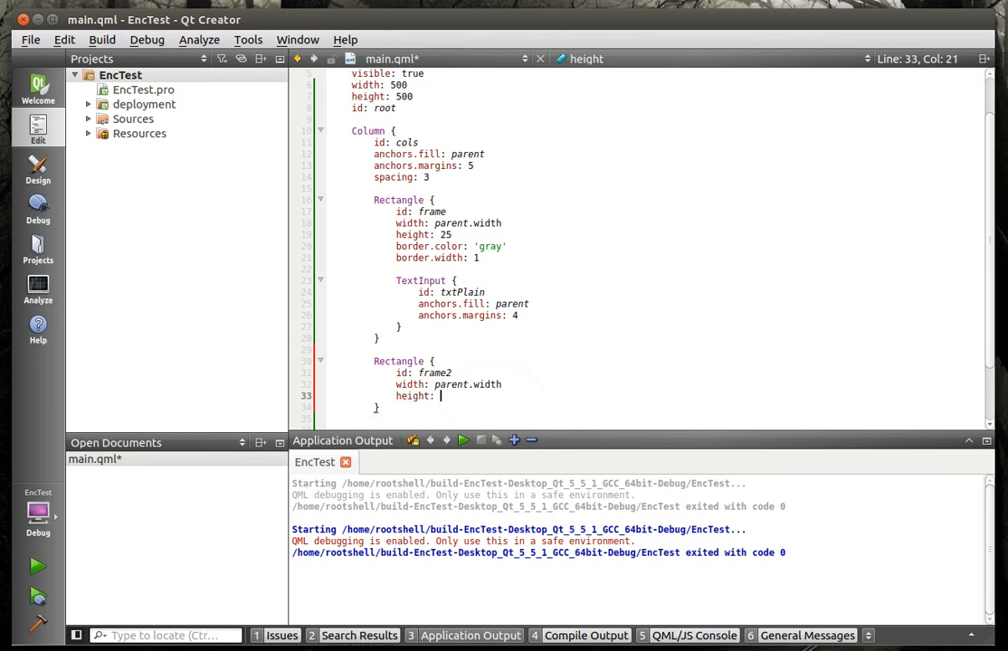
type("parent.height")
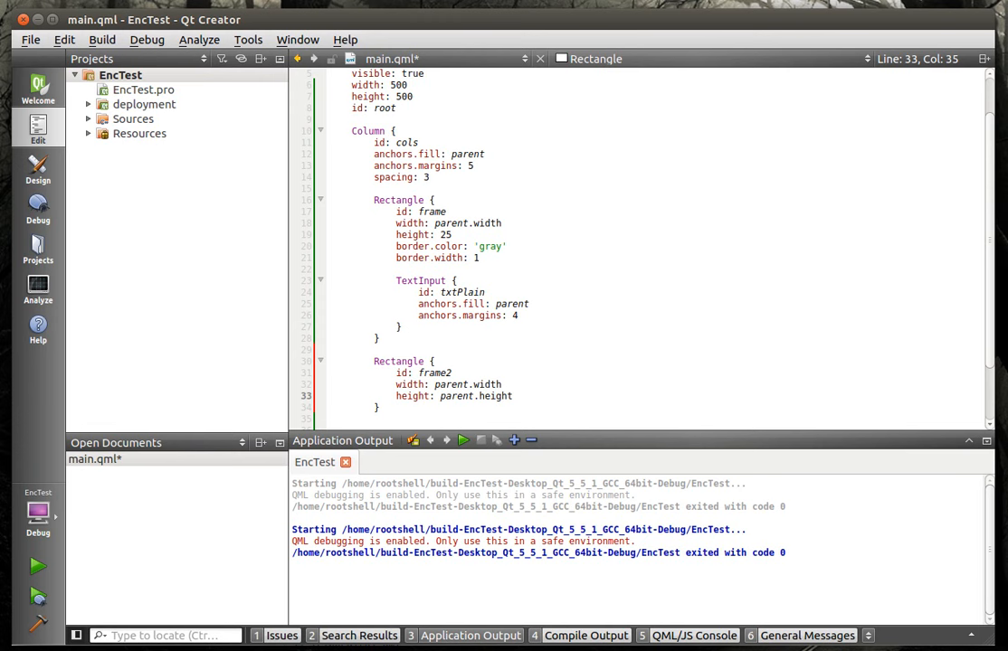
type("Tex")
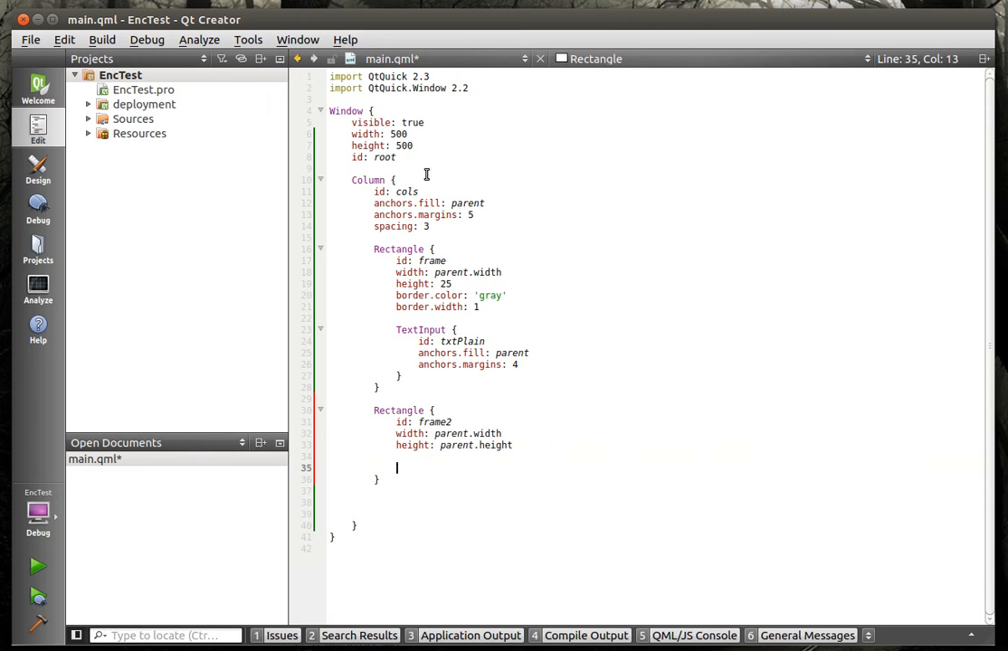
- Add 'import QtQuick.Controls 1.3' on line 3 via autocomplete
type("import")
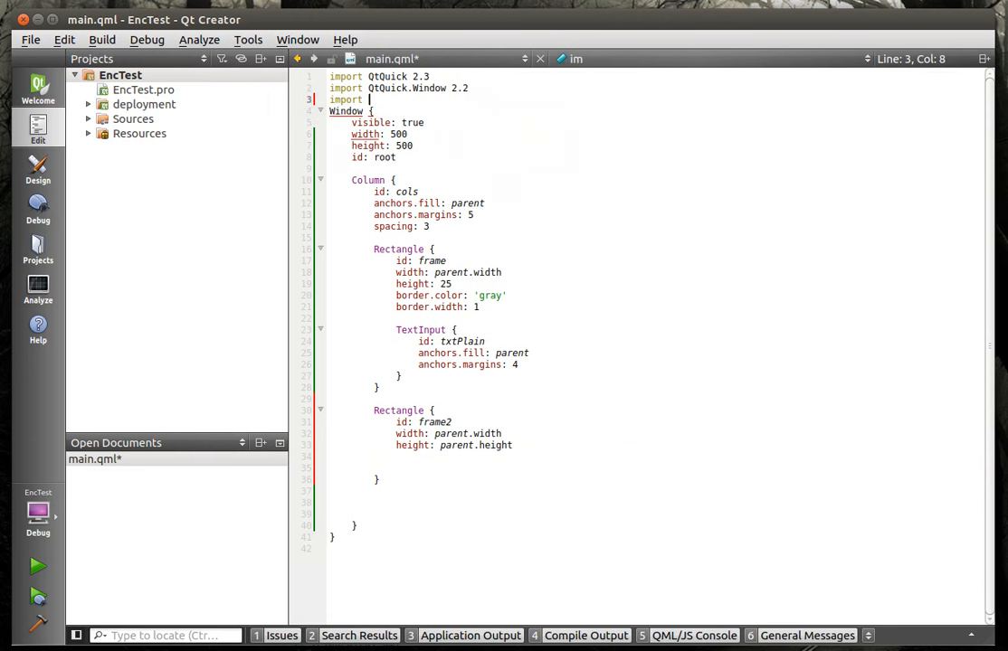
type("Qt")
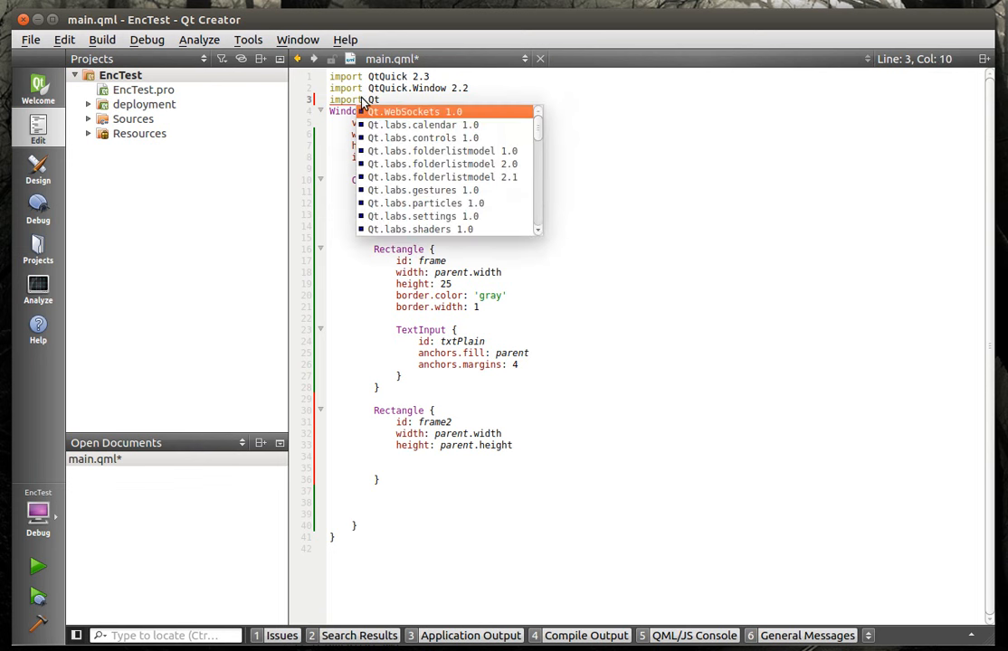
type("Quick.Controls 1.3")
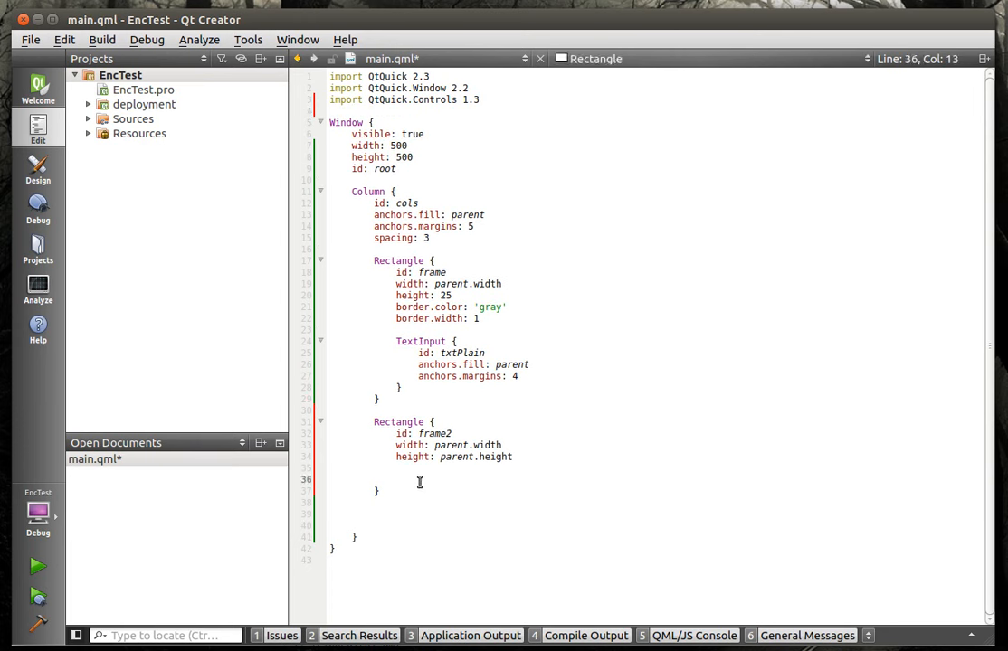
- Add TextArea txtEncoded inside frame2 with anchors.fill: parent
type("TextArea")
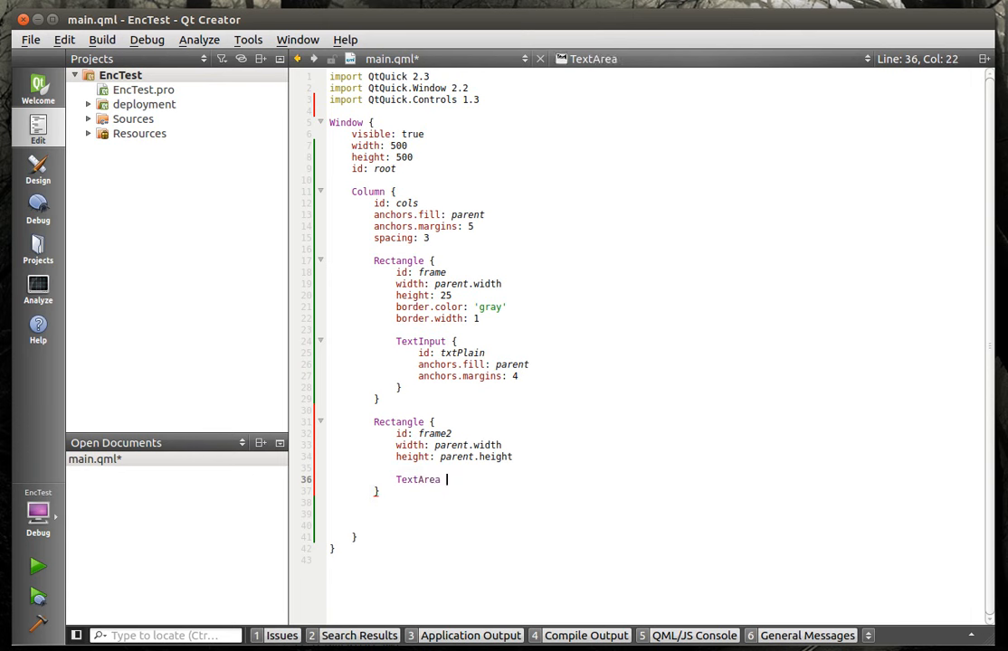
type("{")
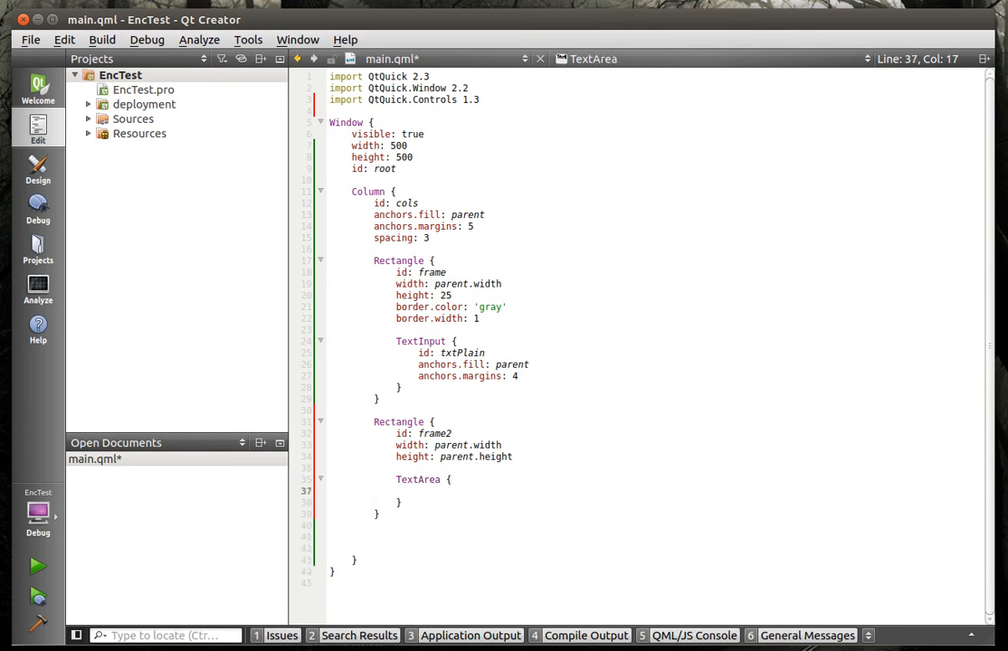
type("id:")
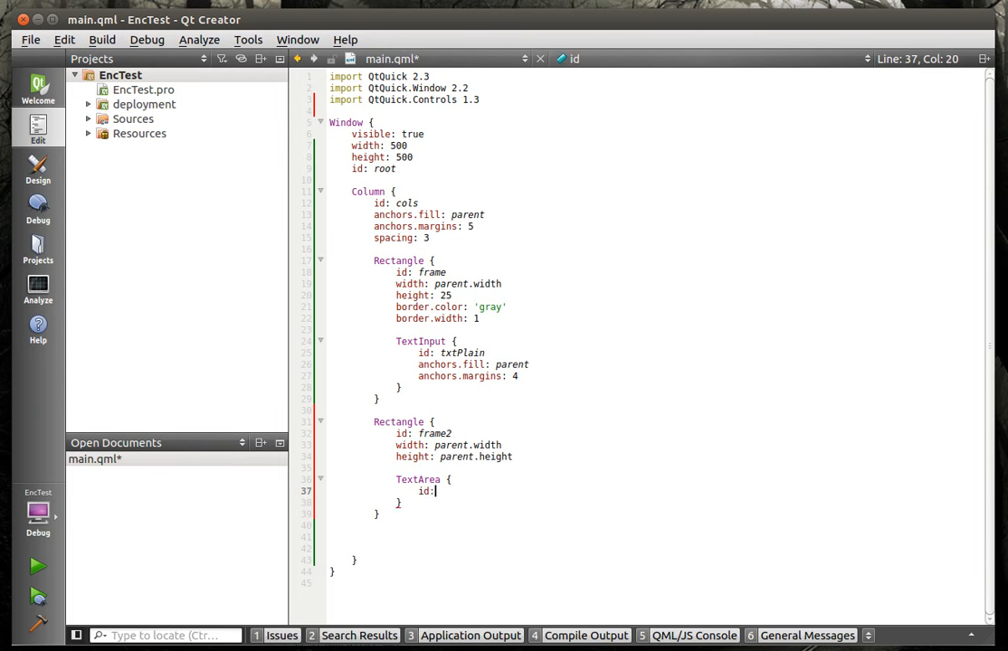
type("txtEn")
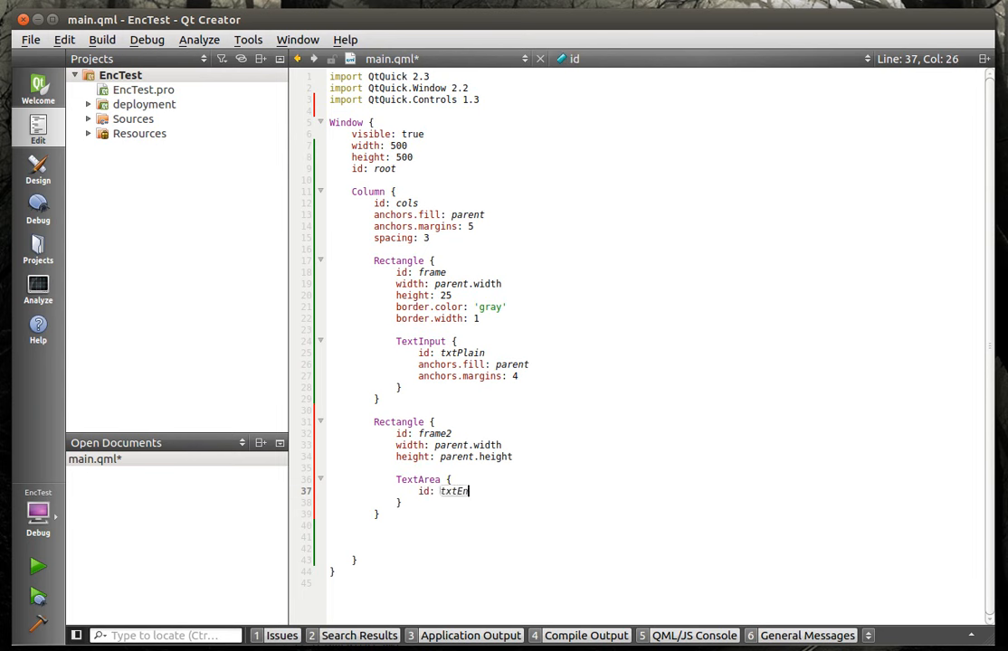
type("coded")
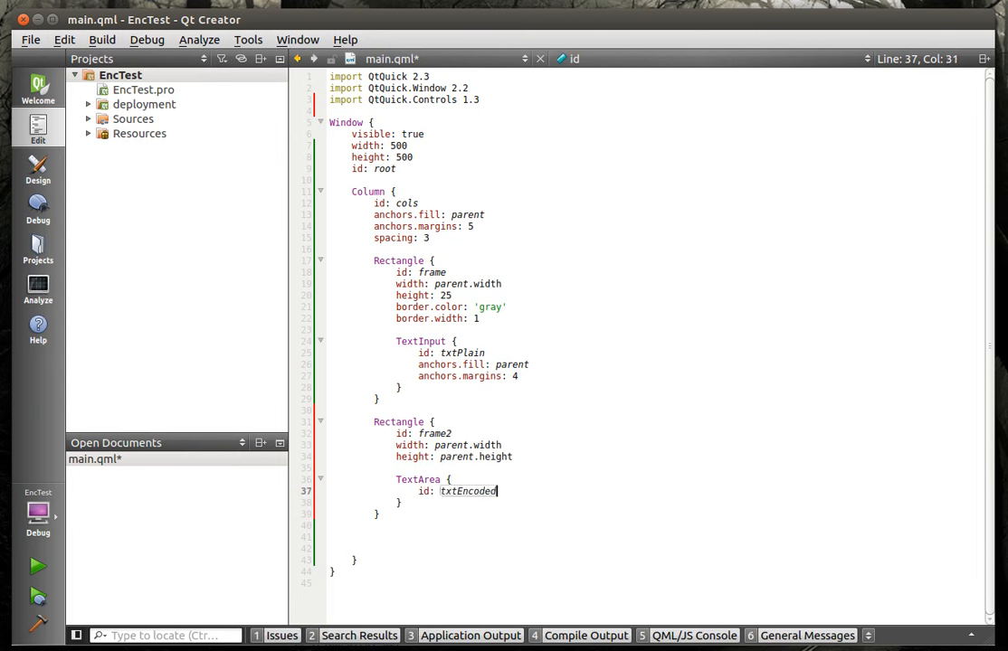
type("anc")
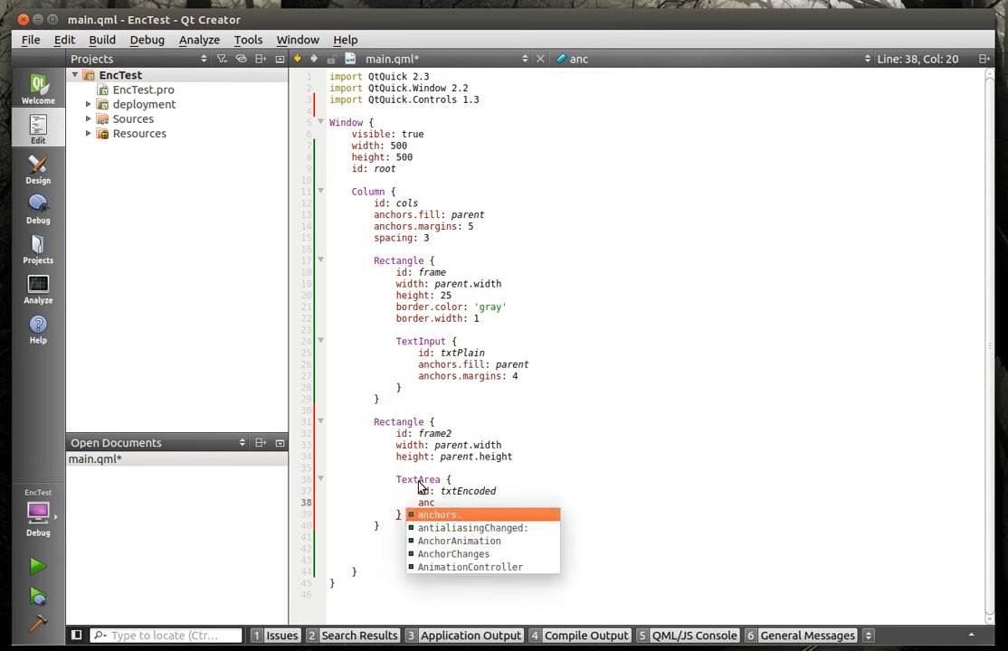
type("anchors.fill: pa")
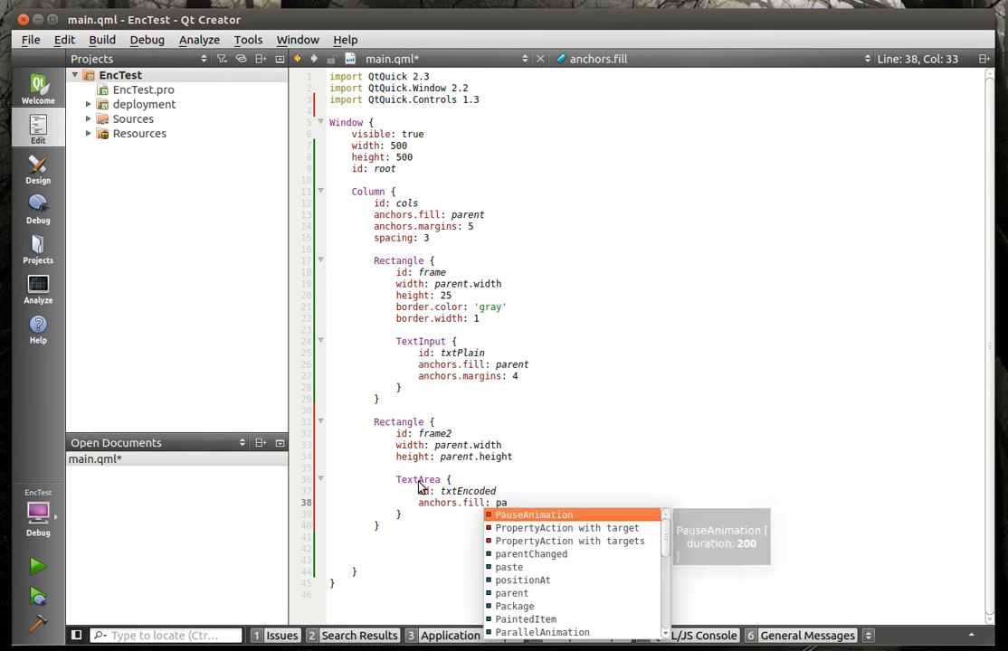
type("r")
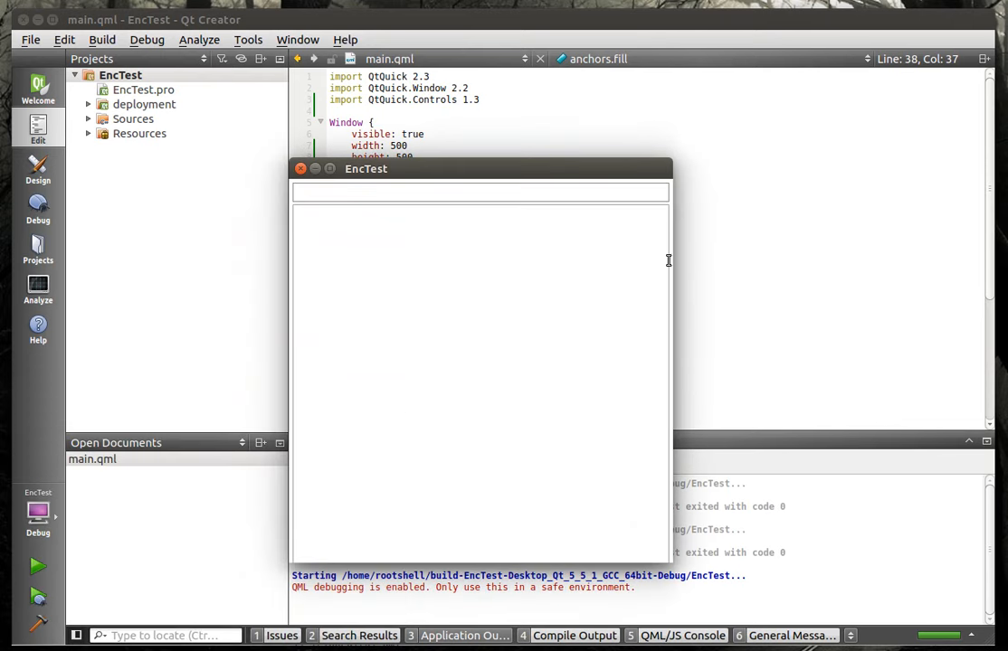
mouse_move(665, 565)
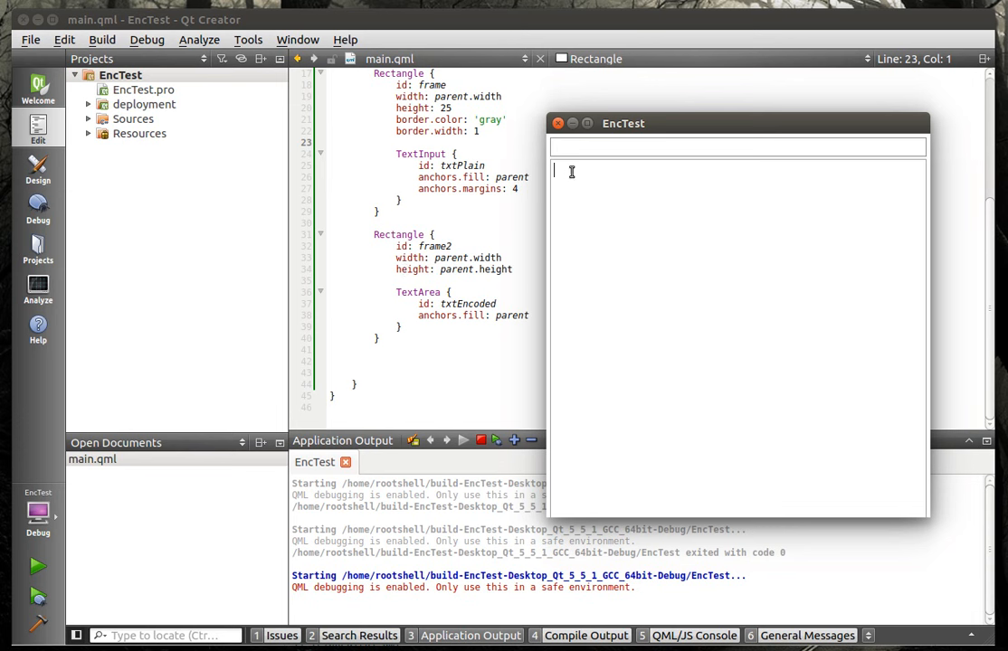
mouse_move(606, 306)
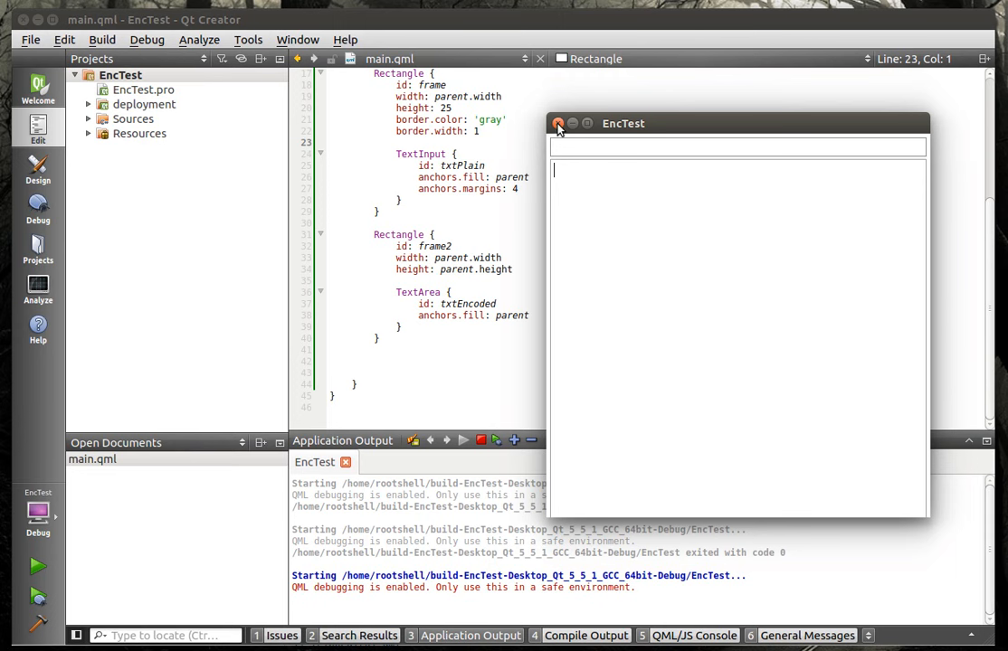
- Close the EncTest test window after checking the new text area
left_click(554, 123)
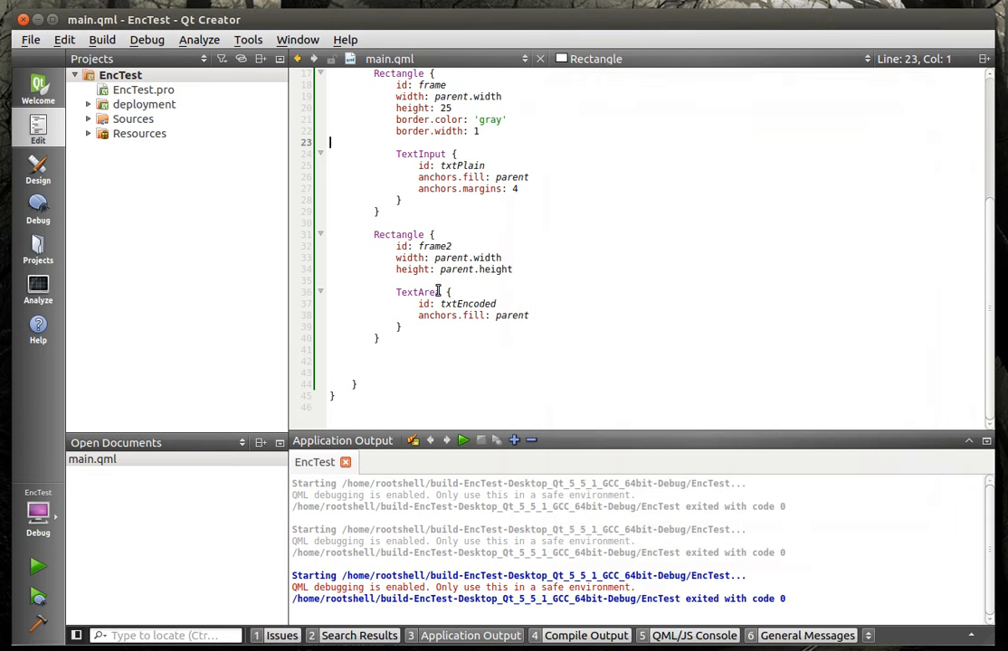
- Replace the old TextArea block with a new TextArea and delete frame2's width/height lines
left_click_drag(395, 291, 398, 327)
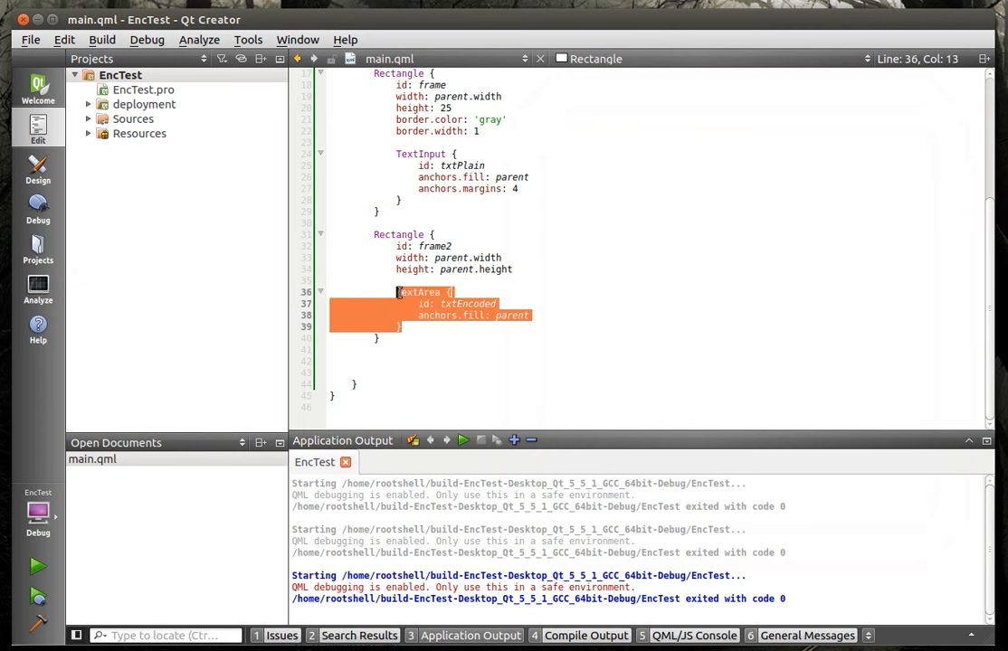
key("Delete")
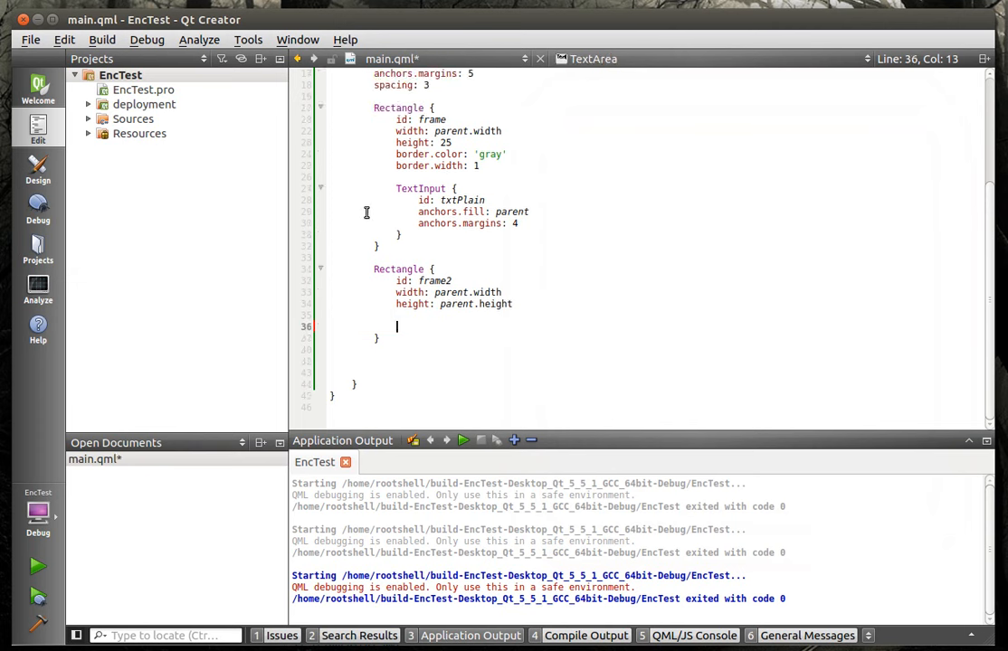
type("TextArea {")
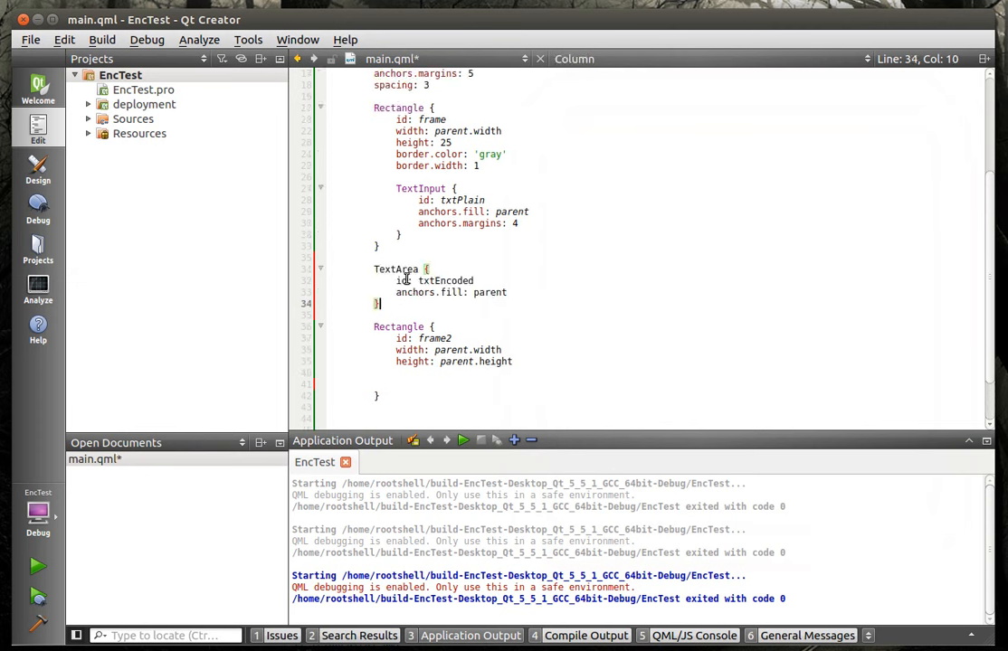
left_click_drag(423, 351, 513, 361)
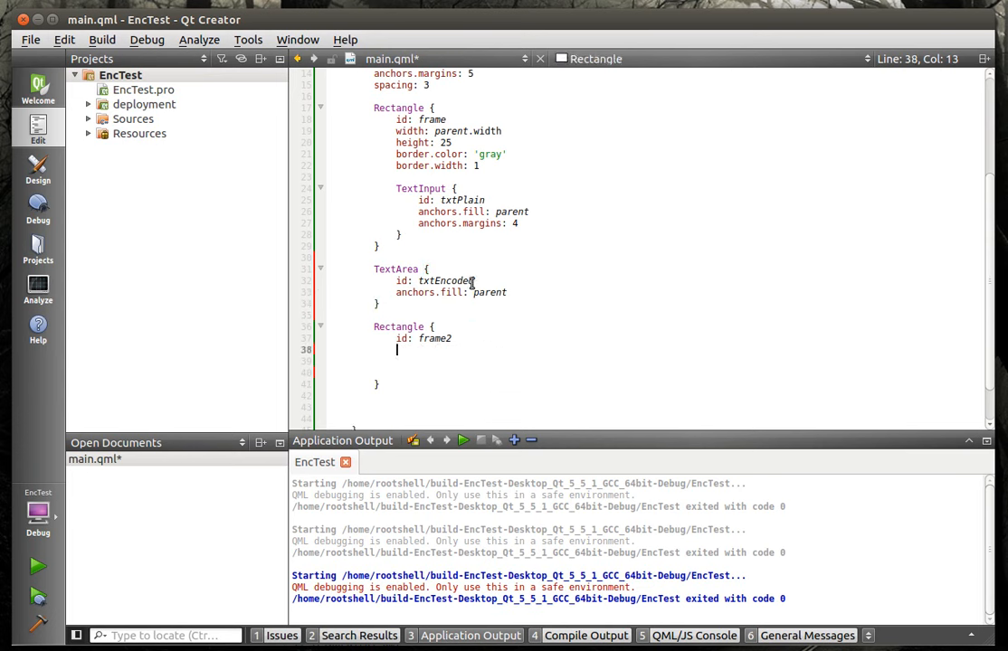
left_click(510, 292)
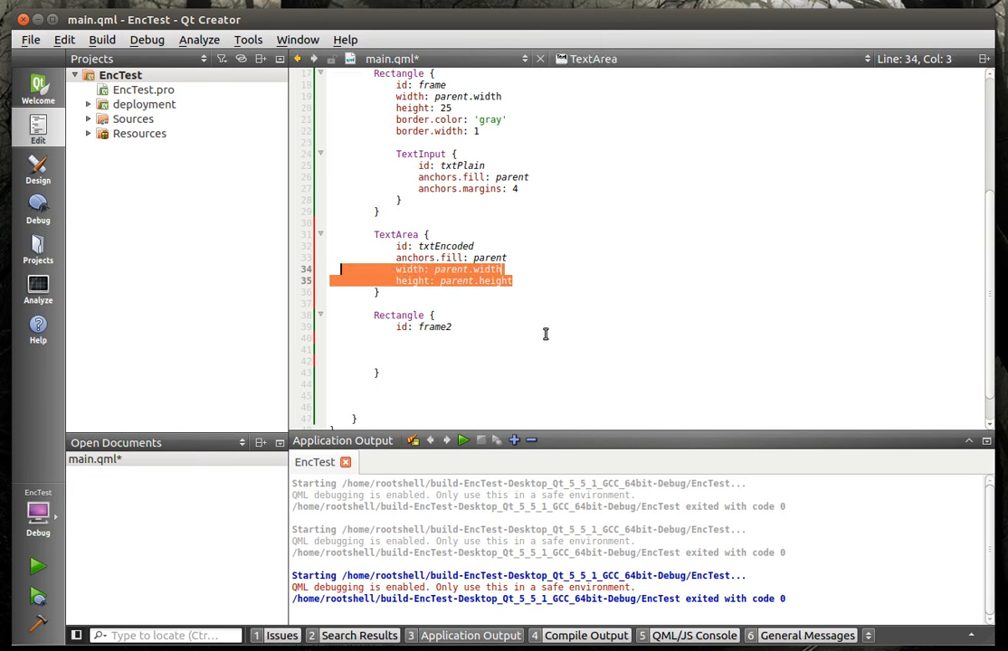
key("Delete")
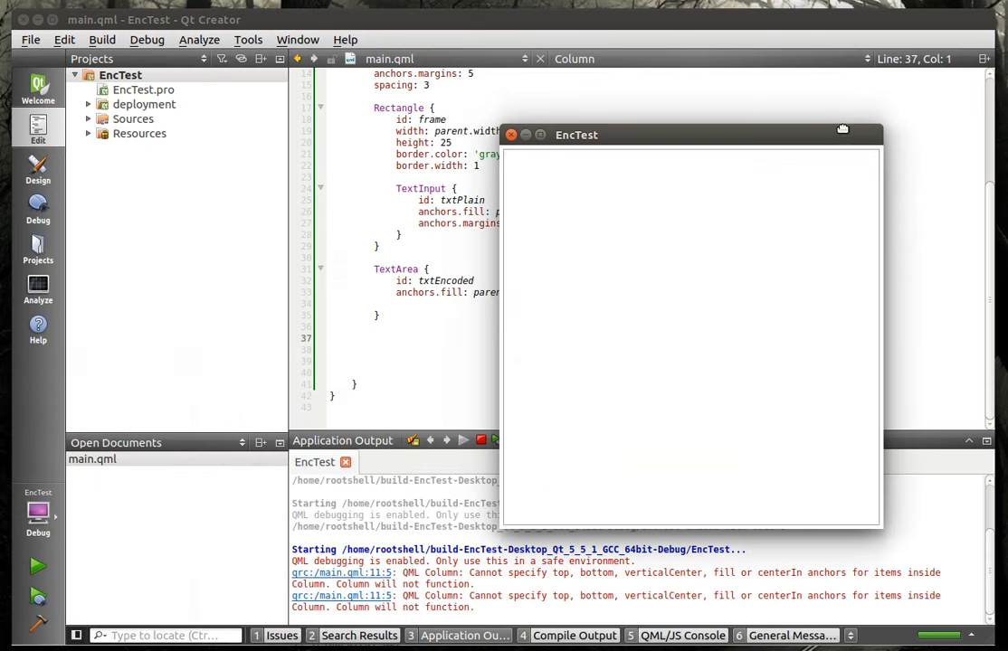
- Retype the txtEncoded TextArea block inside frame2, then close the test run
type("SSSSSSSSSSSSSSSSS")
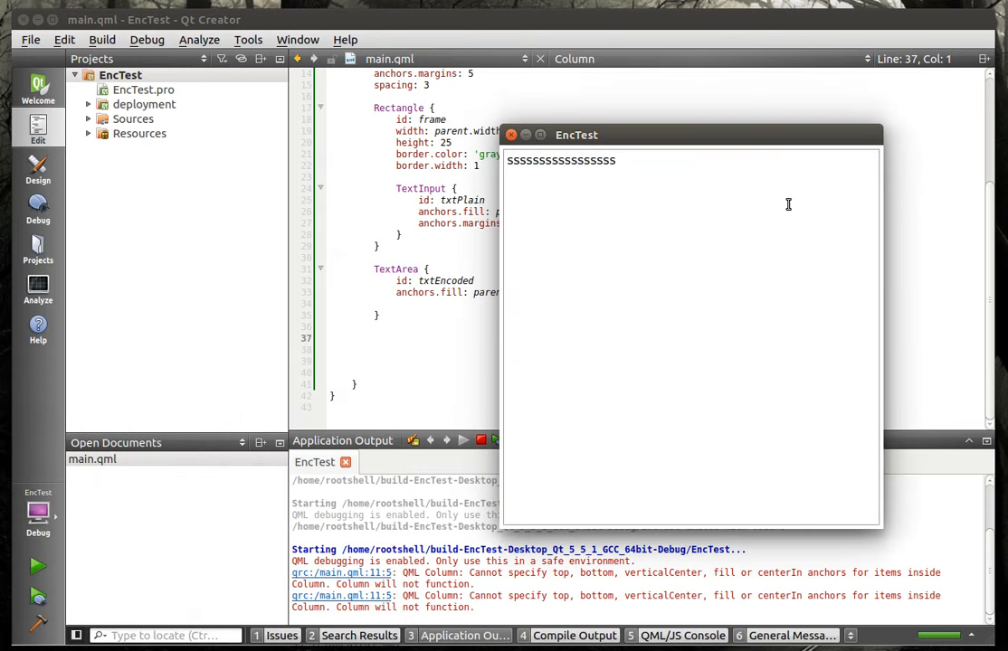
type("\\")
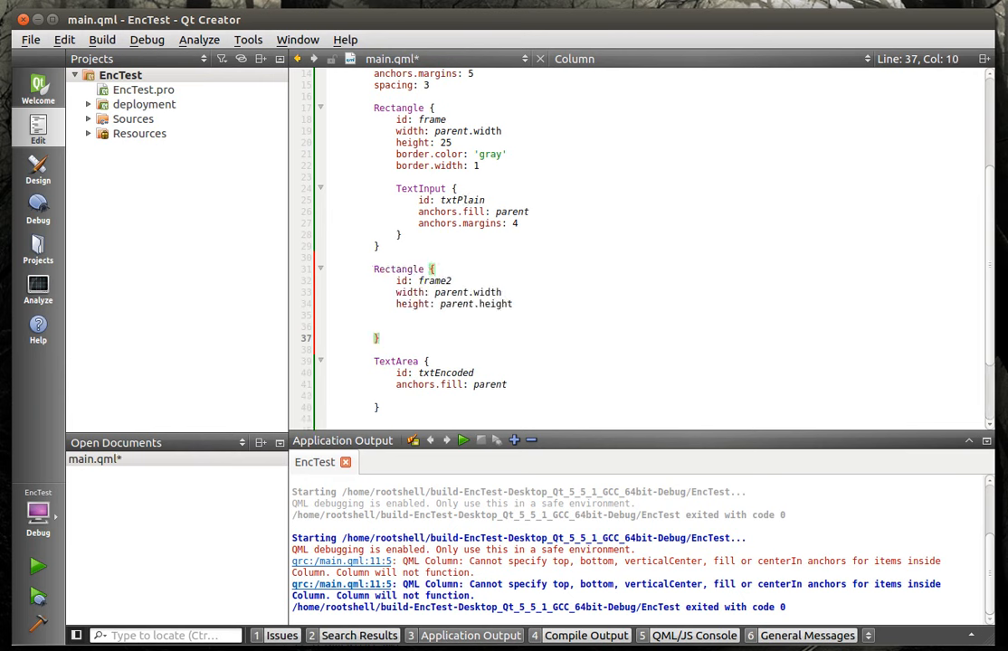
left_click_drag(374, 361, 377, 408)
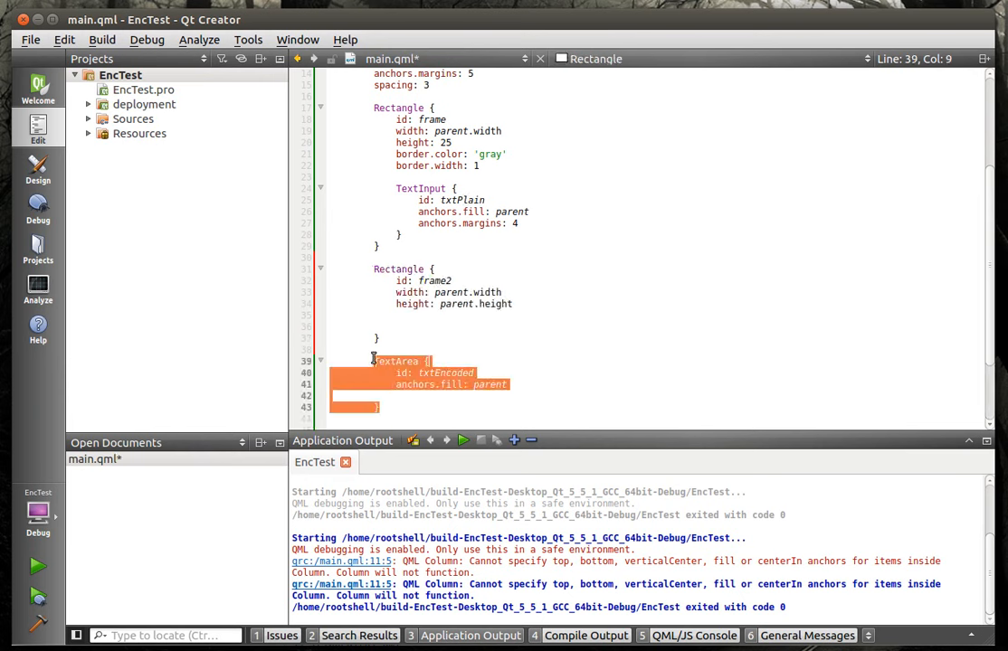
key("Delete")
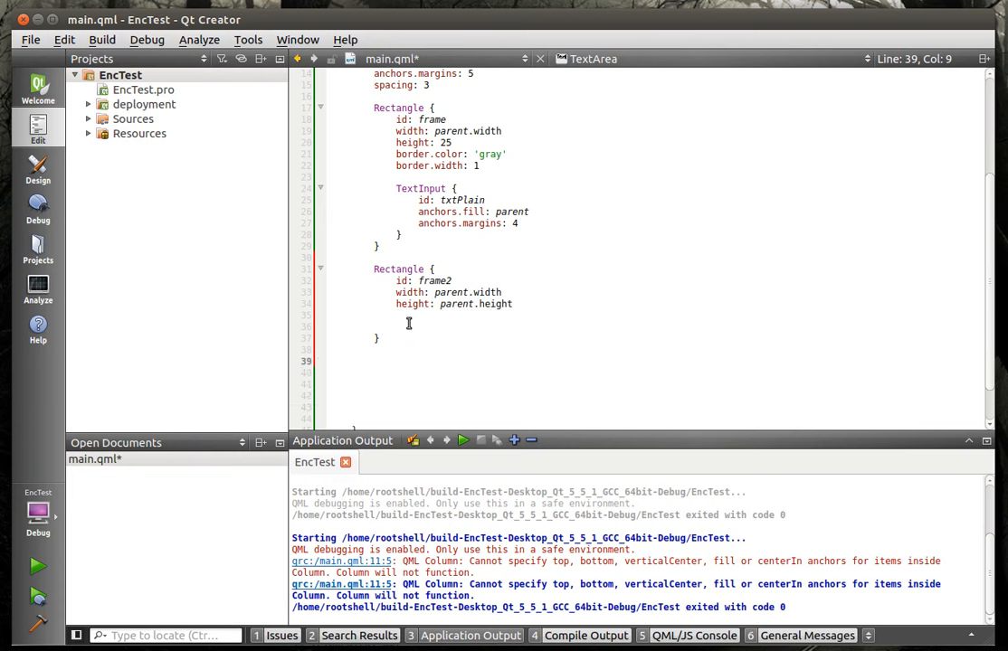
type("TextArea {")
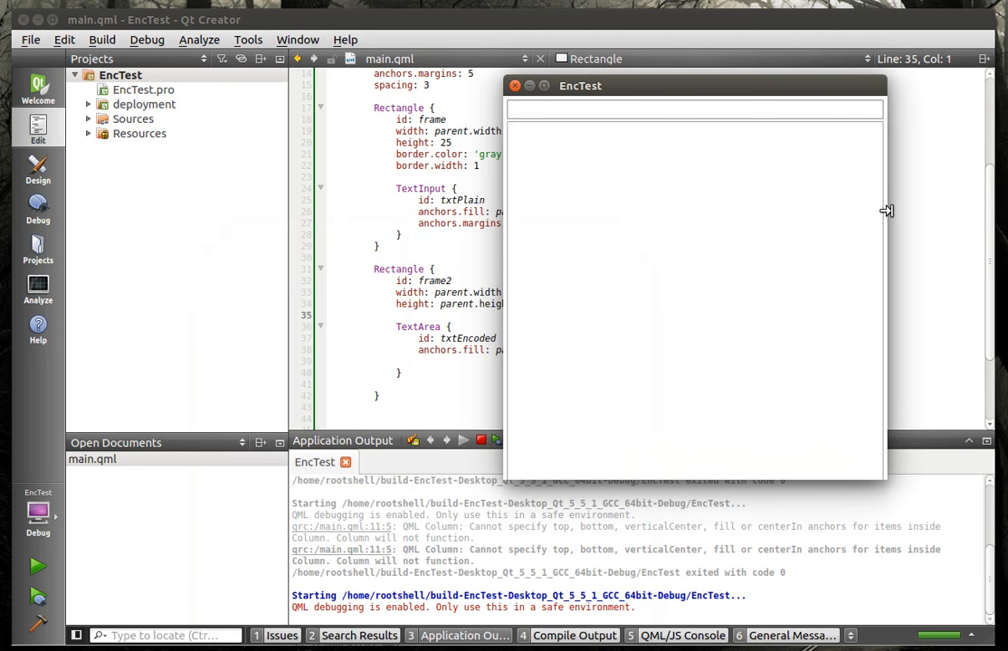
mouse_move(870, 480)
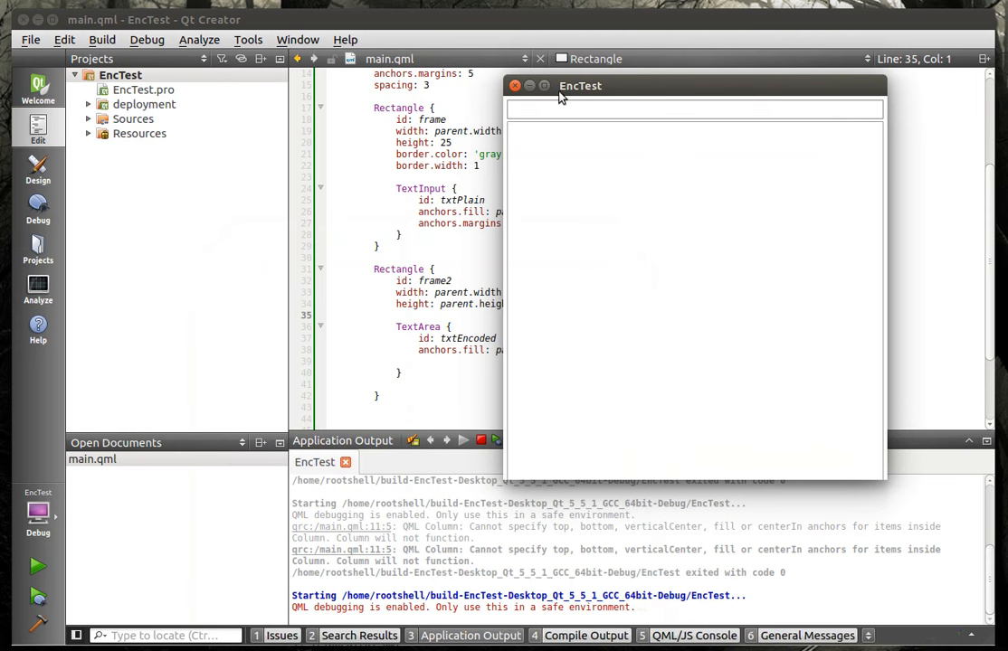
left_click(514, 85)
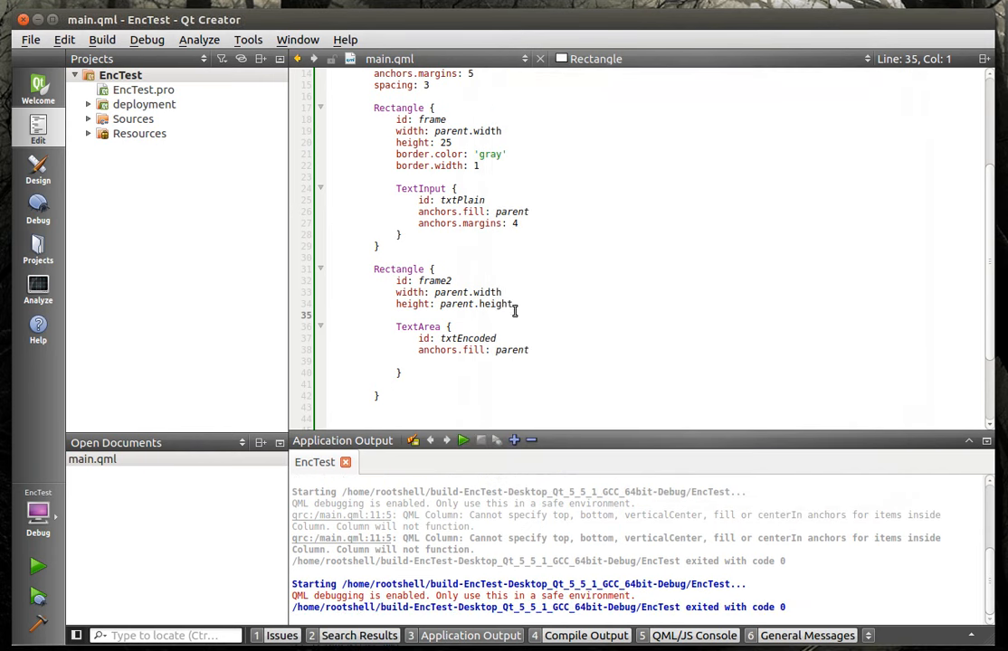
mouse_move(562, 306)
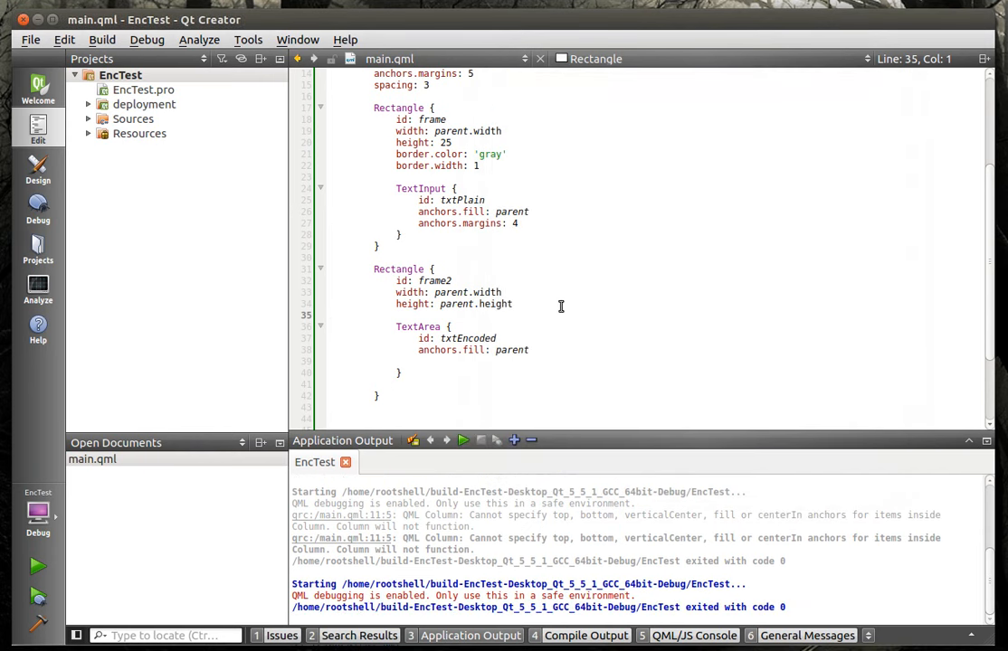
- Edit frame2's height to parent.height - (frame.height + cols.spacing) with autocompletion
left_click(542, 304)
type(" - (")
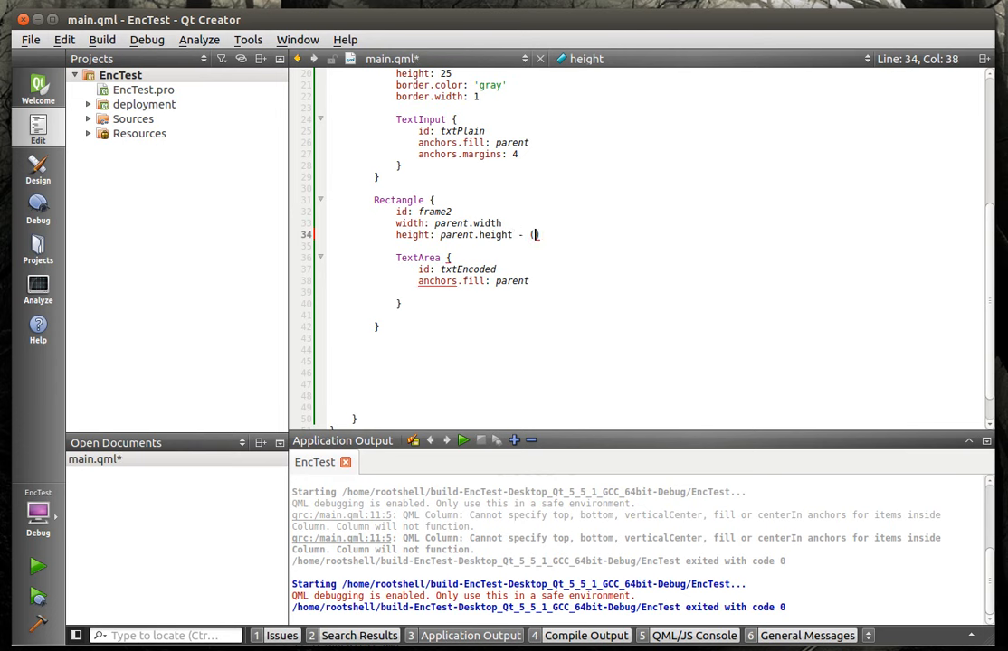
type("forceActiveFocu")
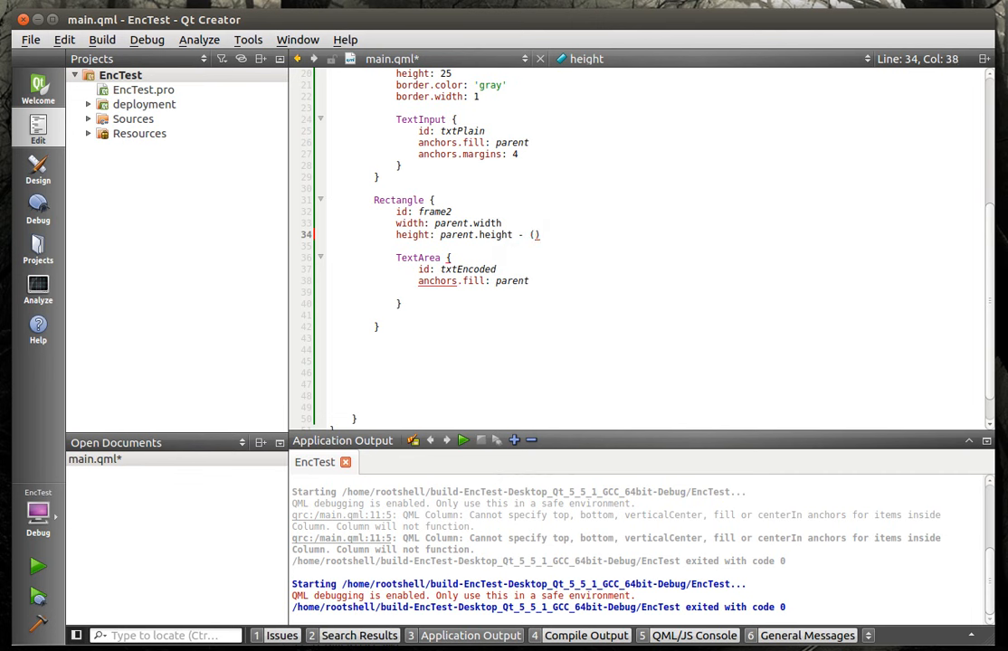
type("fr")
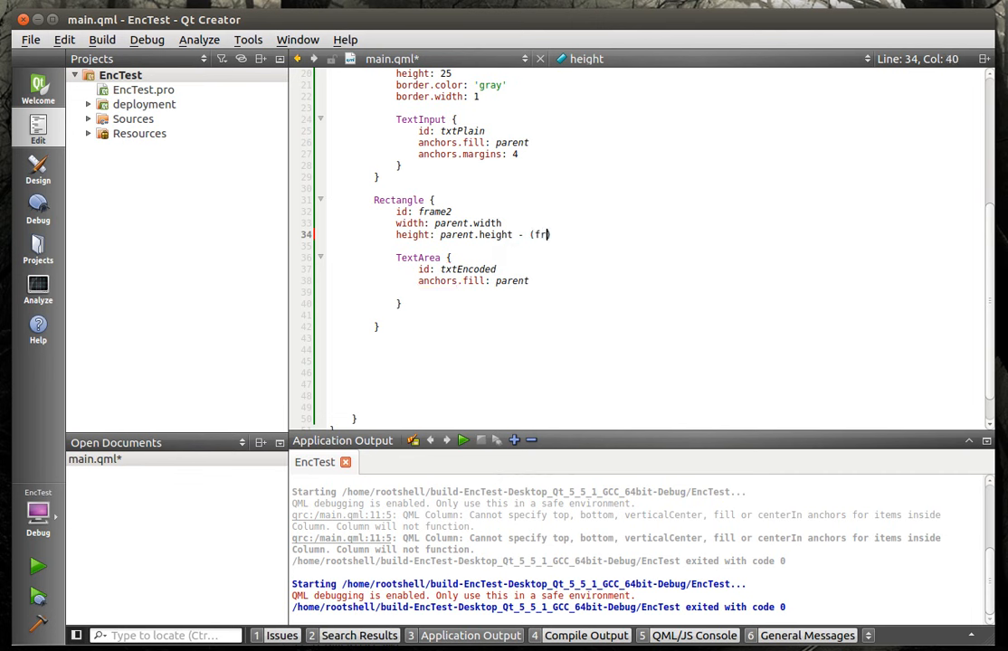
type("ame")
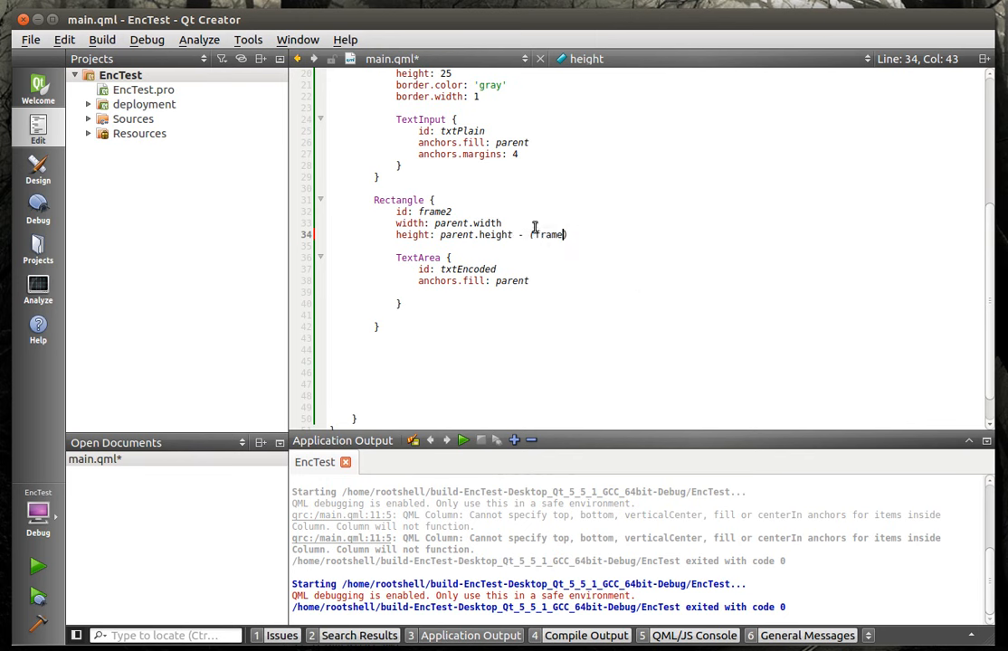
type(".height + cols.spacing")
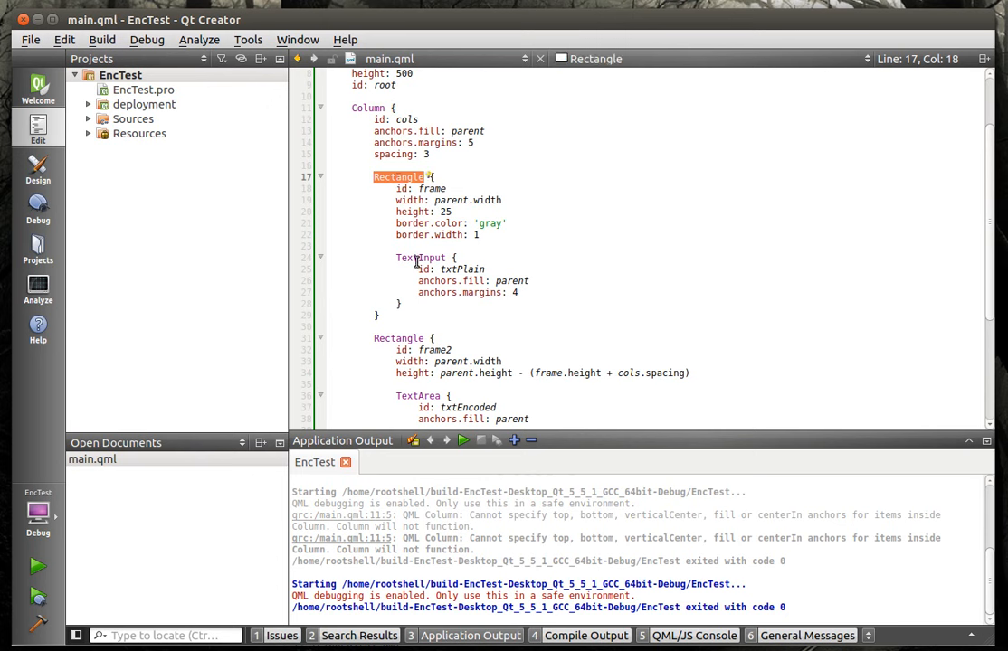
scroll("down", 3)
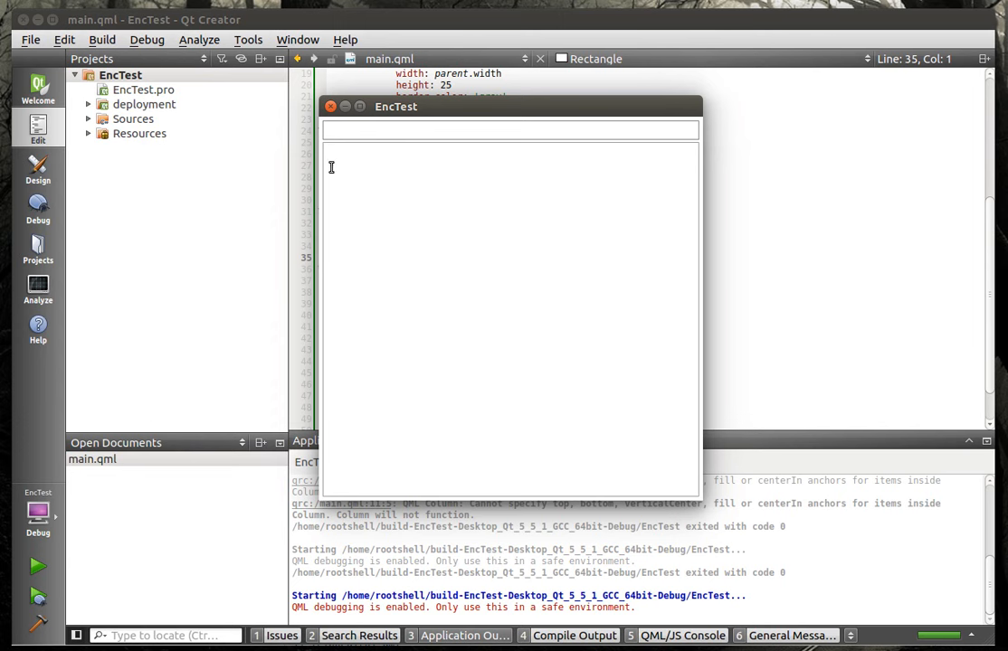
mouse_move(696, 484)
type("anchors.fill: parent")
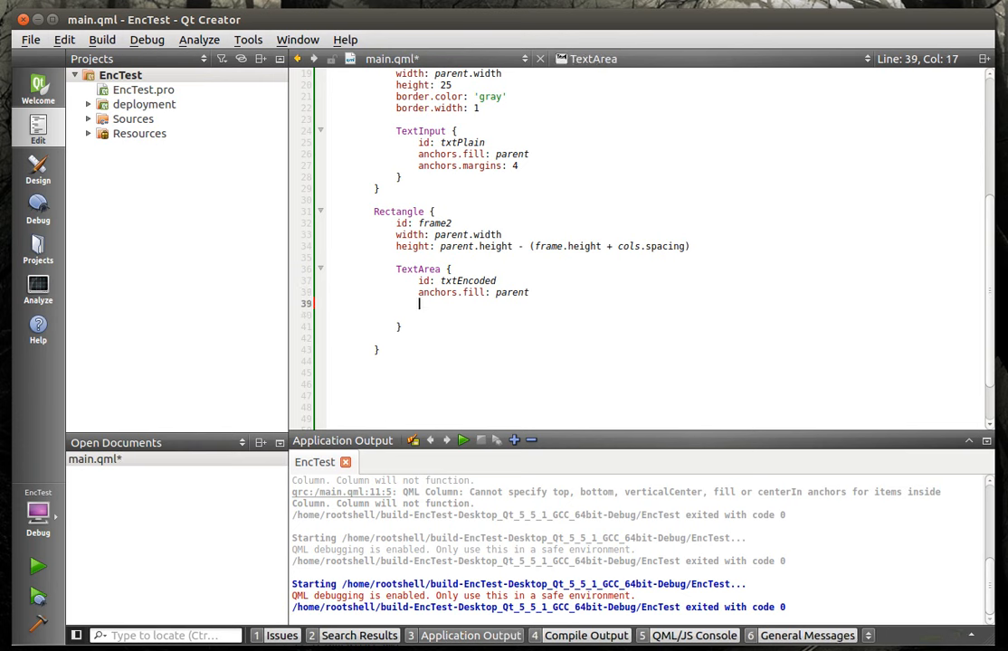
- Try a gray border on frame2 and relaunch the app
type("bo")
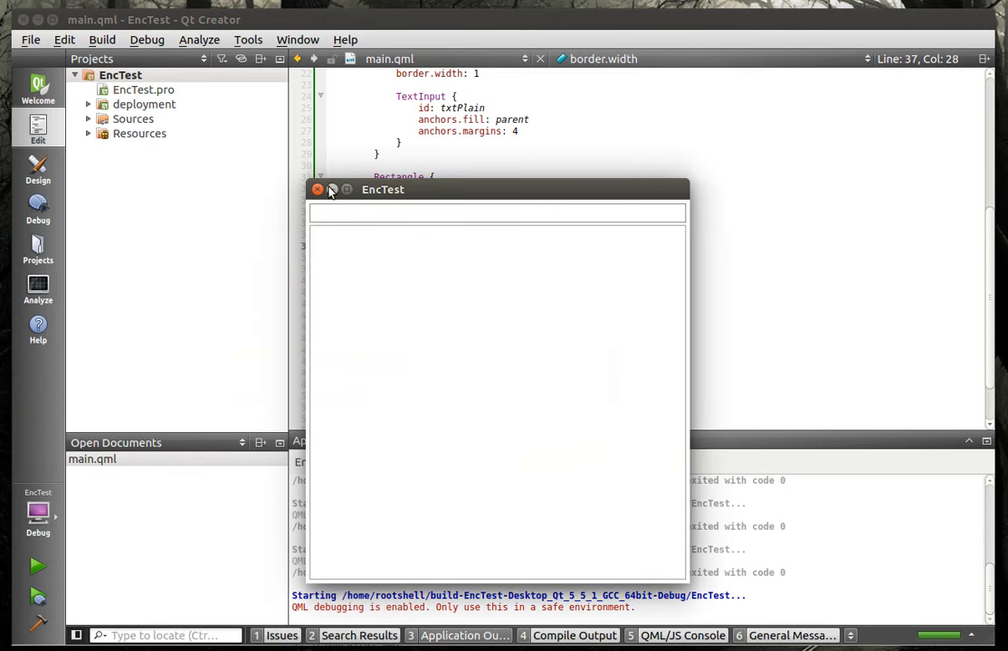
left_click(317, 189)
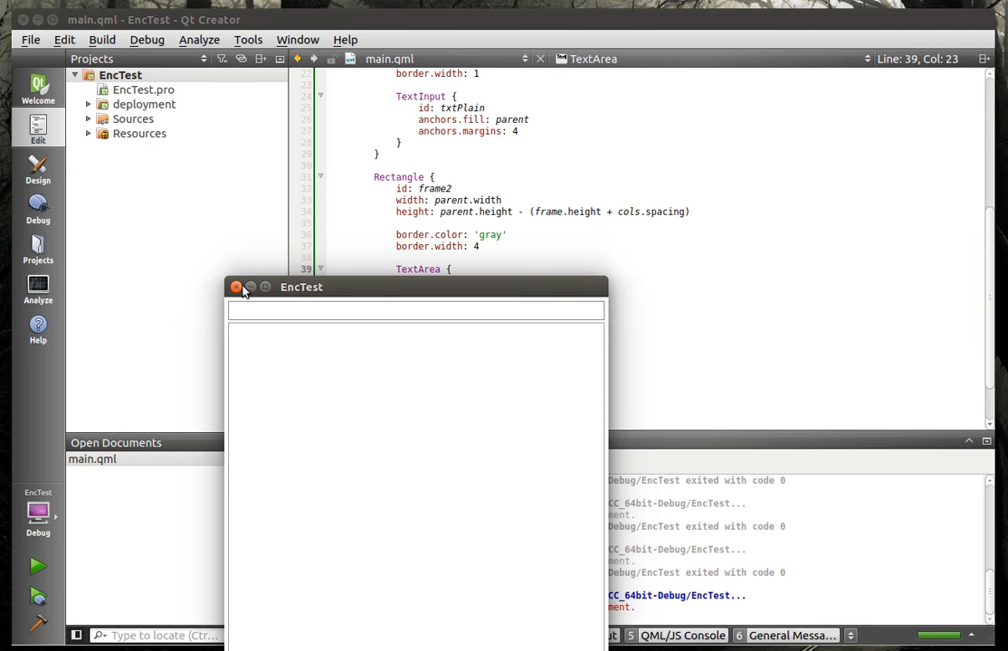
left_click(237, 287)
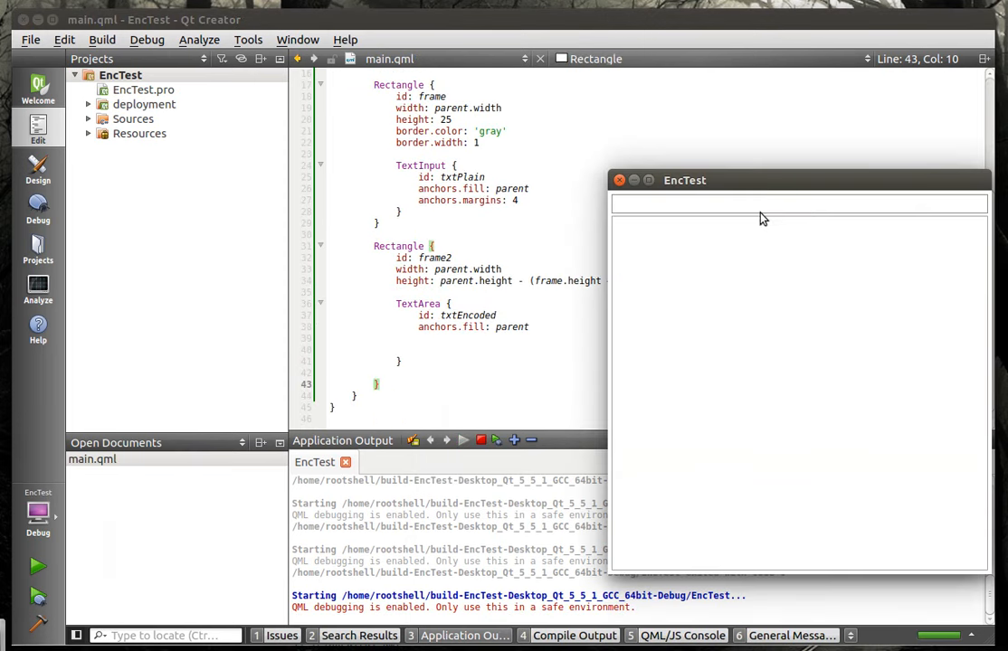
- Type 'asdasd' into both the input line and the text area
type("asdasd")
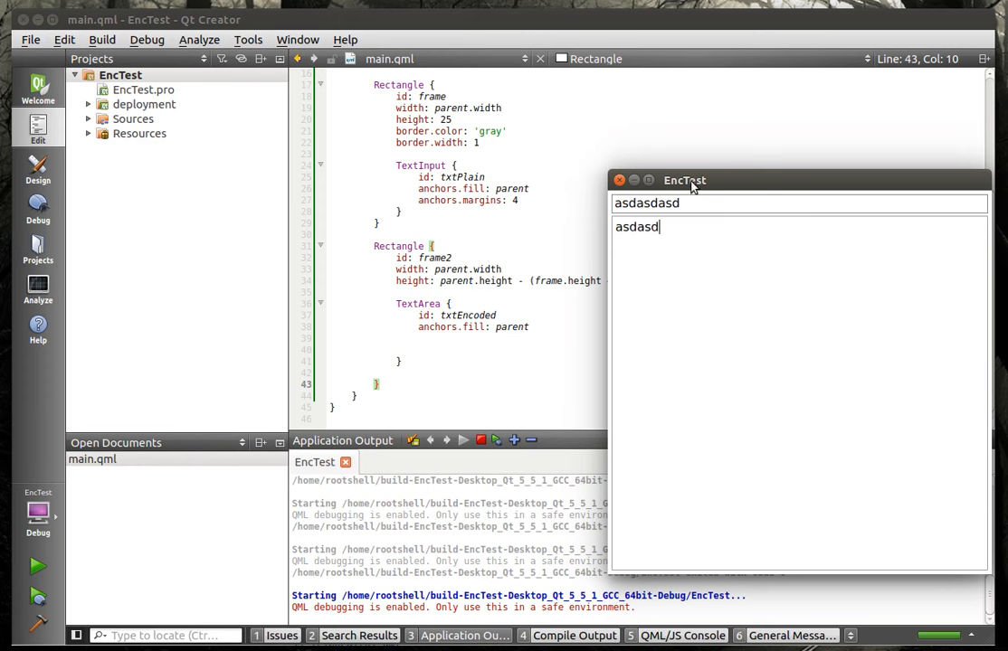
left_click_drag(684, 180, 547, 179)
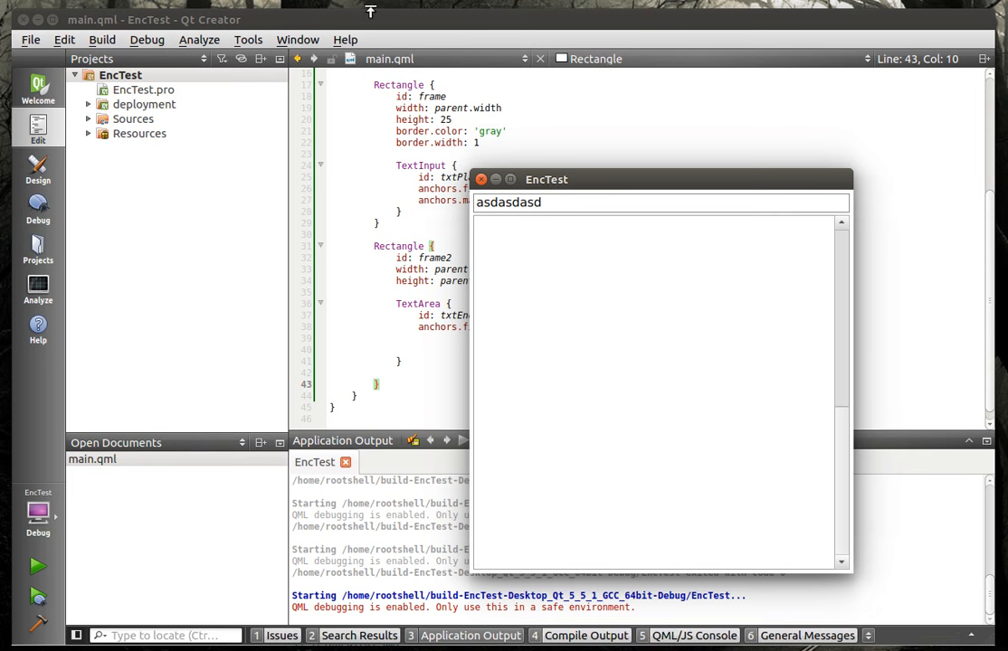
type("asdasd")
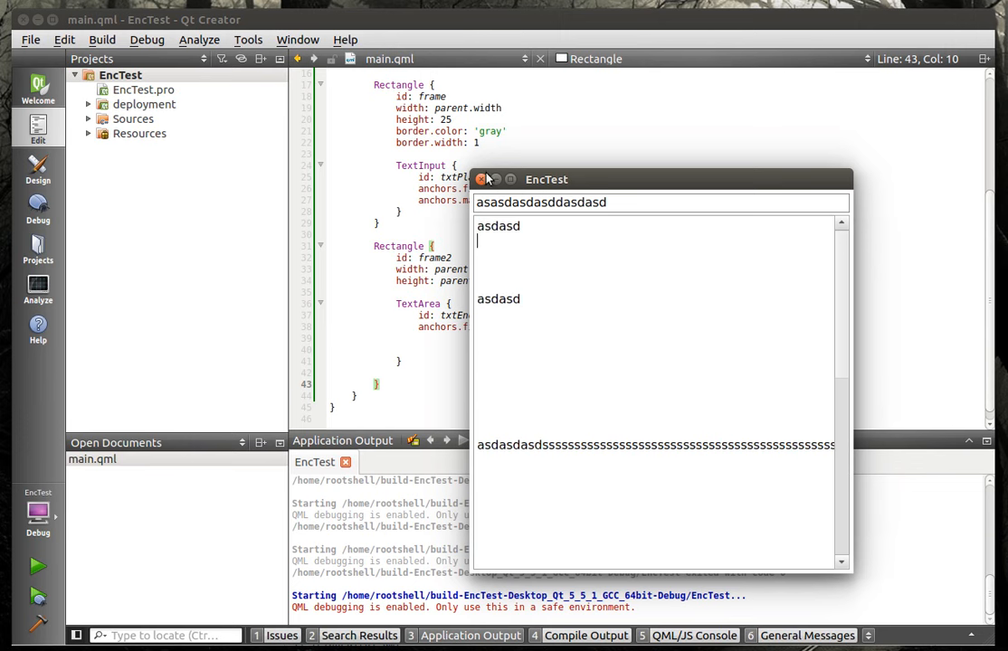
- Add onTextChanged: { txtEncoded.text = Qt } to txtPlain after its margins line
left_click(477, 178)
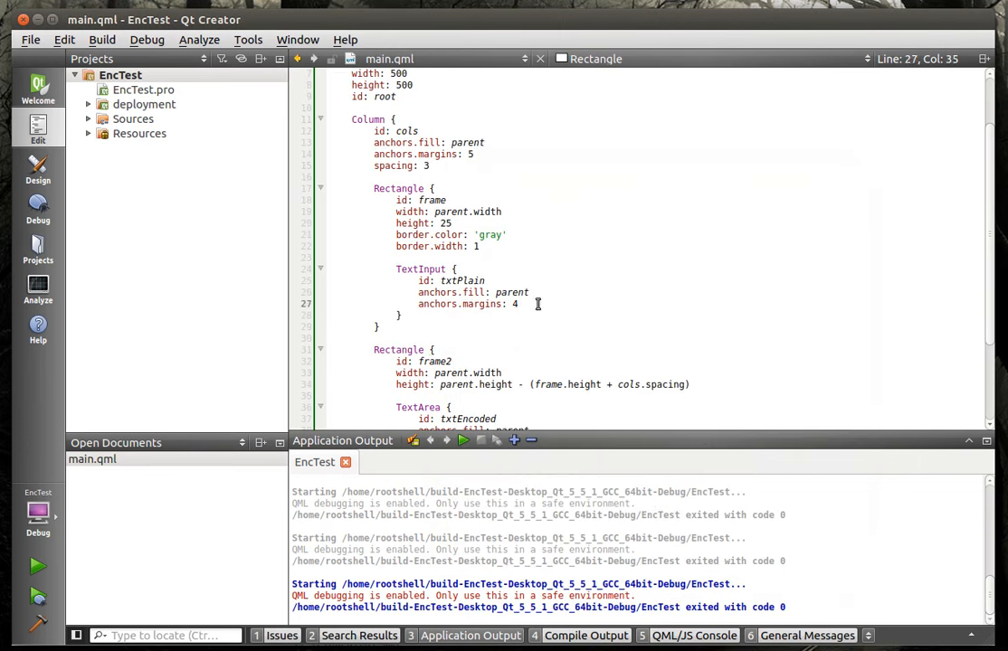
type("On")
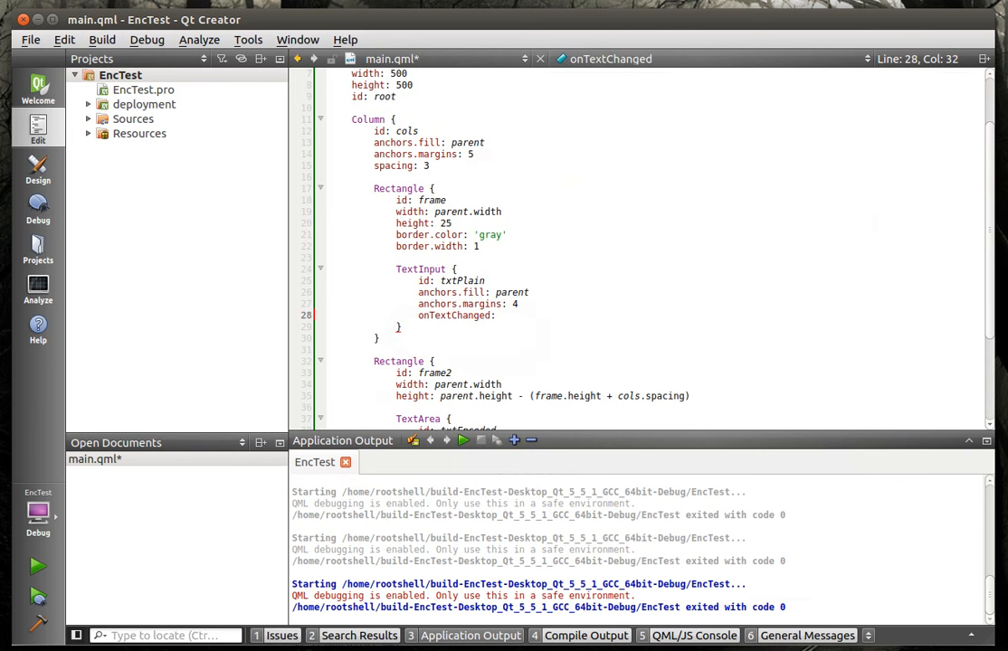
type("{")
type("txtEncoded")
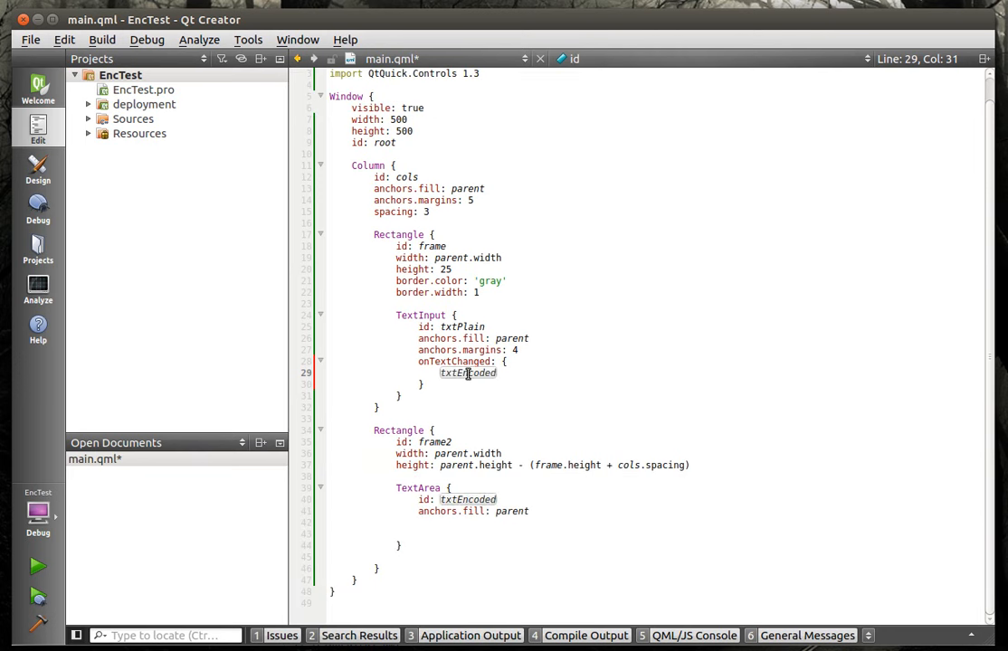
type(".text =")
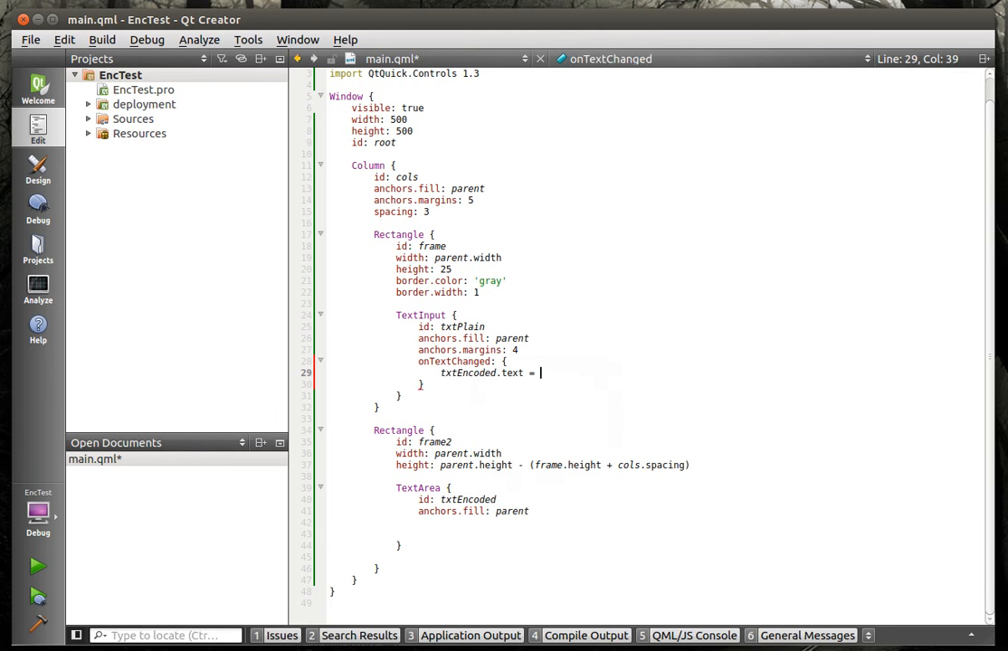
type("Qt")
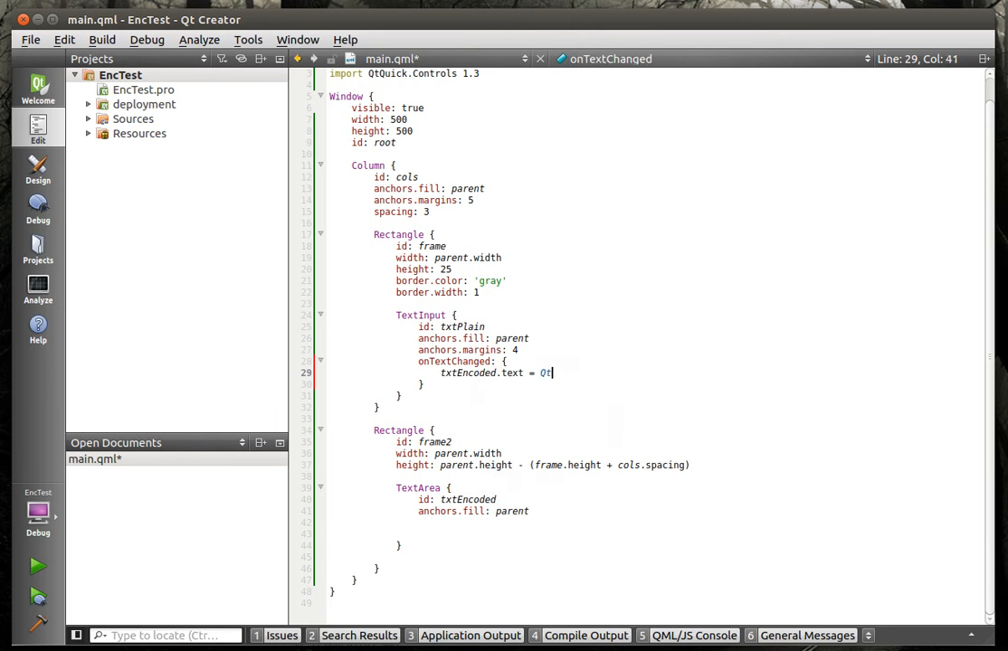
type(".")
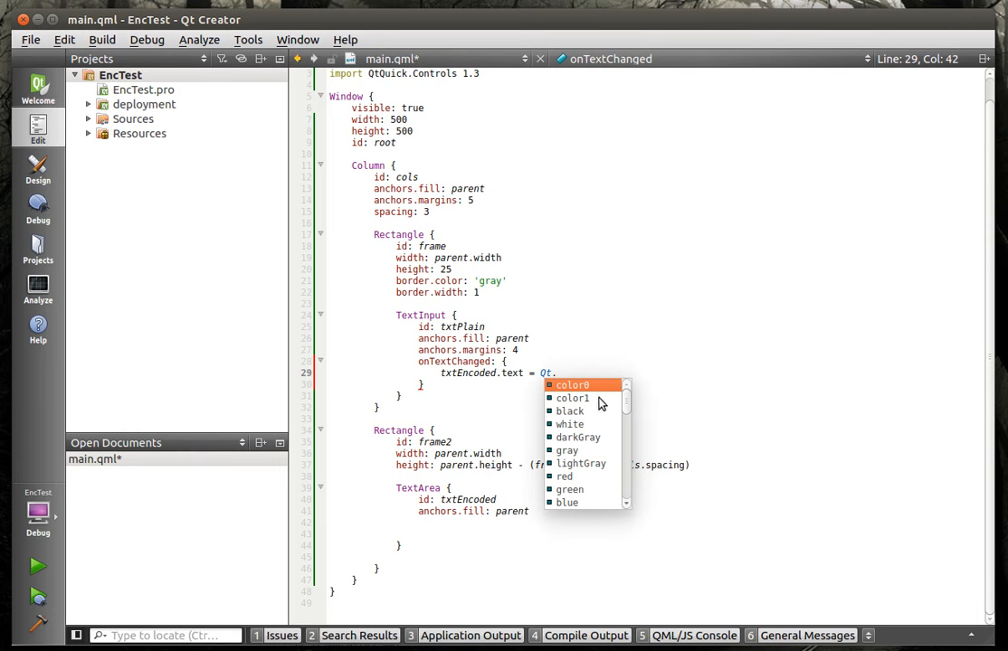
scroll("down", 3)
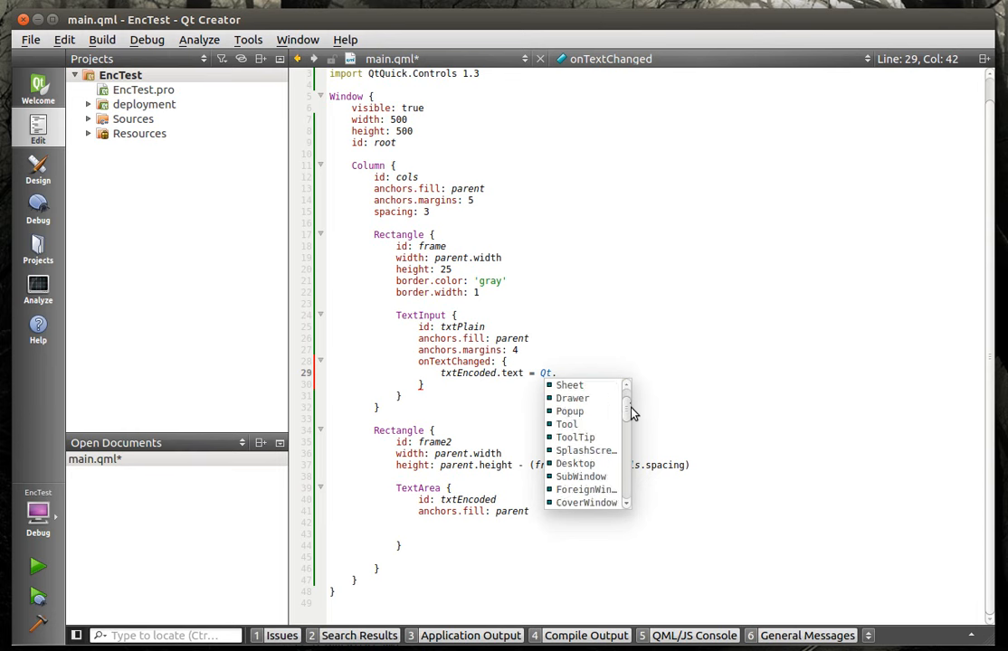
scroll("down", 3)
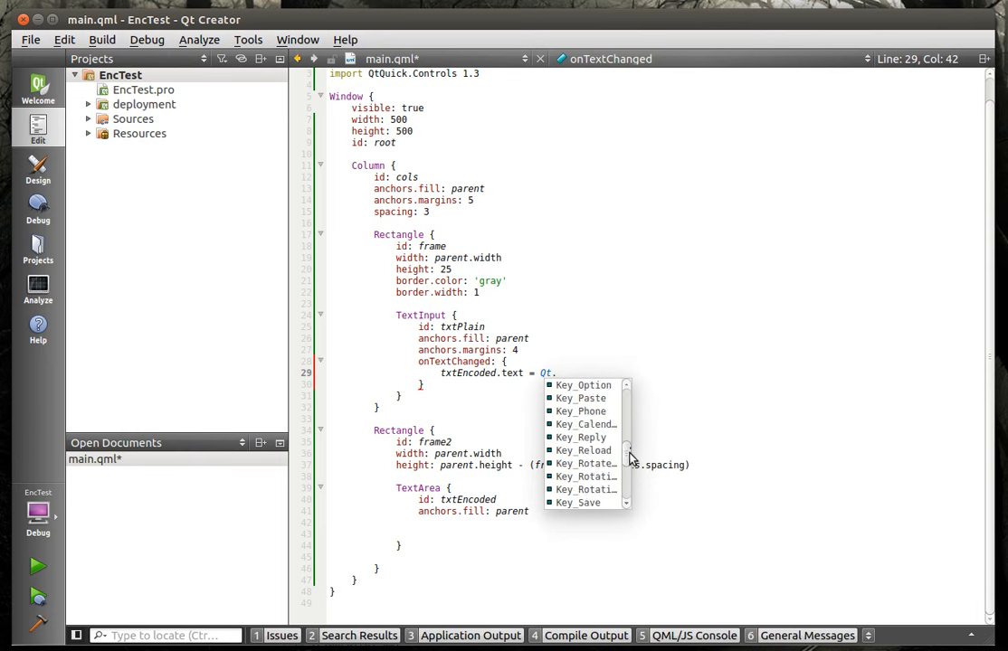
scroll("down", 3)
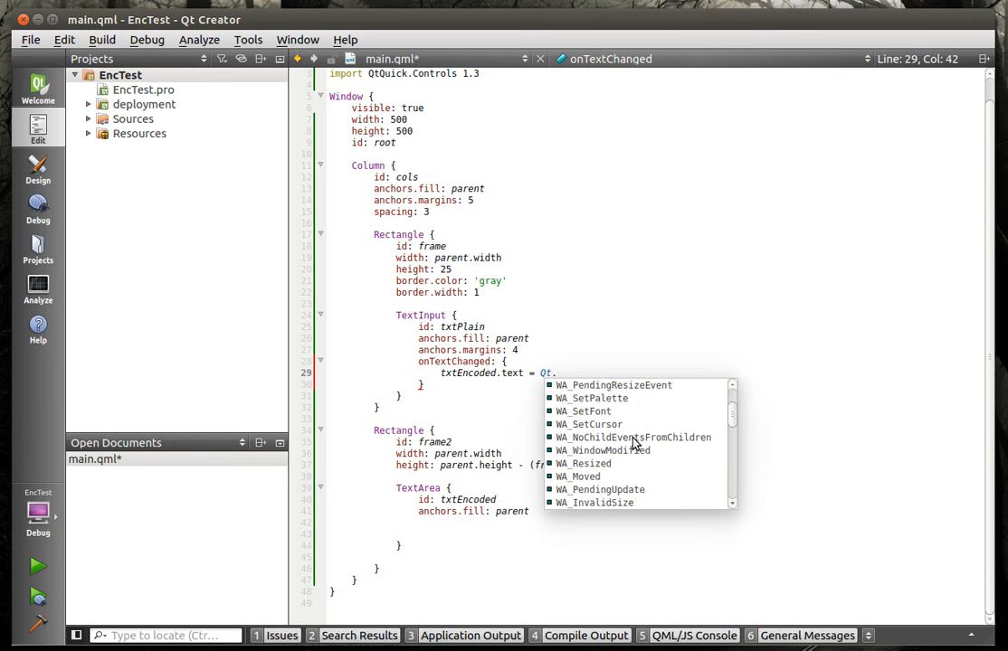
scroll("down", 3)
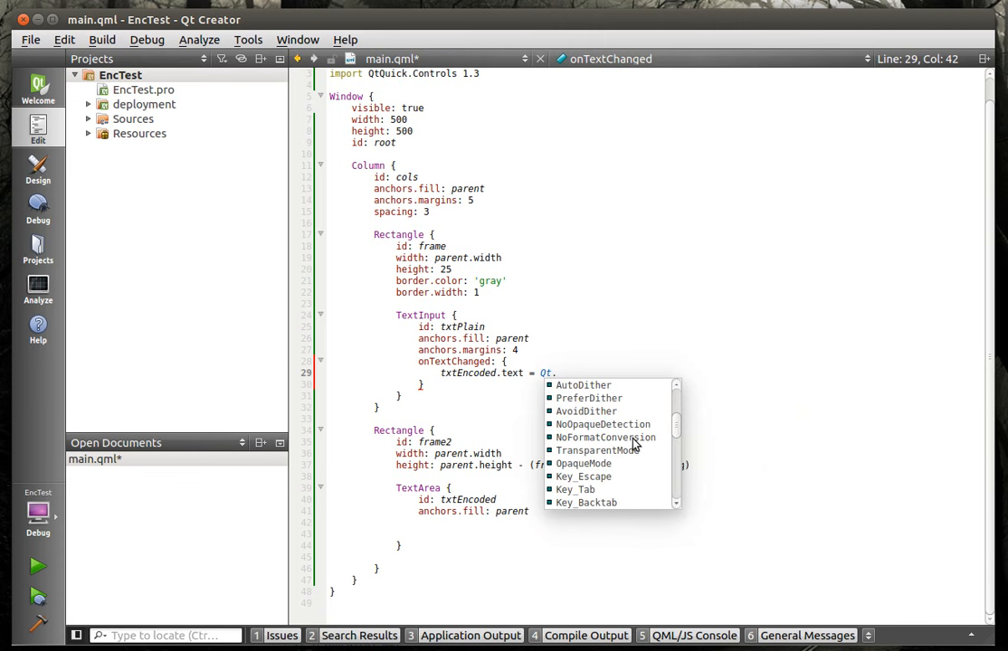
mouse_move(584, 477)
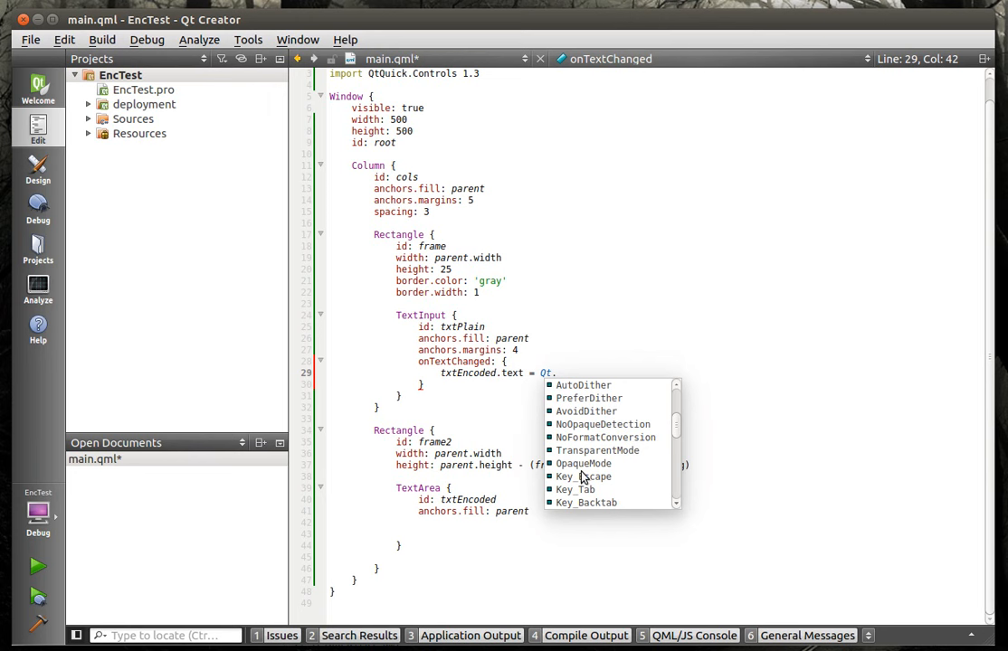
mouse_move(598, 464)
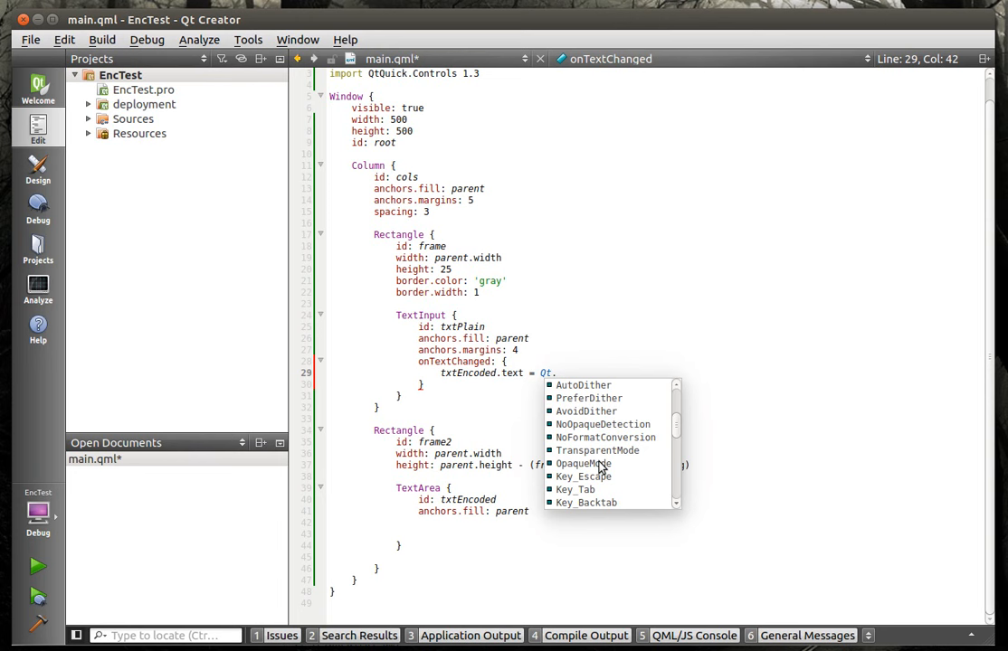
- Complete the handler statement as txtEncoded.text = Qt.btoa(txtPlain.text)
type("btoa(")
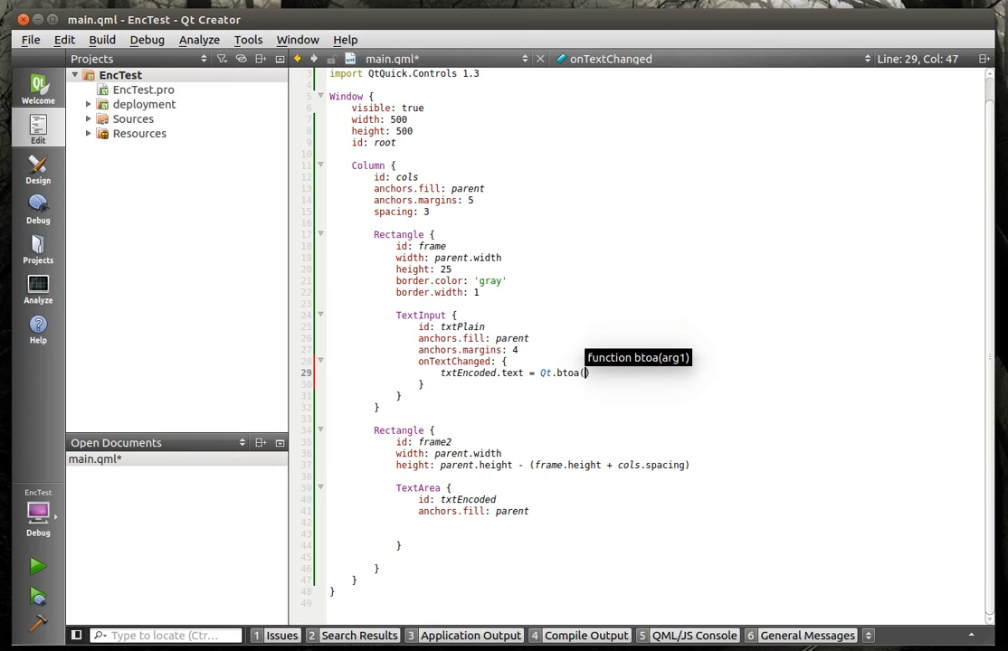
type("txtPlain")
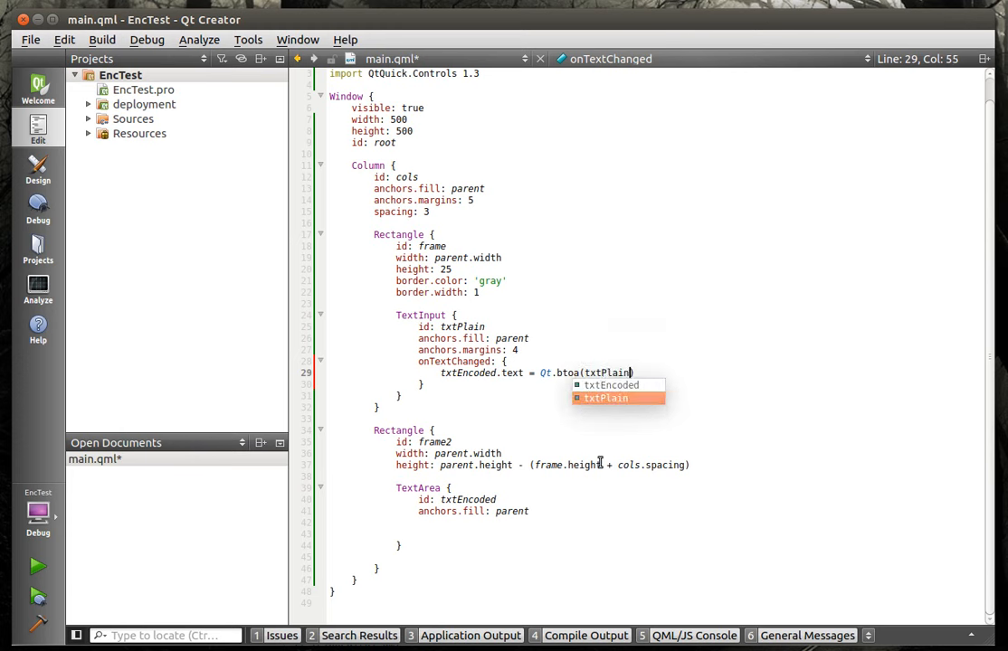
type(".text")
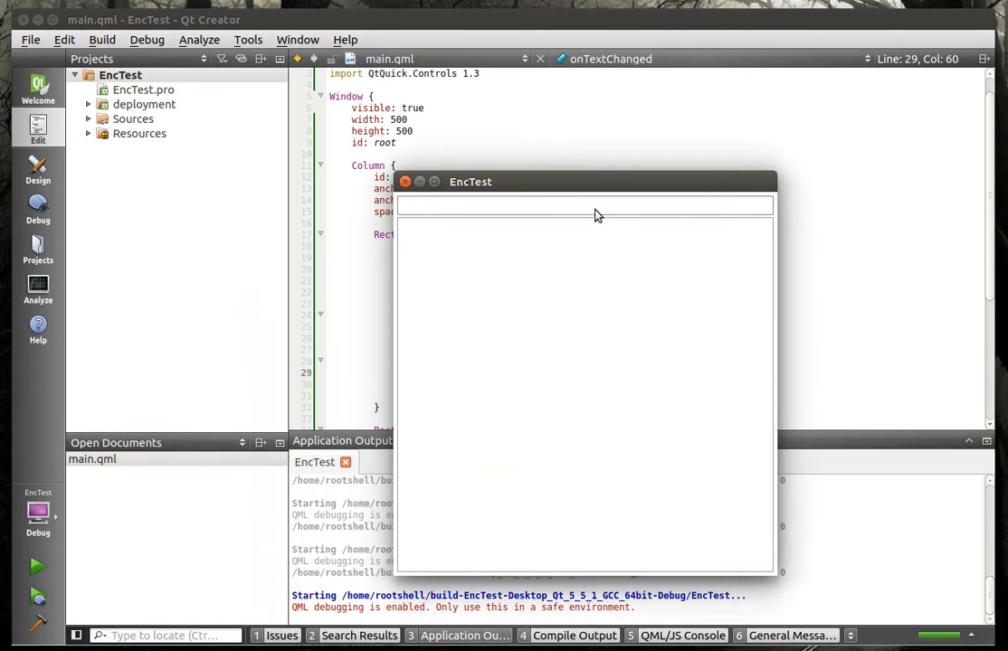
mouse_move(581, 206)
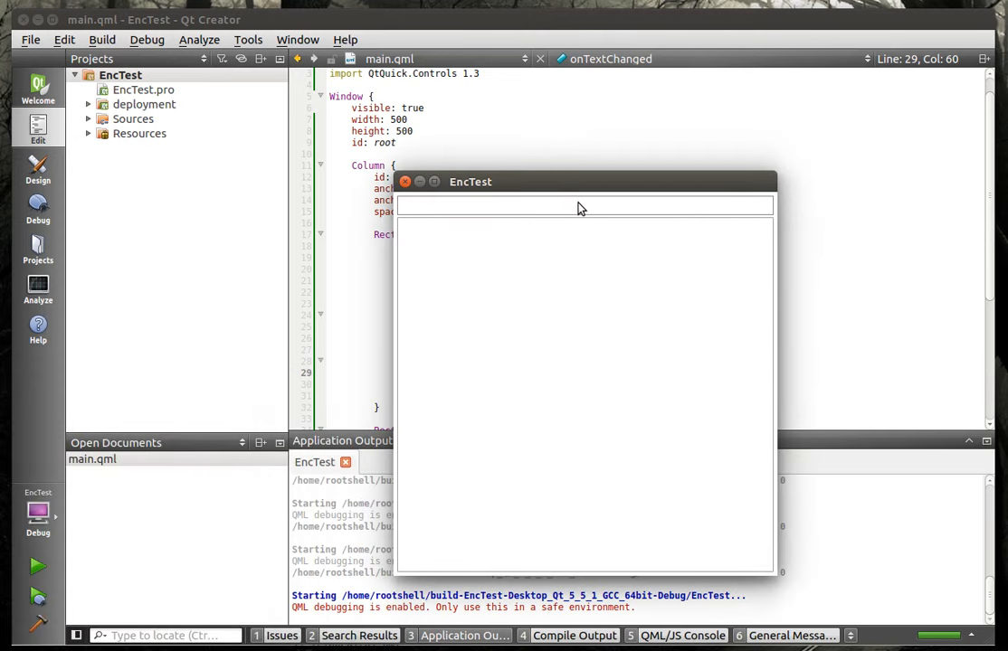
- Type 'this is a test', prefix the output with 'something.com', and select the Base64 part
type("this is a")
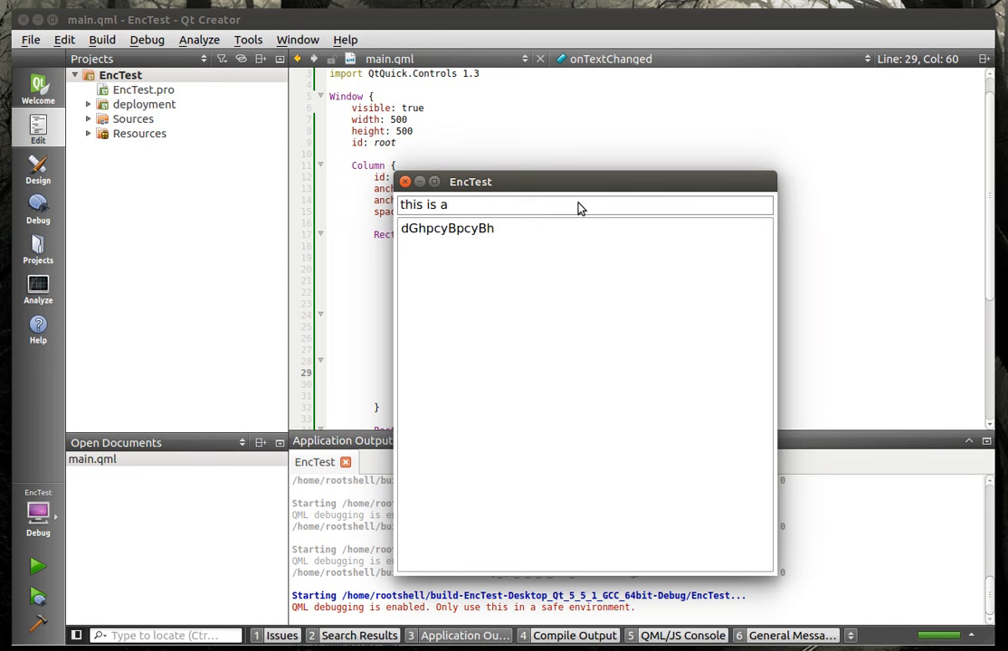
type("test")
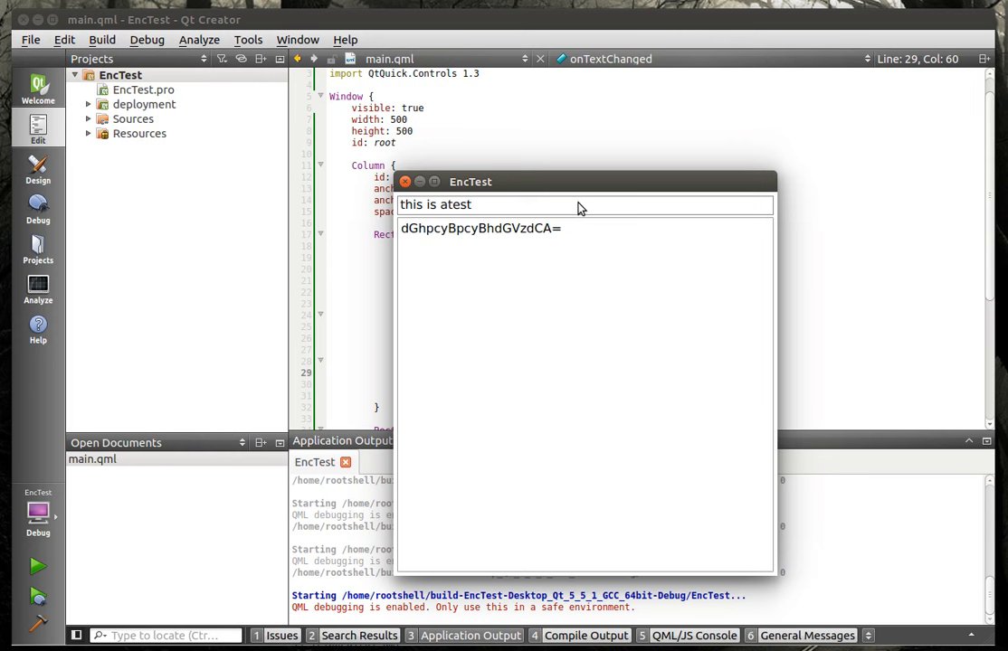
mouse_move(554, 257)
type("http://")
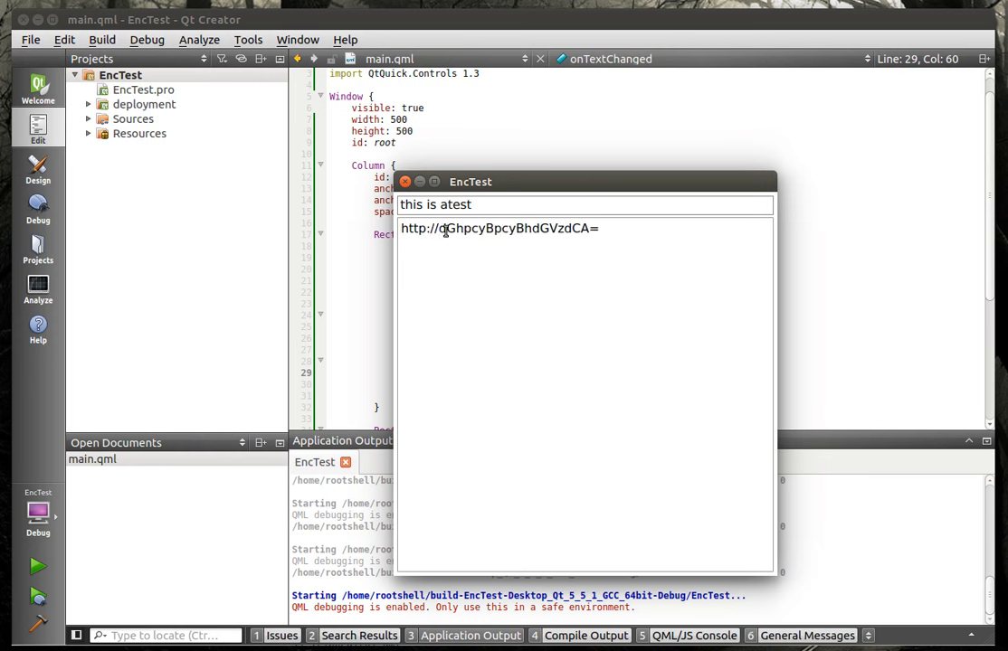
type("something.com?a=")
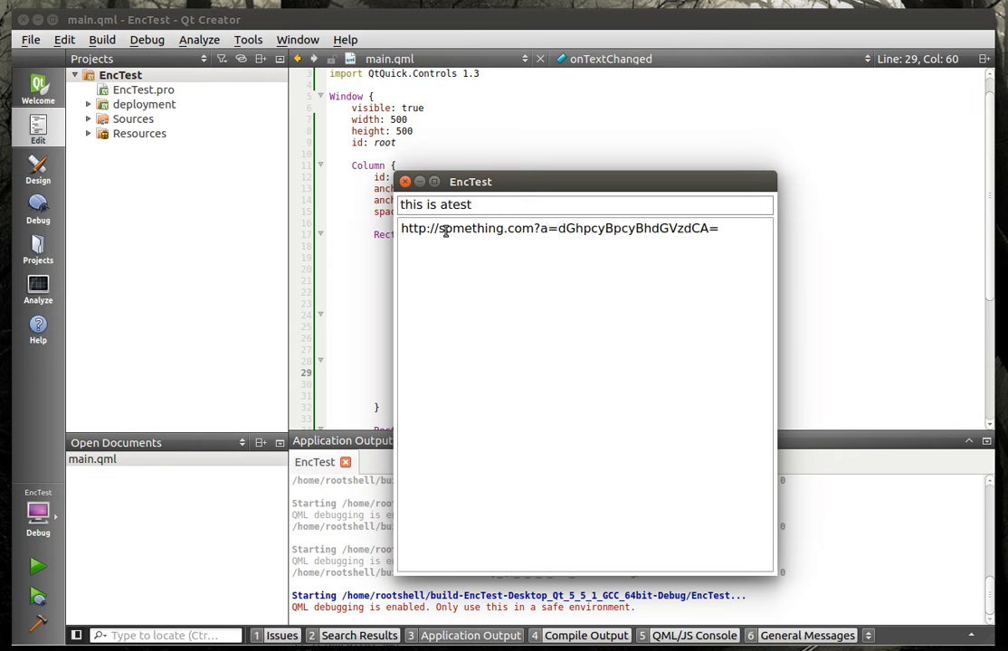
mouse_move(595, 176)
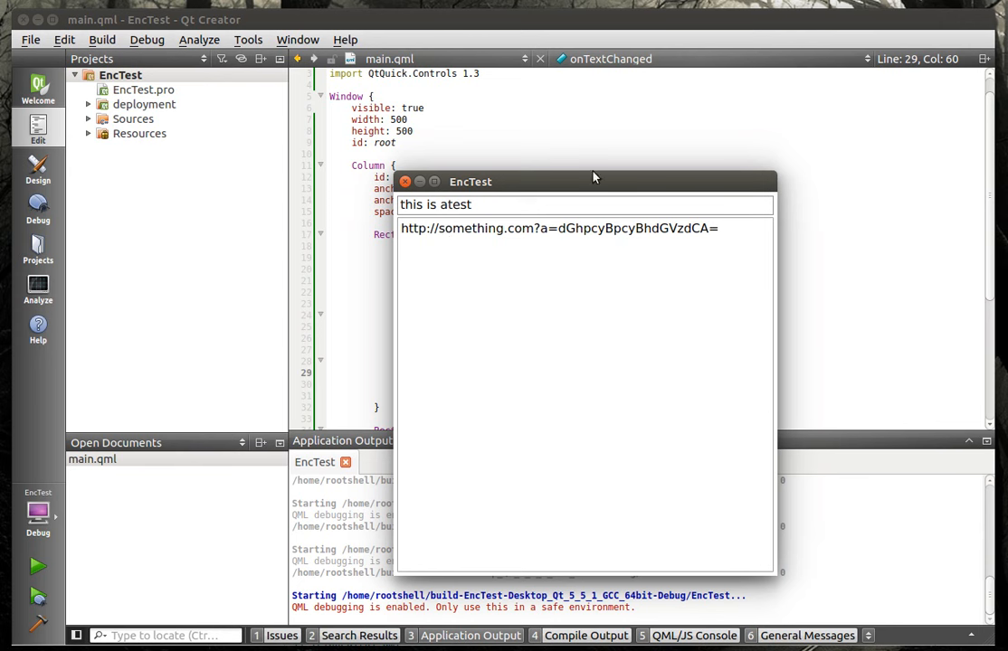
left_click_drag(557, 228, 715, 228)
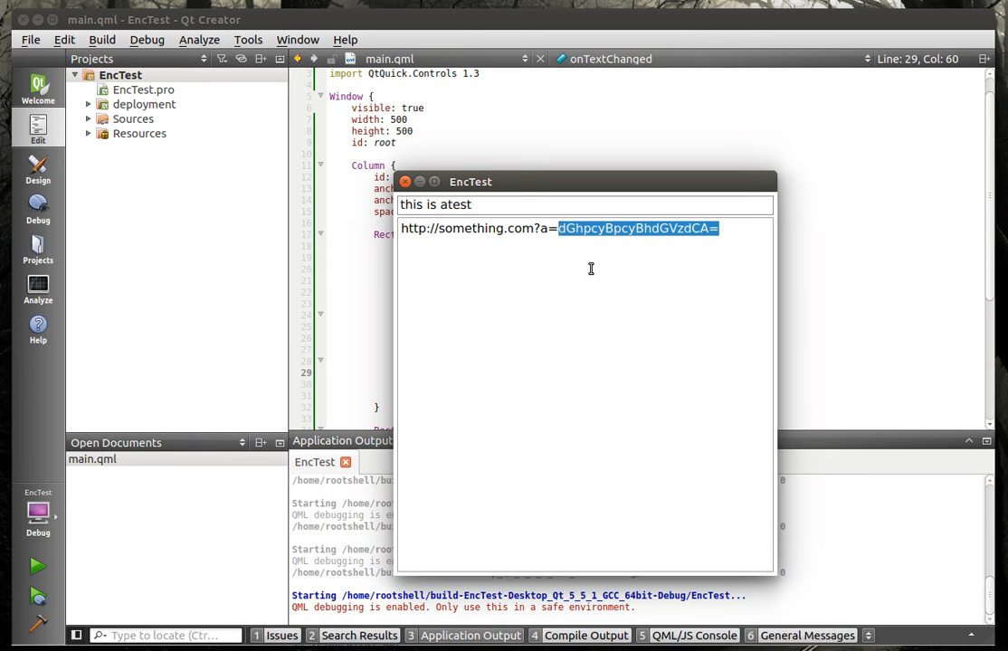
mouse_move(498, 220)
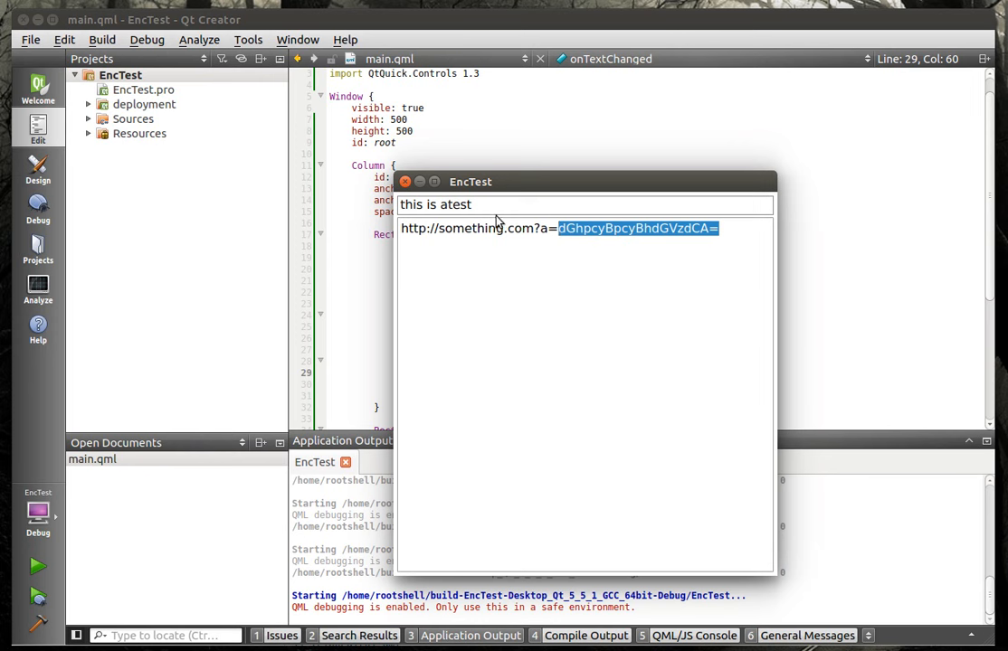
mouse_move(458, 207)
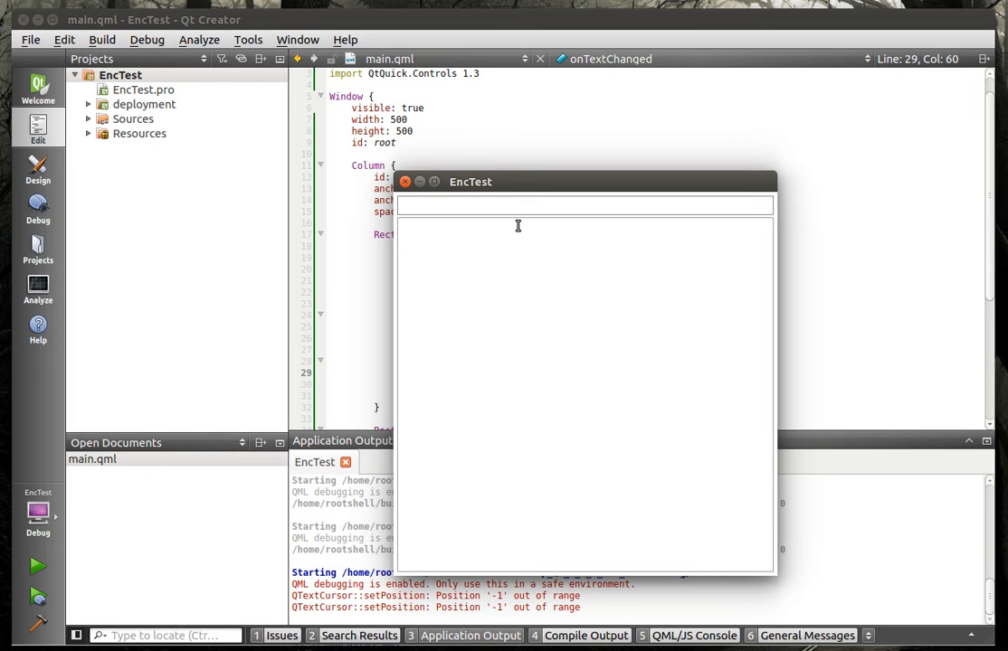
- Encode 'email does it all the time', select the Base64 output, and close EncTest
type("email does it all the time")
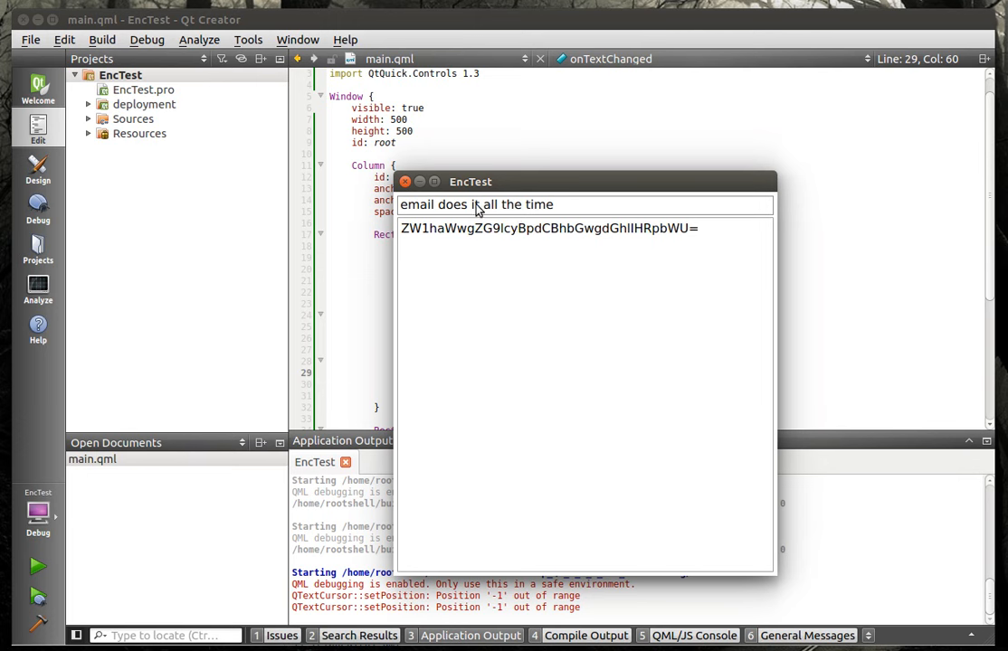
left_click_drag(437, 228, 700, 228)
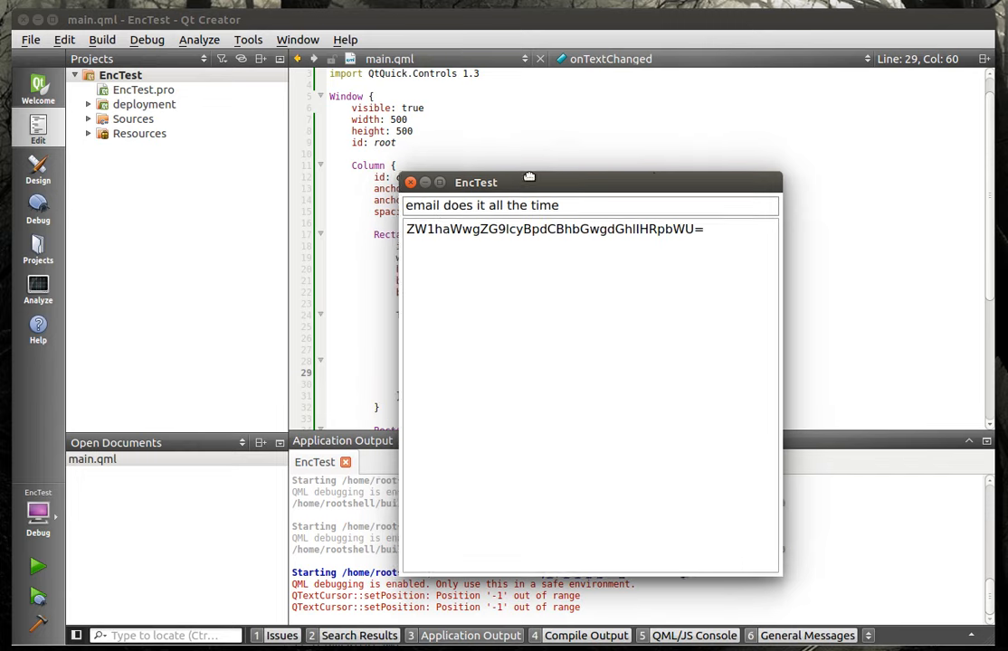
left_click_drag(529, 181, 629, 174)
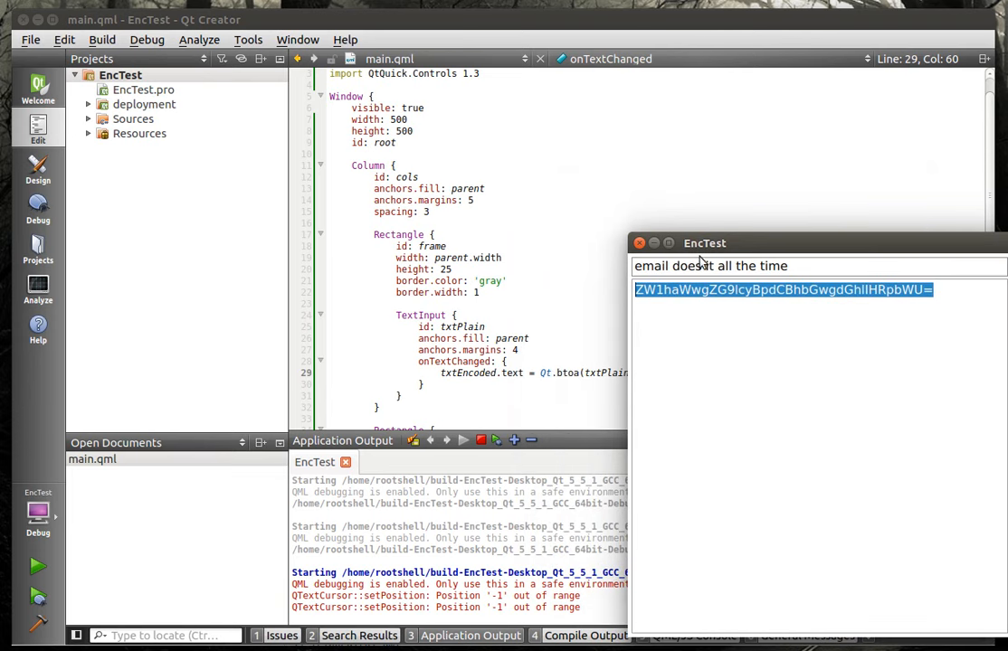
left_click_drag(704, 242, 736, 237)
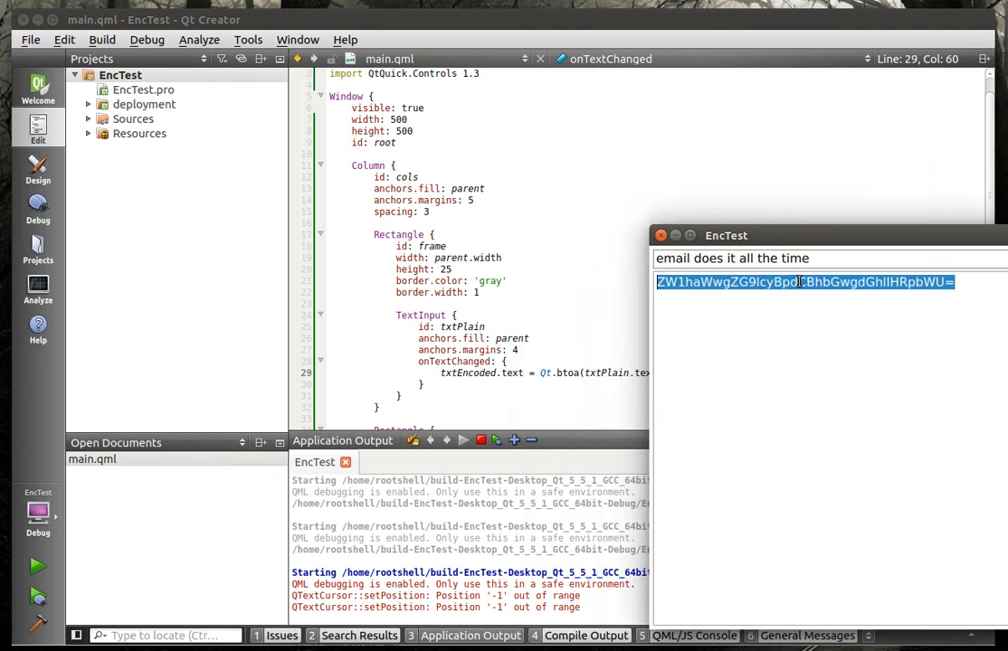
left_click_drag(726, 235, 613, 237)
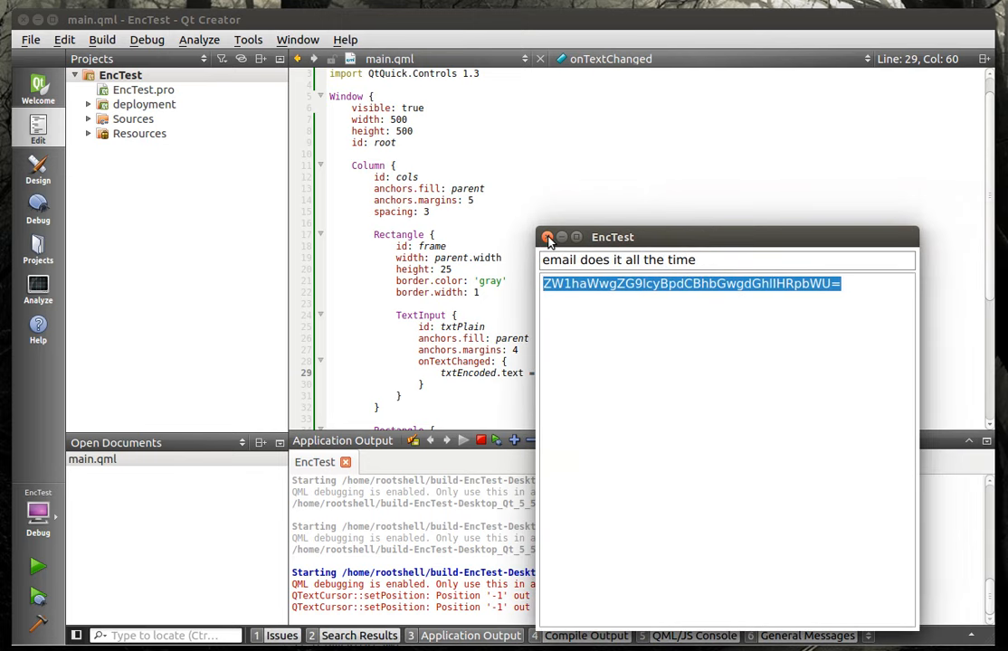
left_click(548, 237)
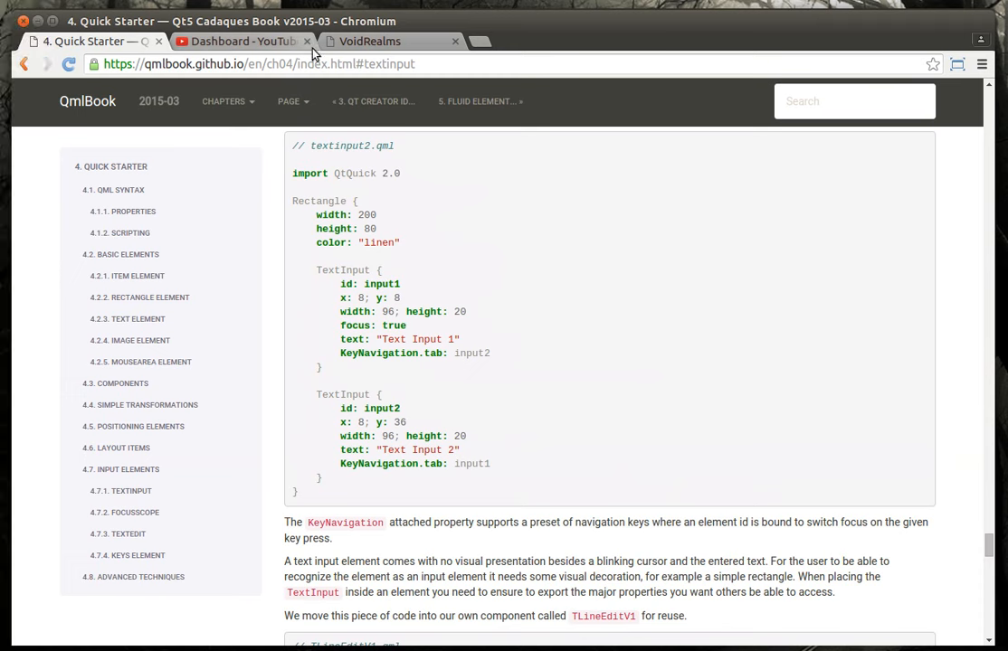
- Switch to the VoidRealms tab and go to its Contact page
left_click(367, 40)
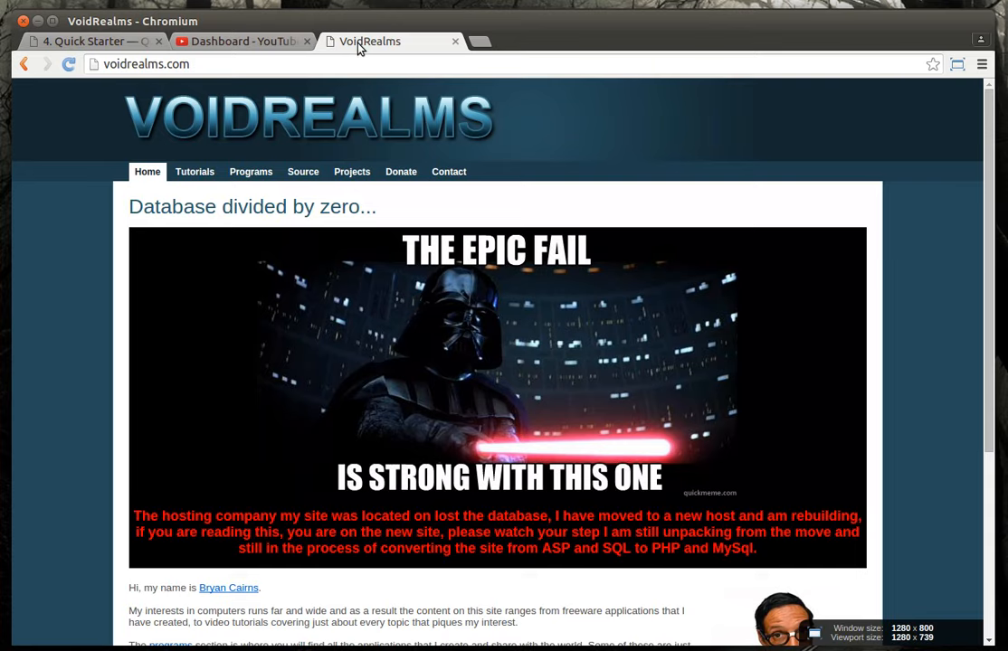
left_click(449, 172)
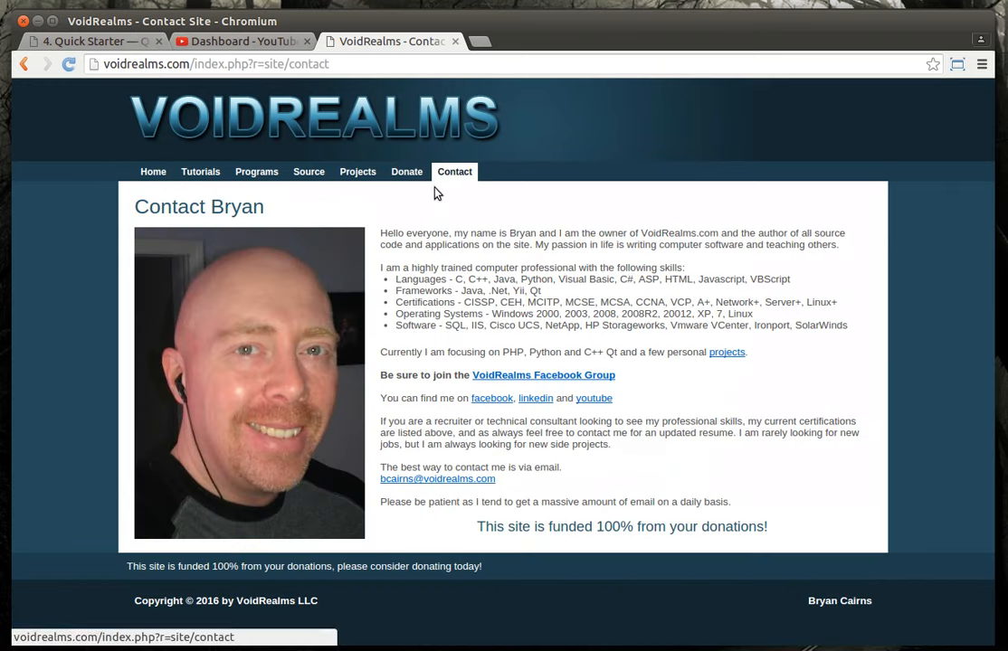
mouse_move(546, 381)
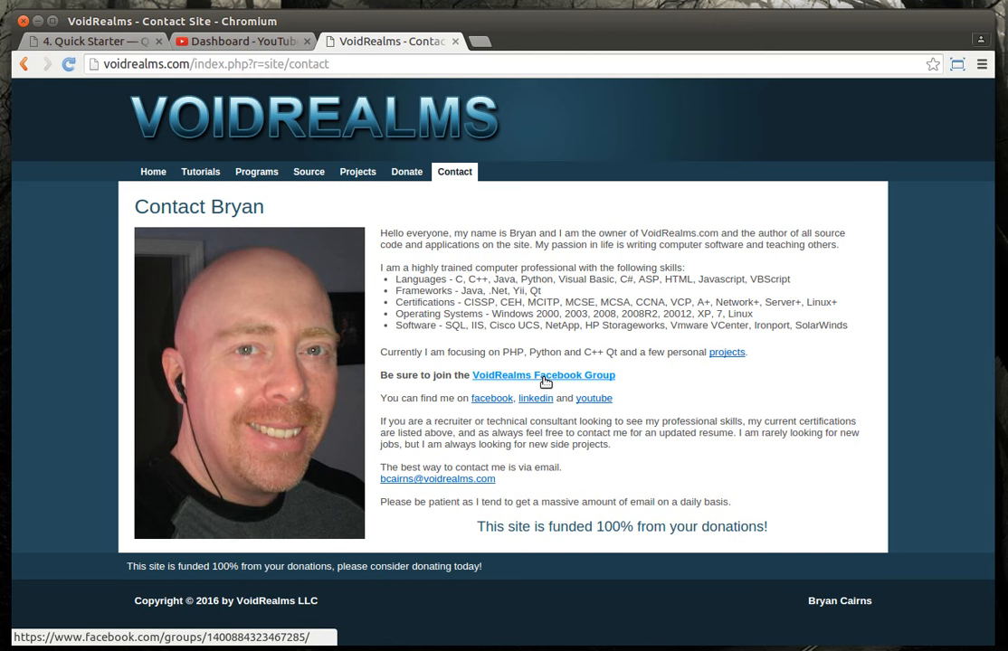
mouse_move(554, 389)
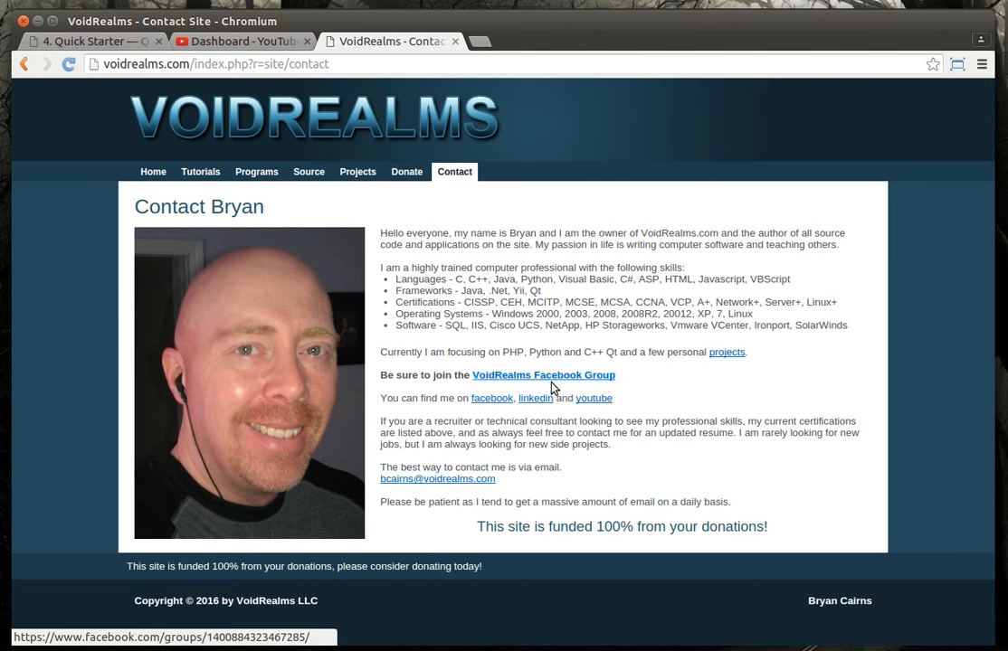
mouse_move(571, 398)
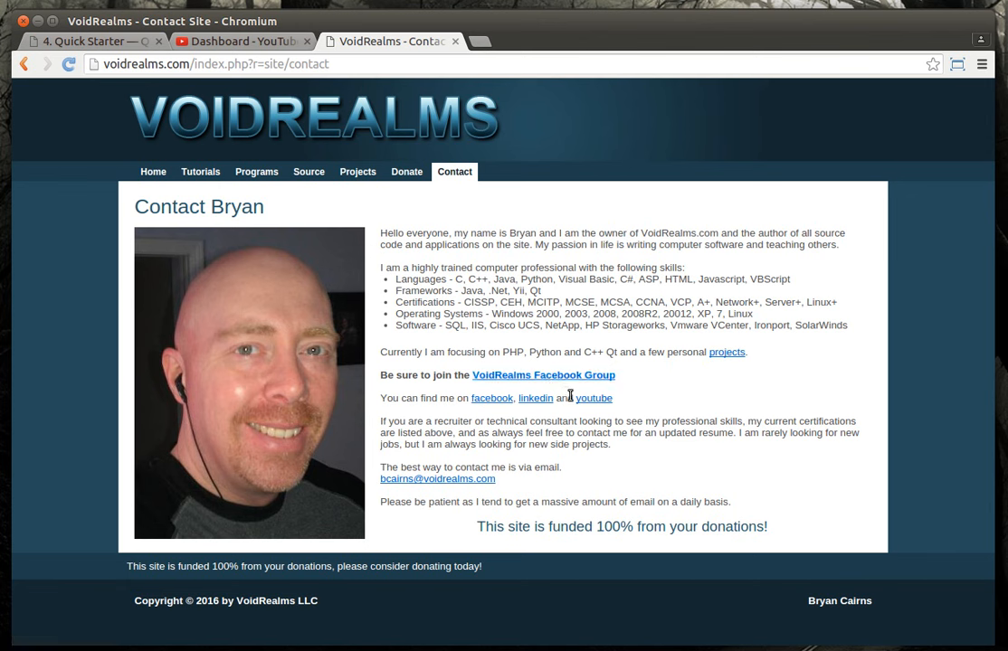